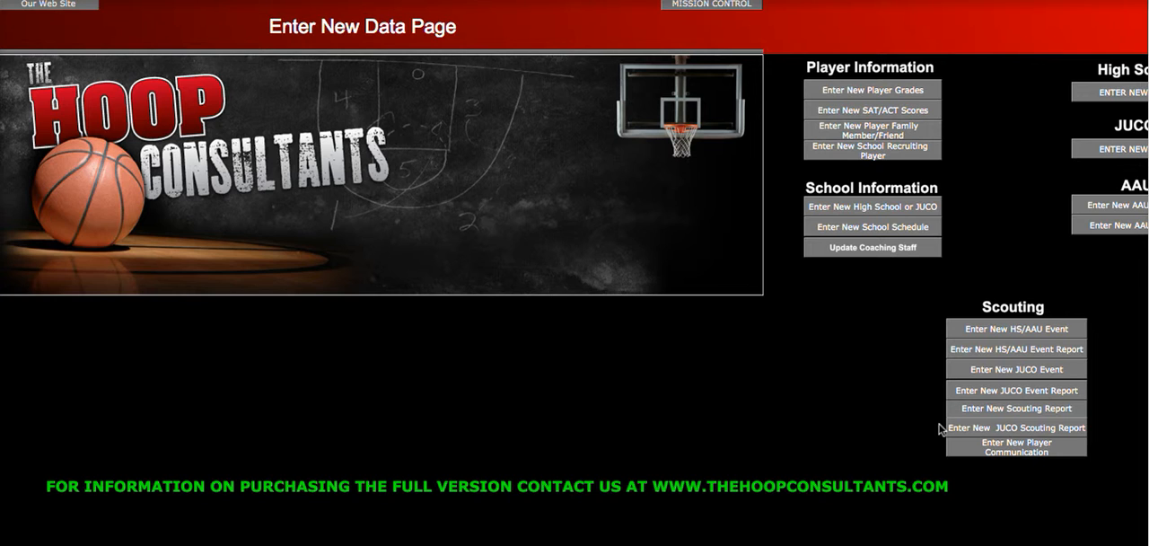
mouse_move(1107, 108)
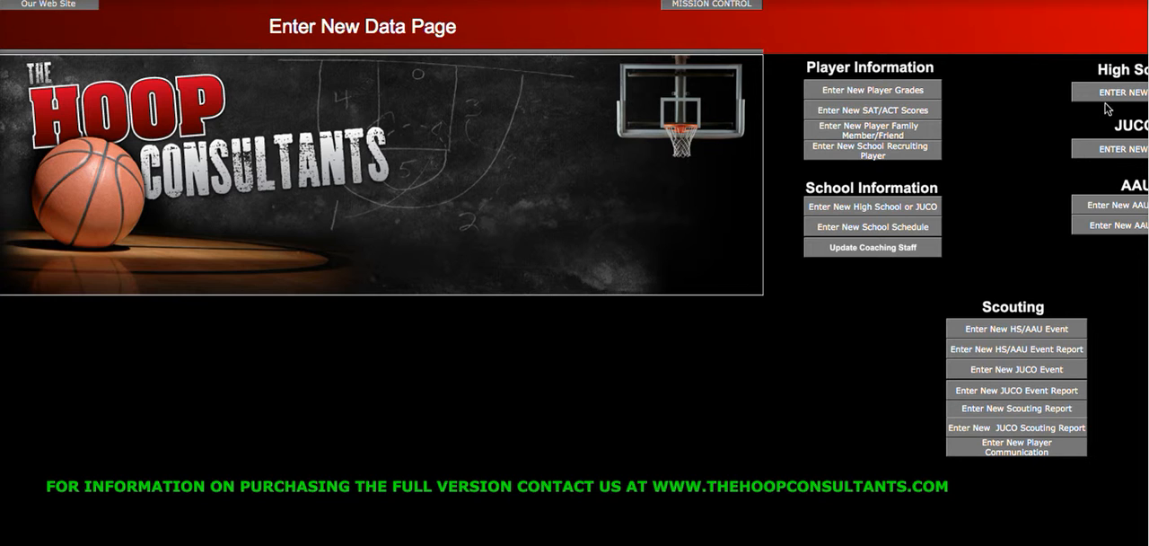
mouse_move(709, 16)
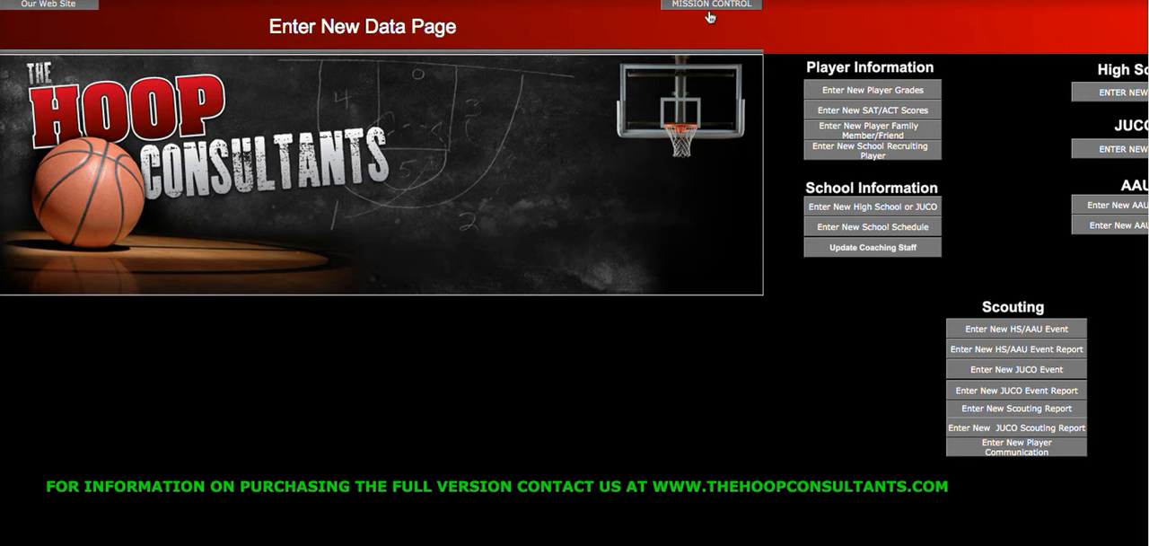
- Go to the Mission Control layout from the Enter New Data page
click(711, 4)
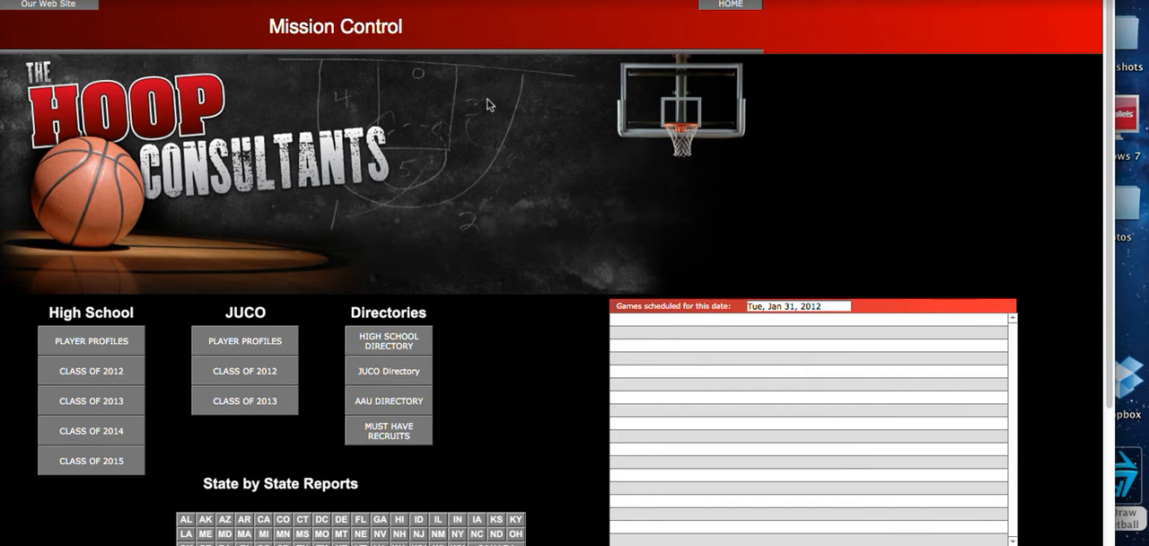
mouse_move(86, 327)
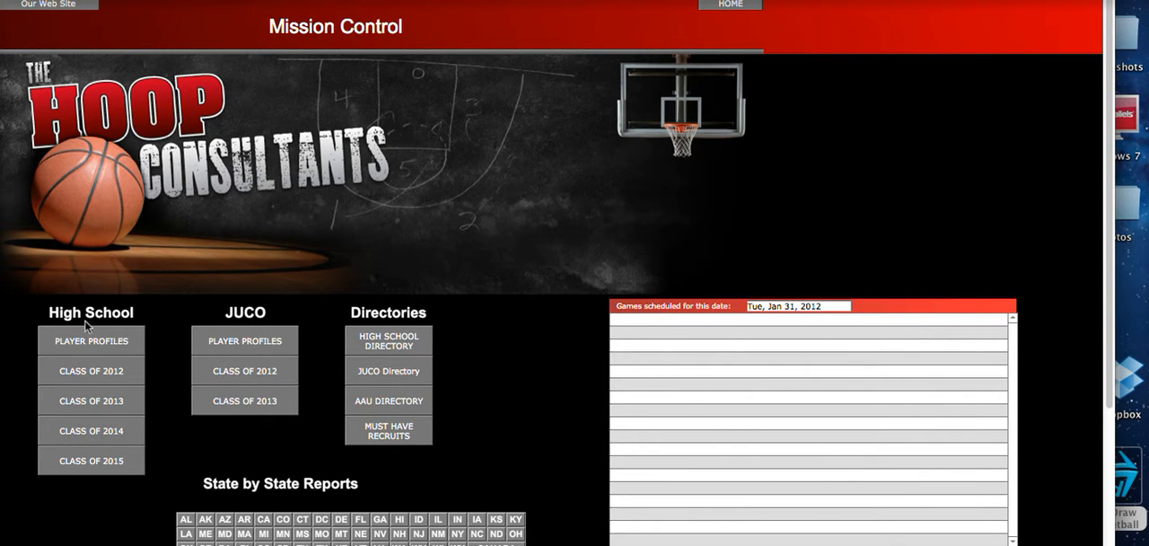
- Show the high school Player Profiles and select the power forward's position field
click(90, 342)
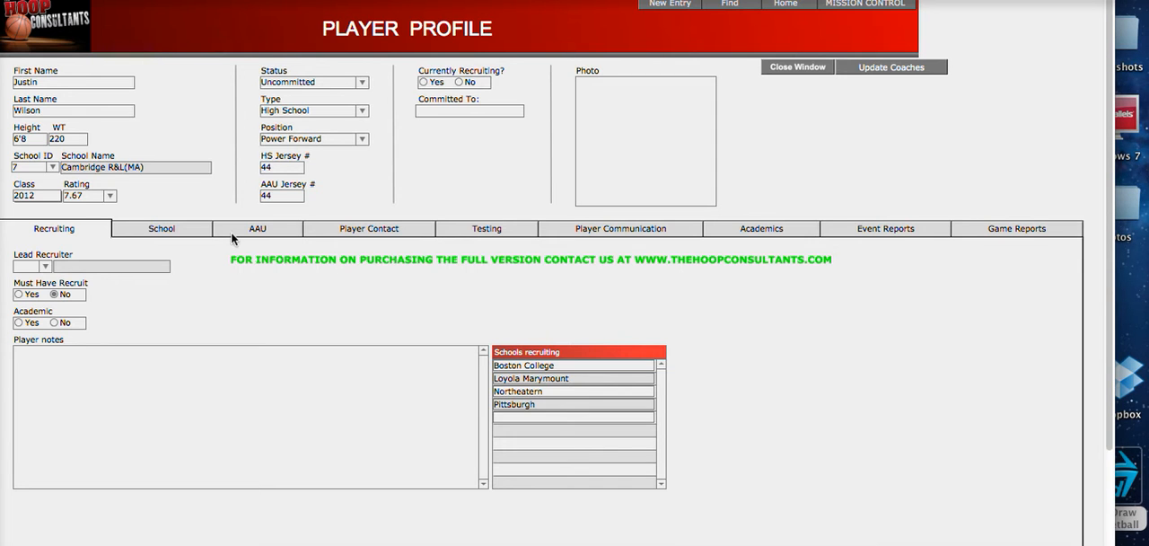
mouse_move(174, 115)
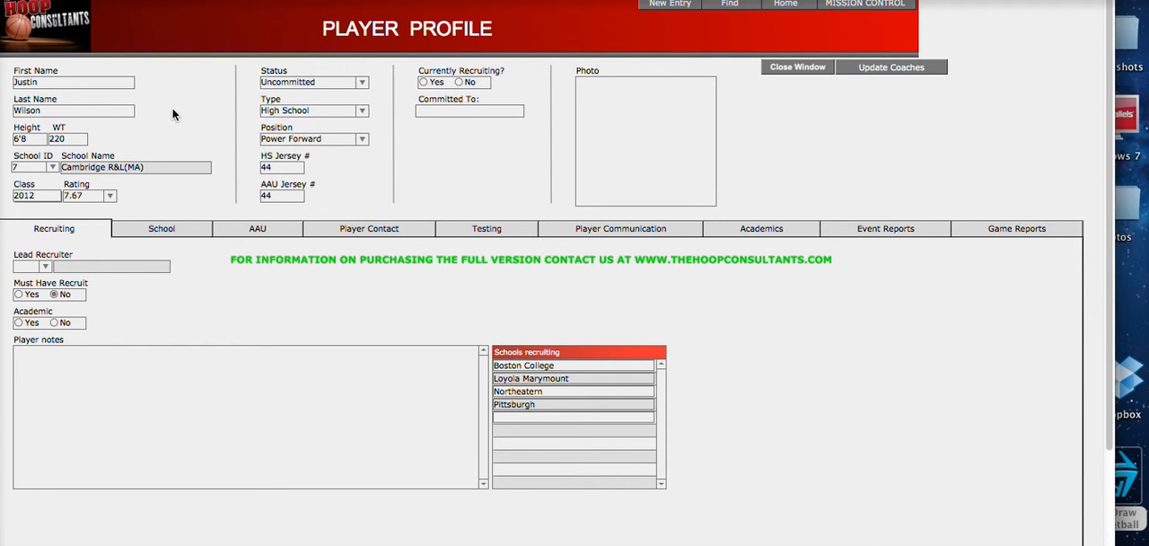
mouse_move(470, 131)
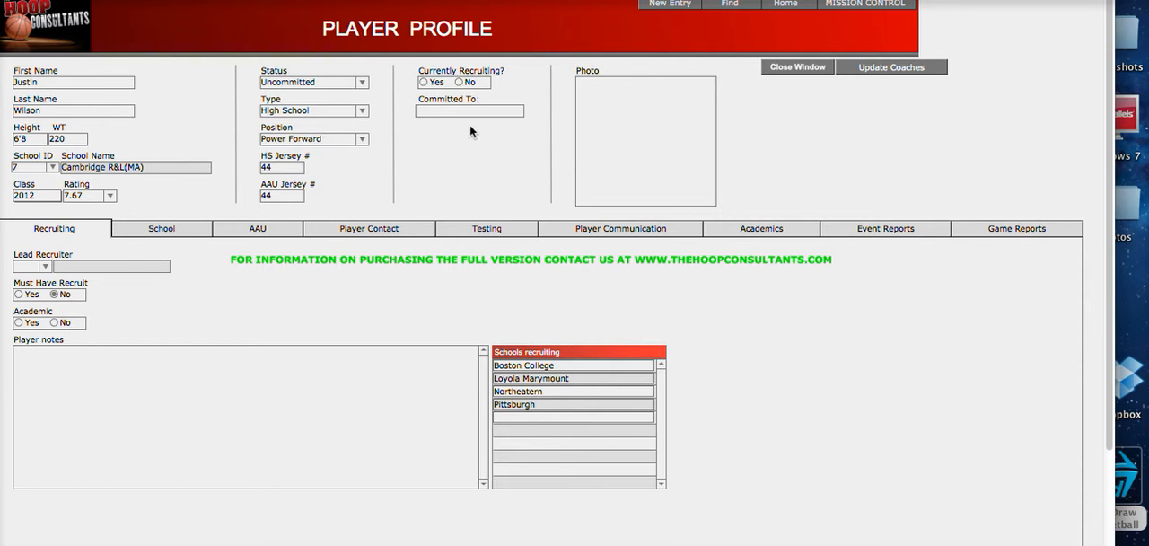
mouse_move(151, 204)
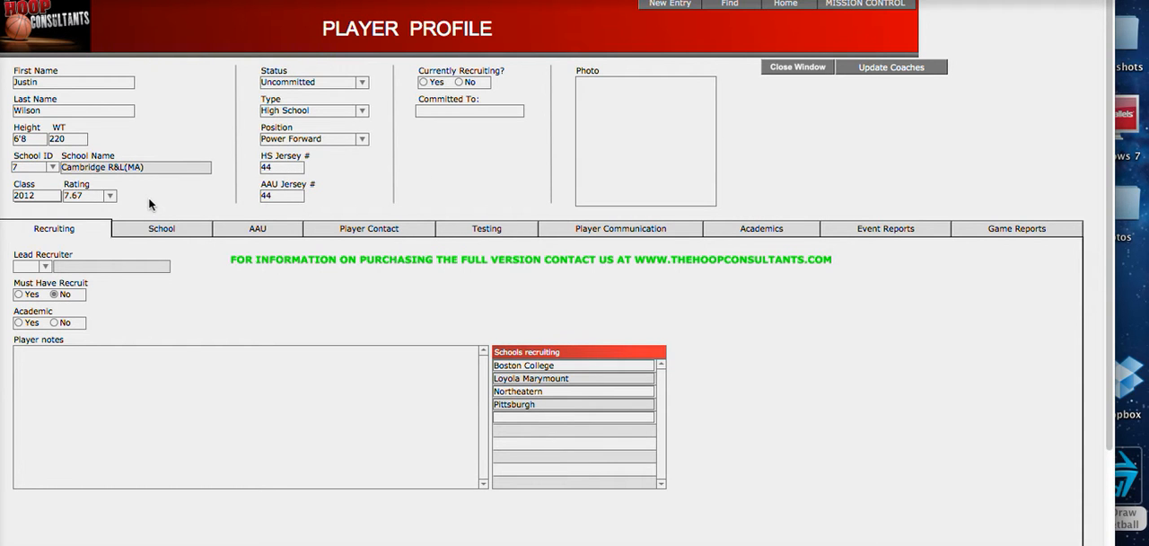
mouse_move(32, 133)
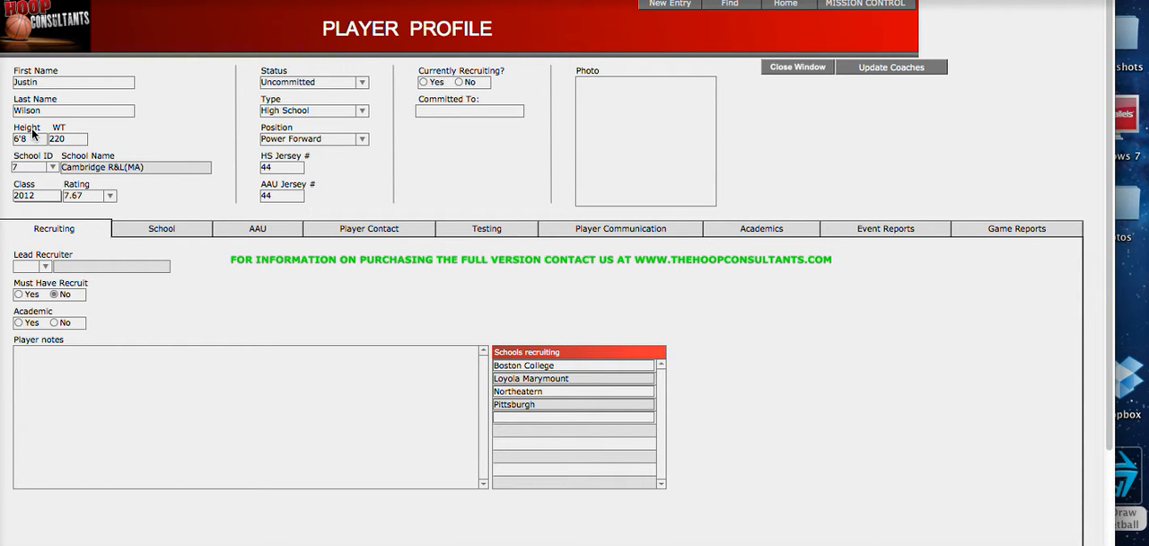
mouse_move(331, 115)
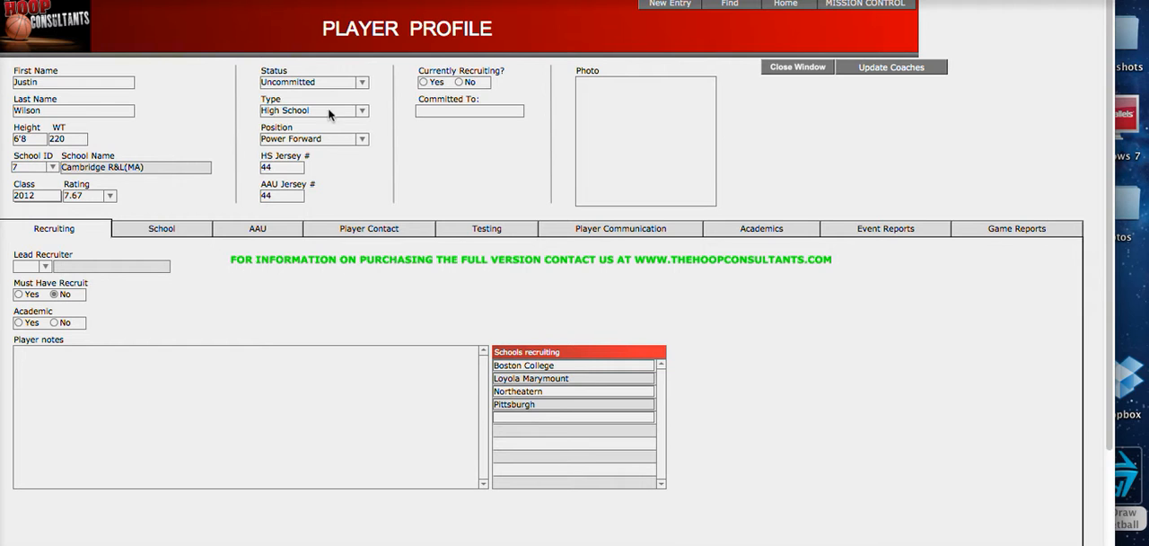
click(309, 111)
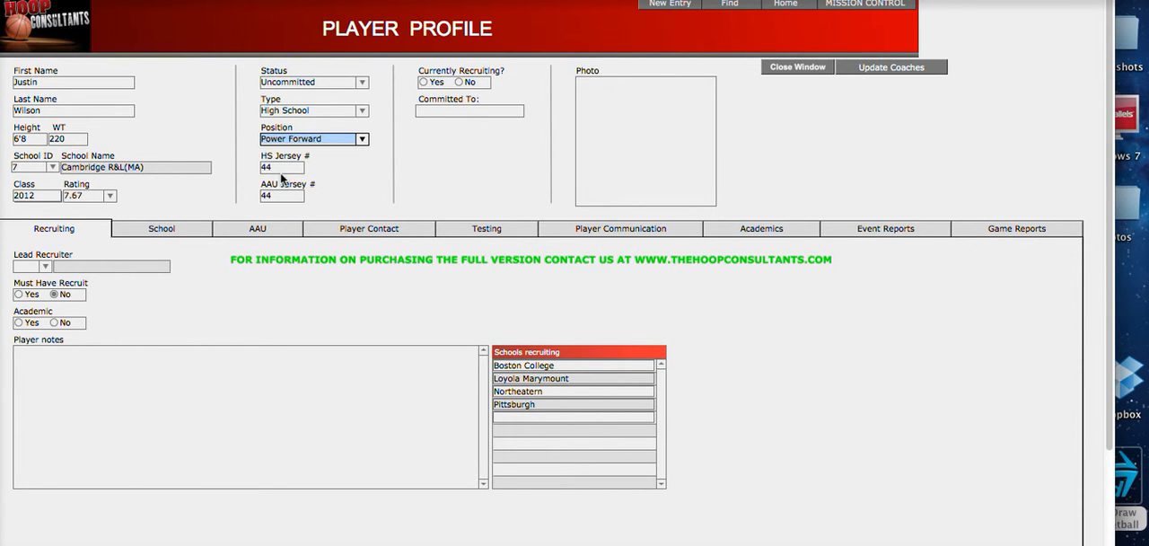
mouse_move(452, 163)
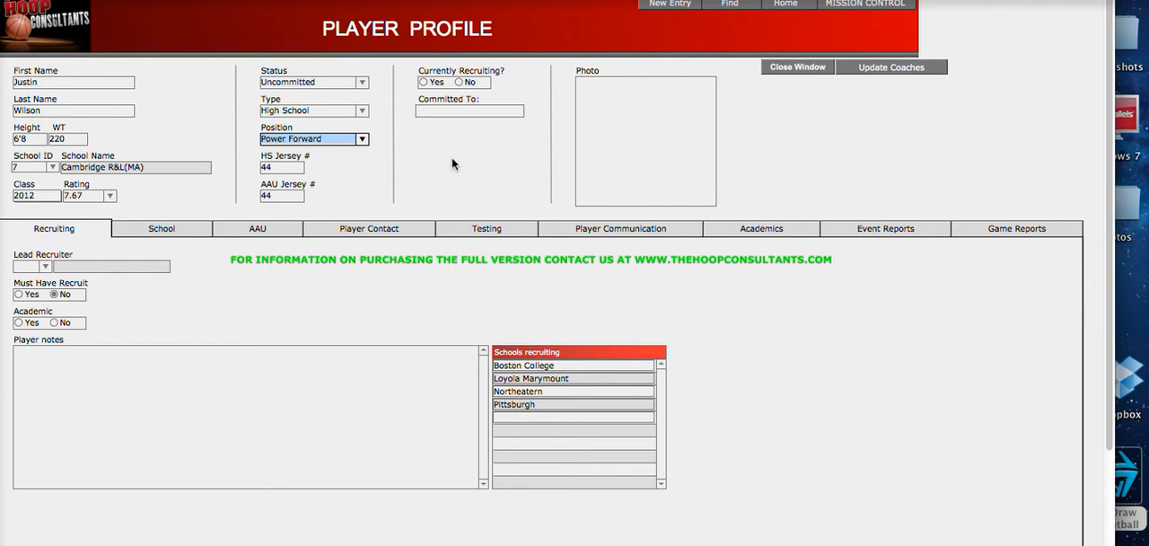
mouse_move(500, 343)
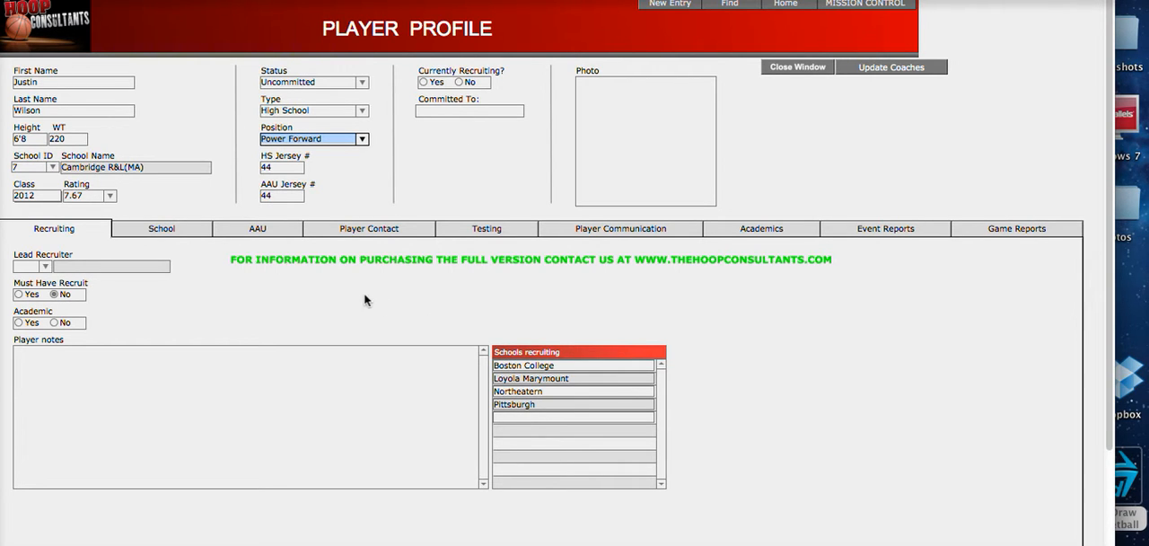
mouse_move(151, 222)
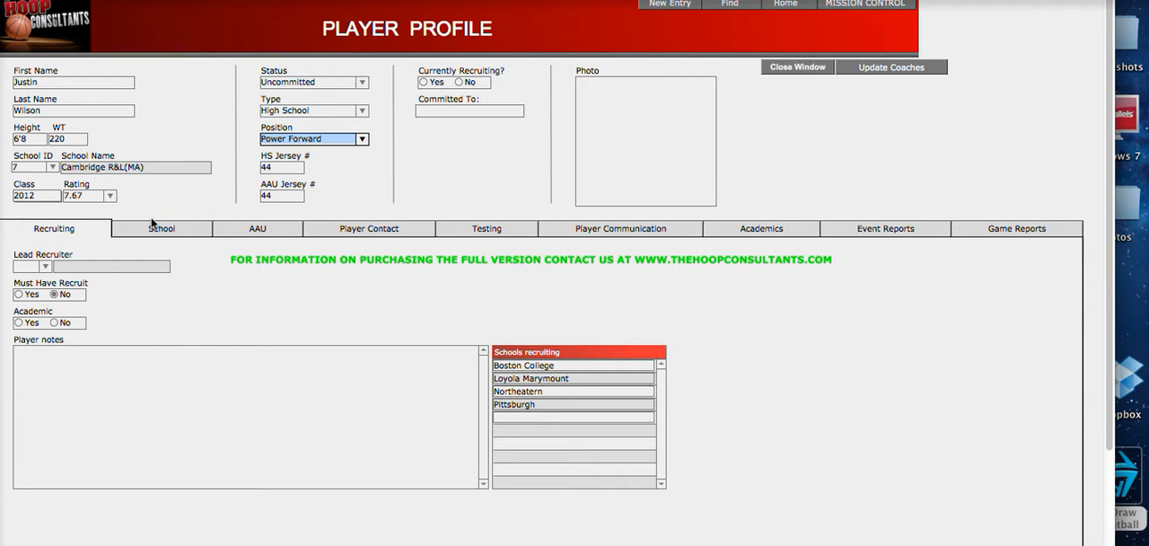
- Show the player's School details and schedule for Cambridge R&L(MA), listing the available schools
click(161, 228)
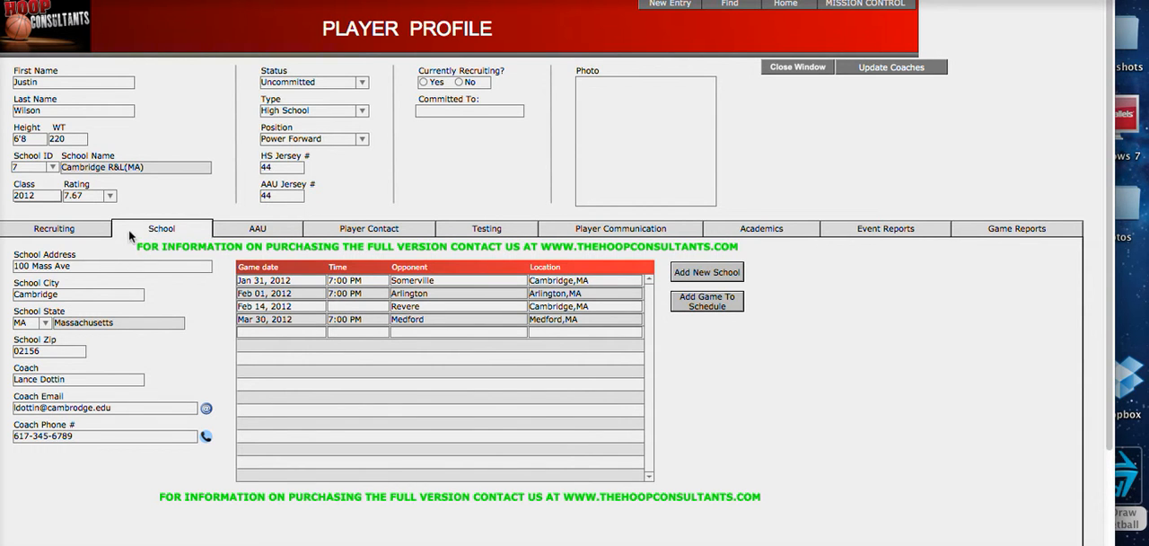
mouse_move(63, 265)
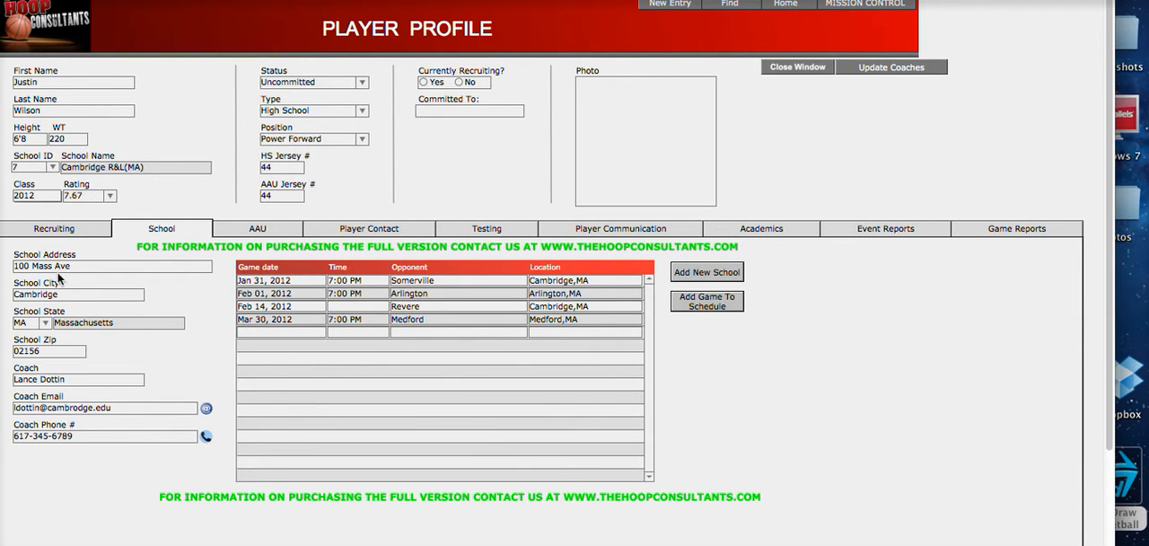
mouse_move(121, 176)
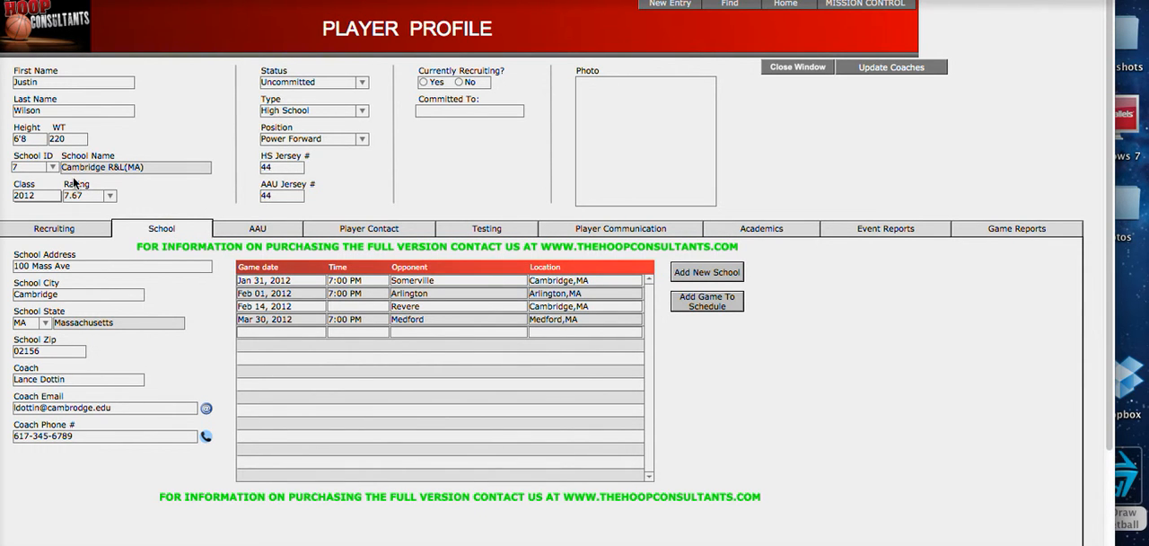
click(32, 167)
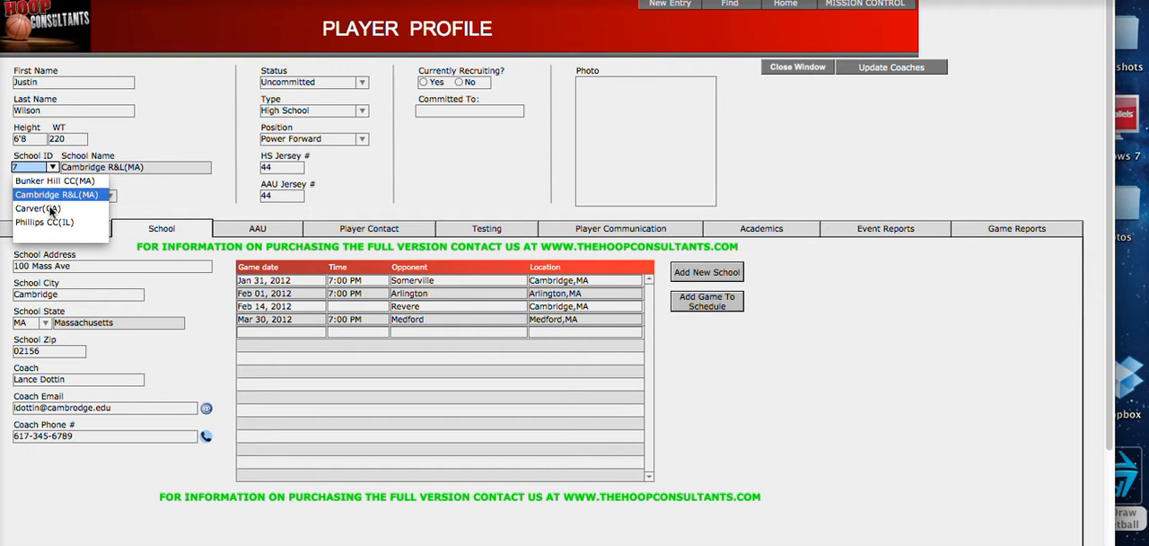
mouse_move(301, 288)
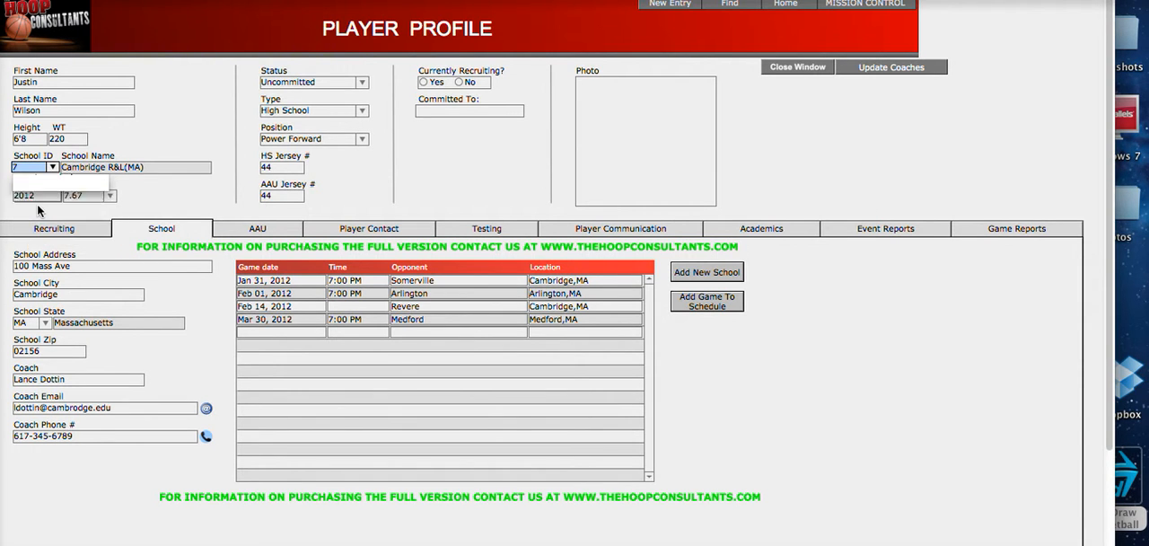
- Move the player to the Carver(CA) school
click(50, 167)
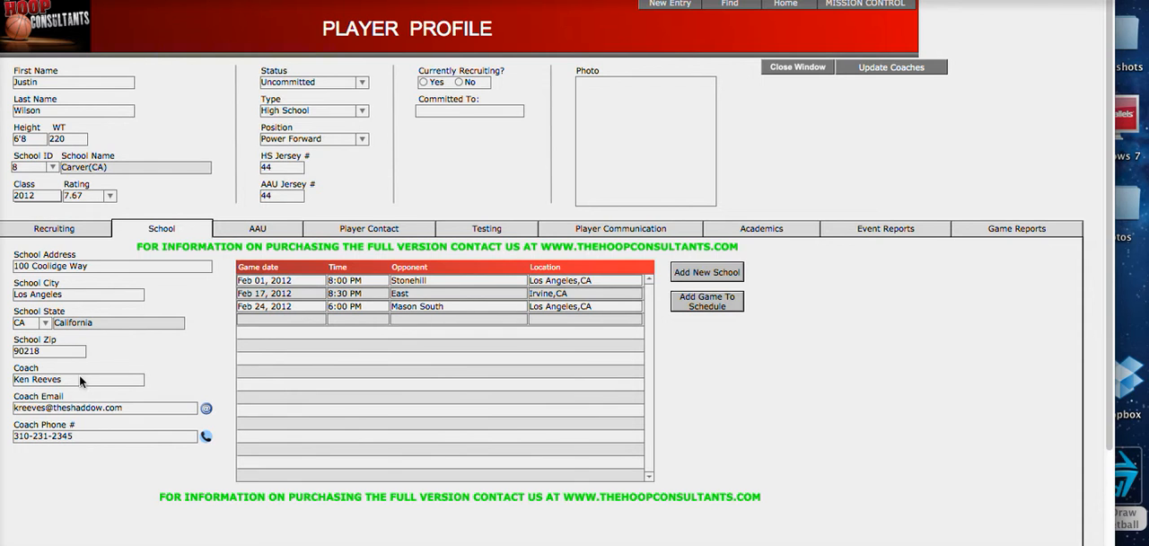
mouse_move(154, 354)
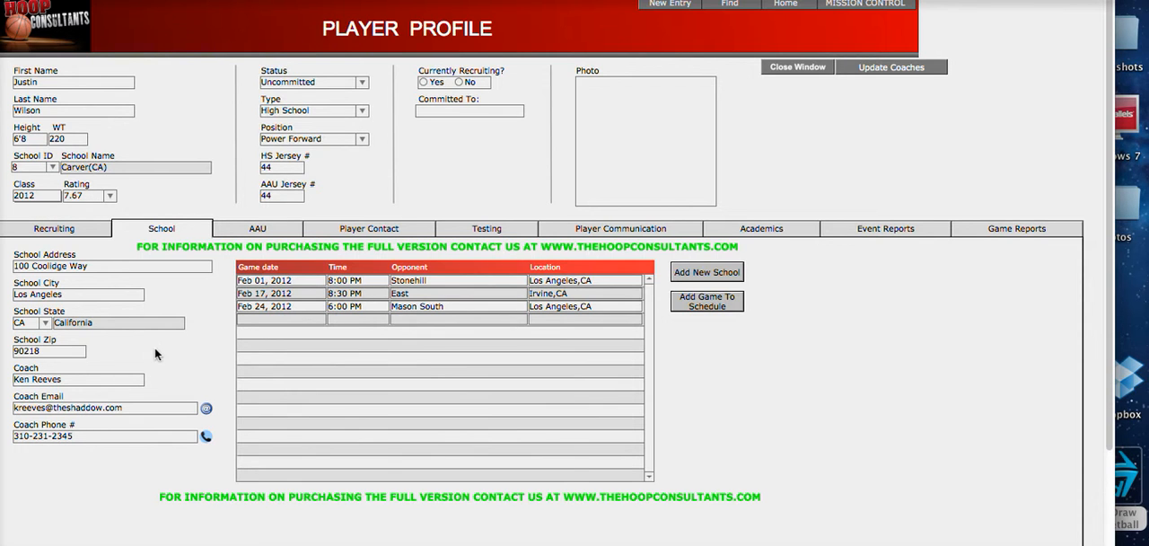
mouse_move(704, 296)
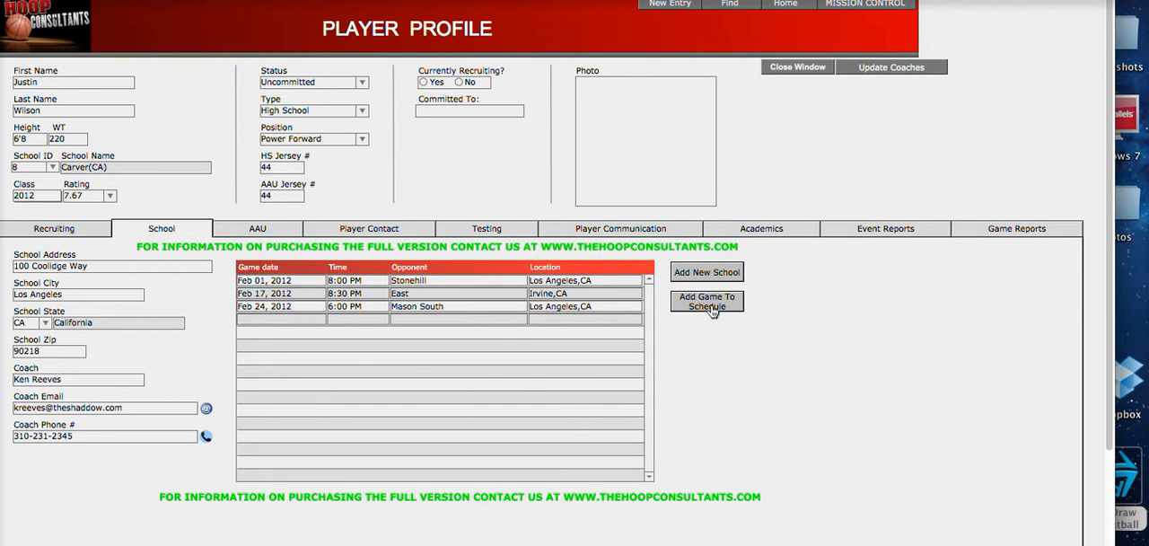
mouse_move(643, 323)
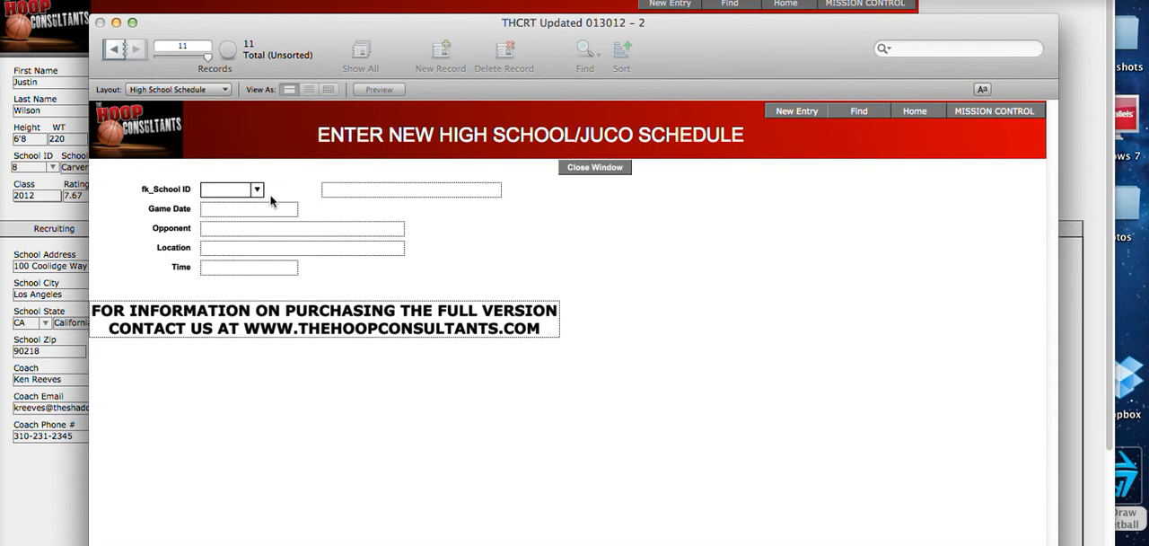
- Assign the new game to Carver(CA) and set its date to 2/2/2012
click(256, 190)
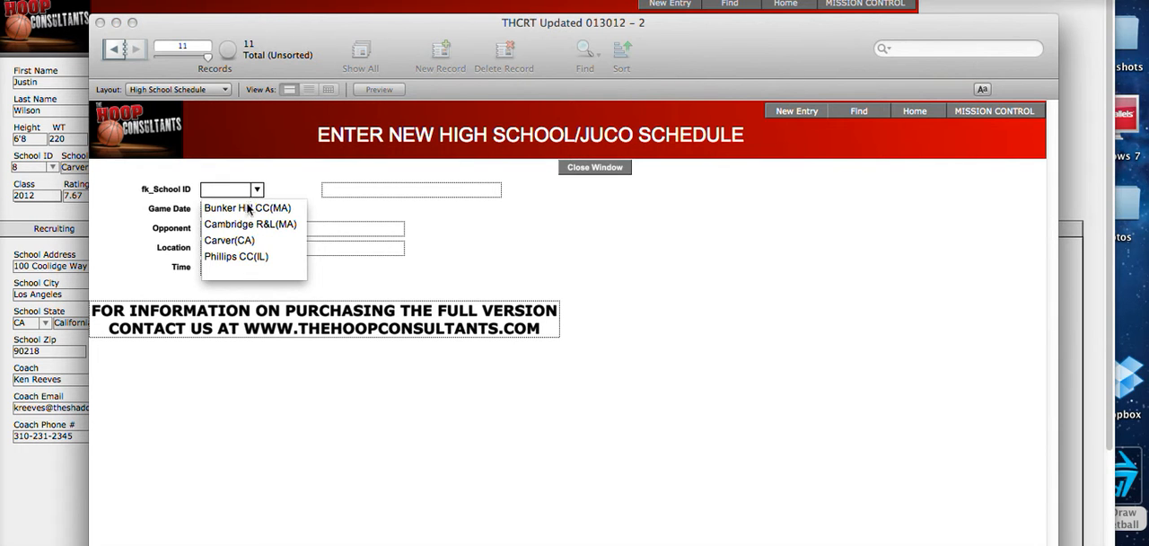
click(230, 241)
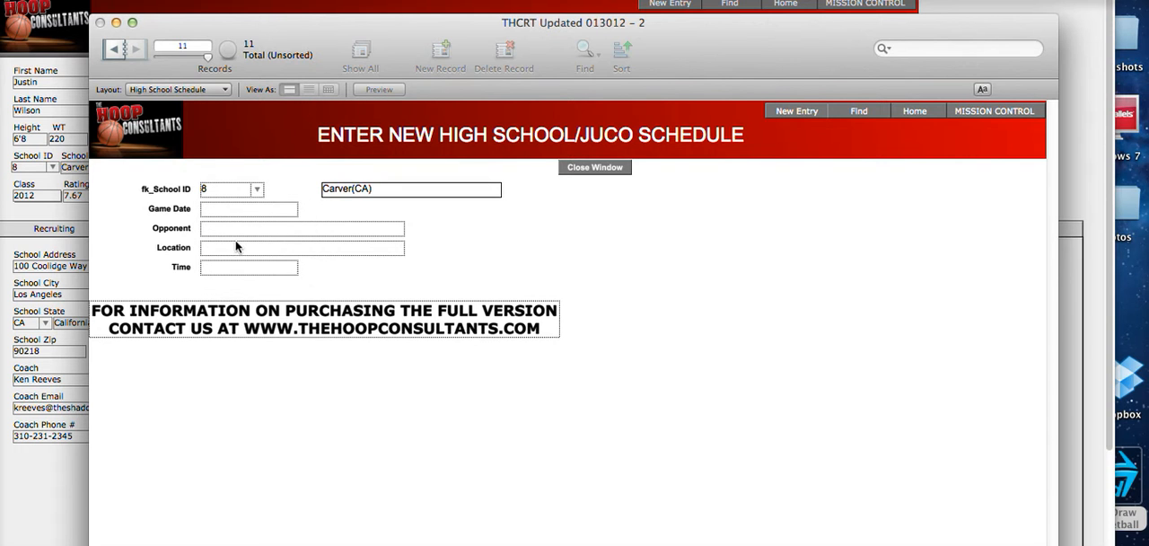
click(248, 209)
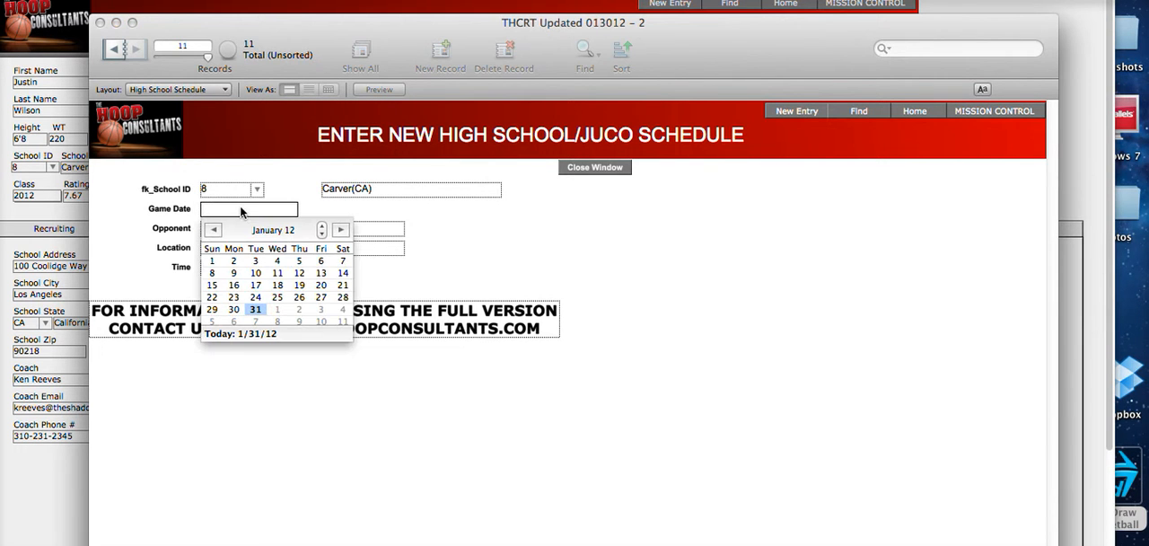
click(342, 230)
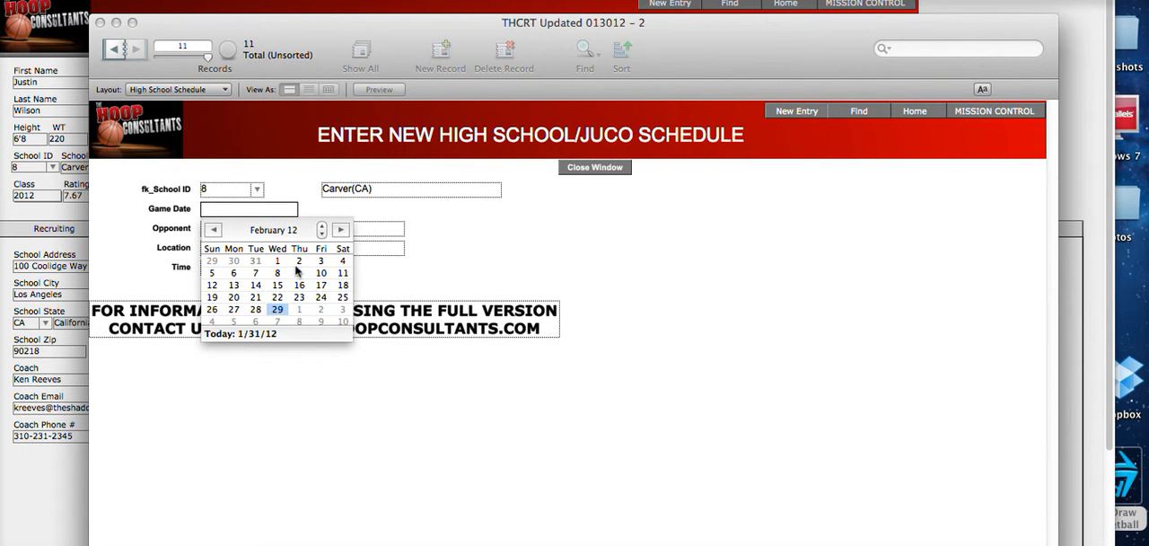
click(298, 260)
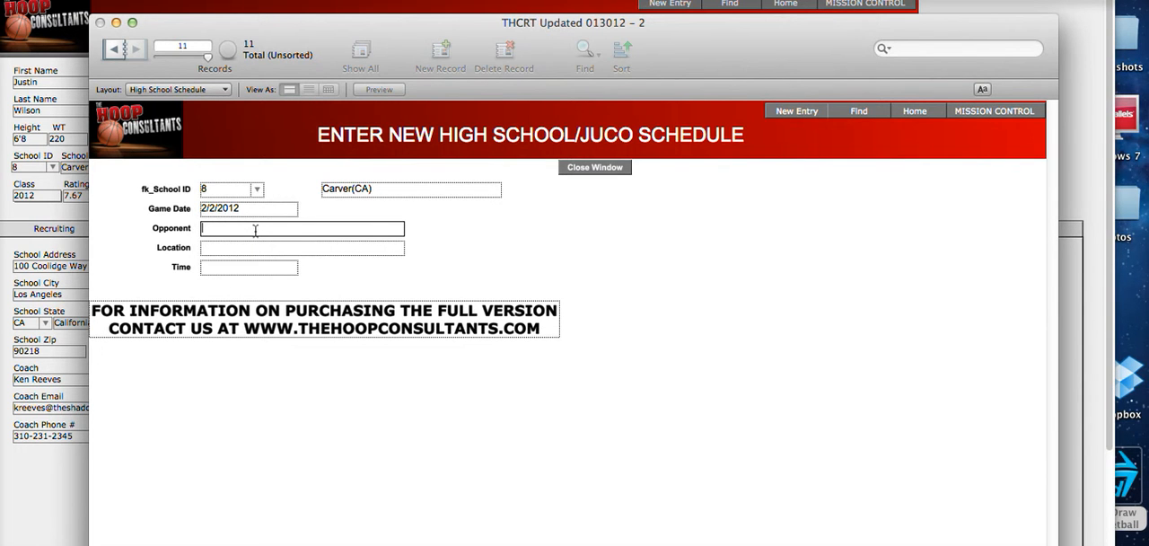
- Enter opponent East High, location Los Angeles,CA and time 7:00 PM
text(East High)
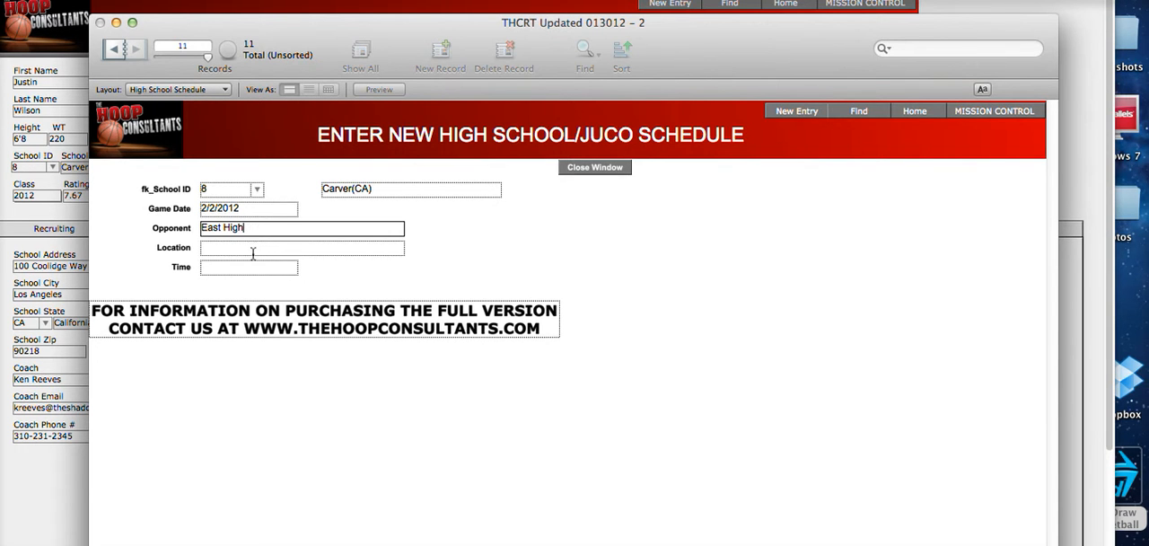
text(Los Angeles,CA)
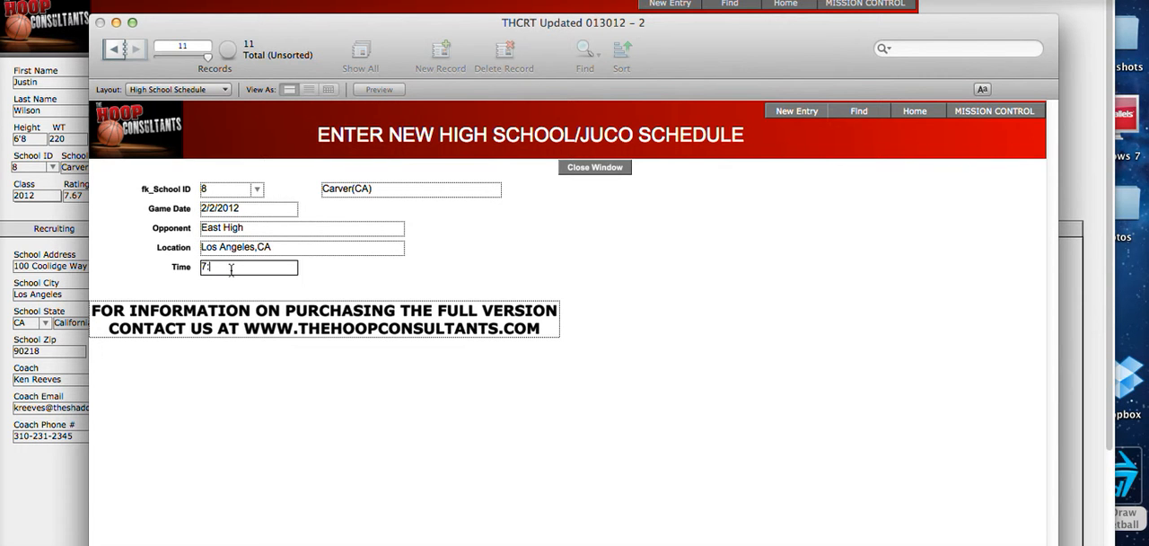
text(00 PM)
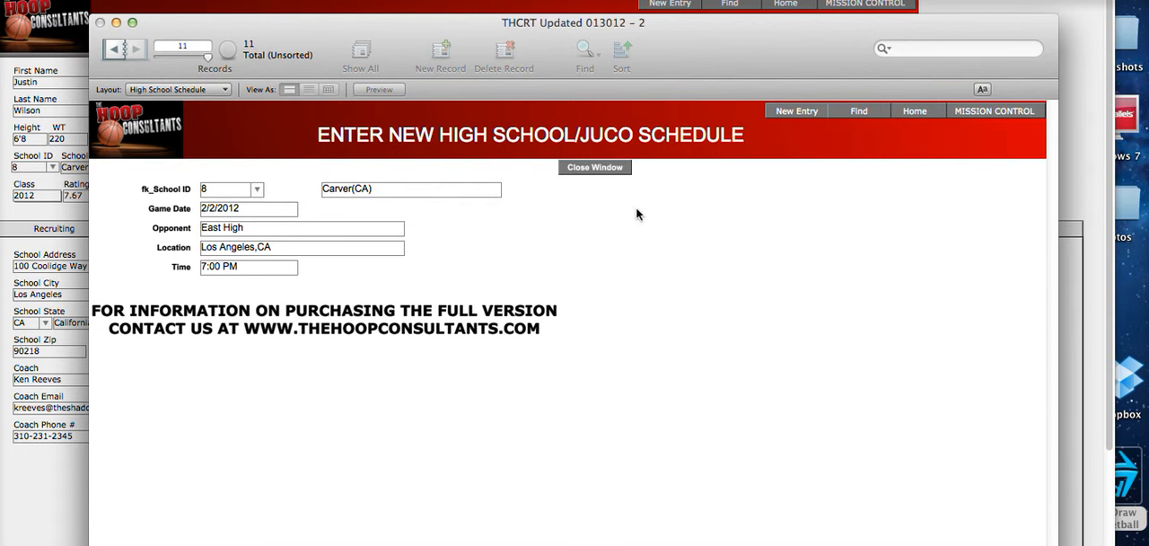
mouse_move(614, 180)
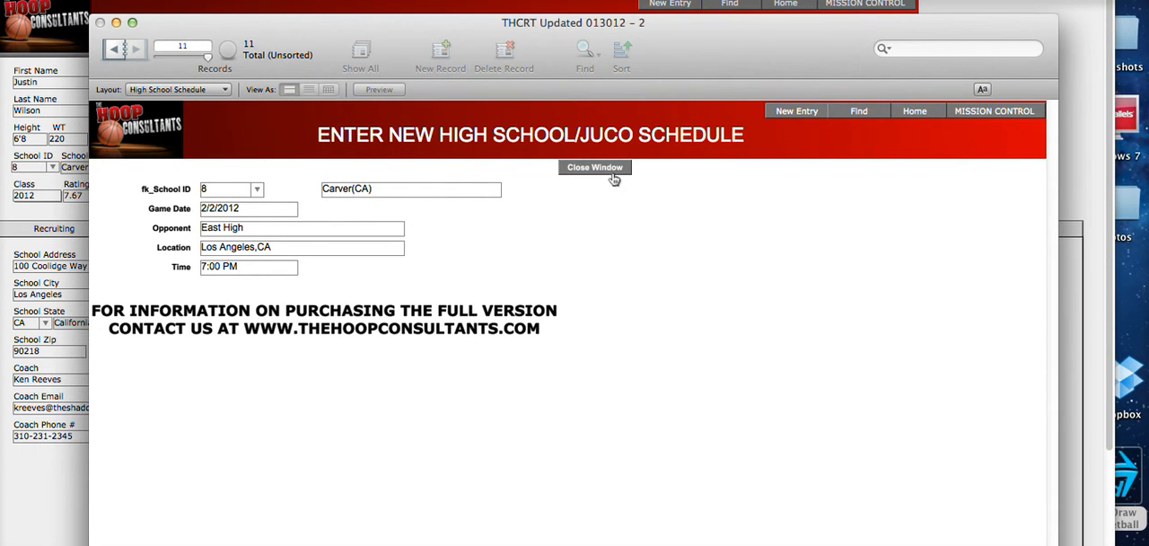
- Close the schedule entry form, switch the player to Cambridge and back to Carver(CA)
click(595, 167)
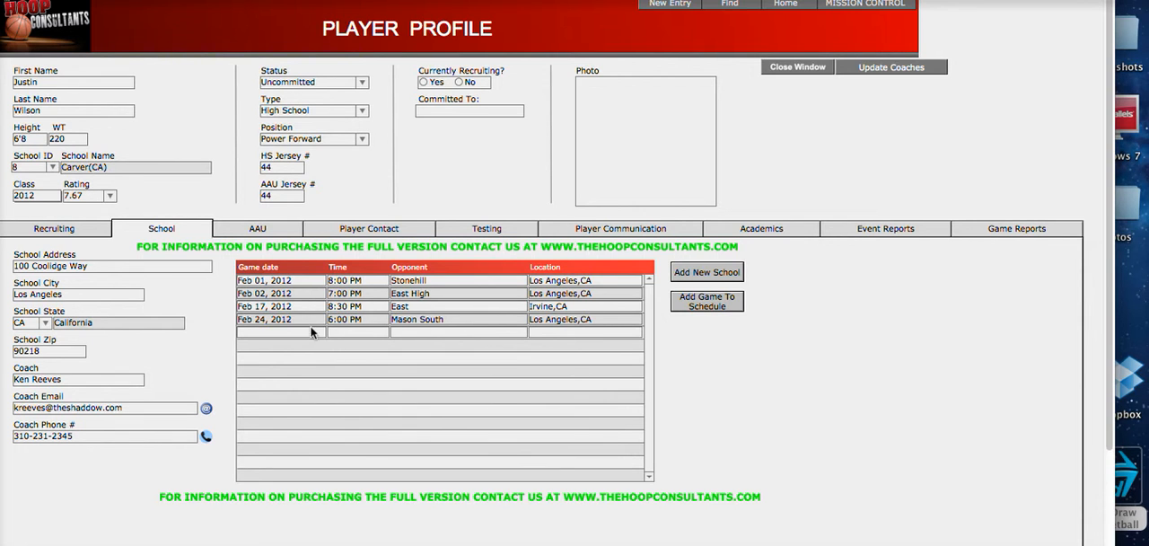
mouse_move(429, 319)
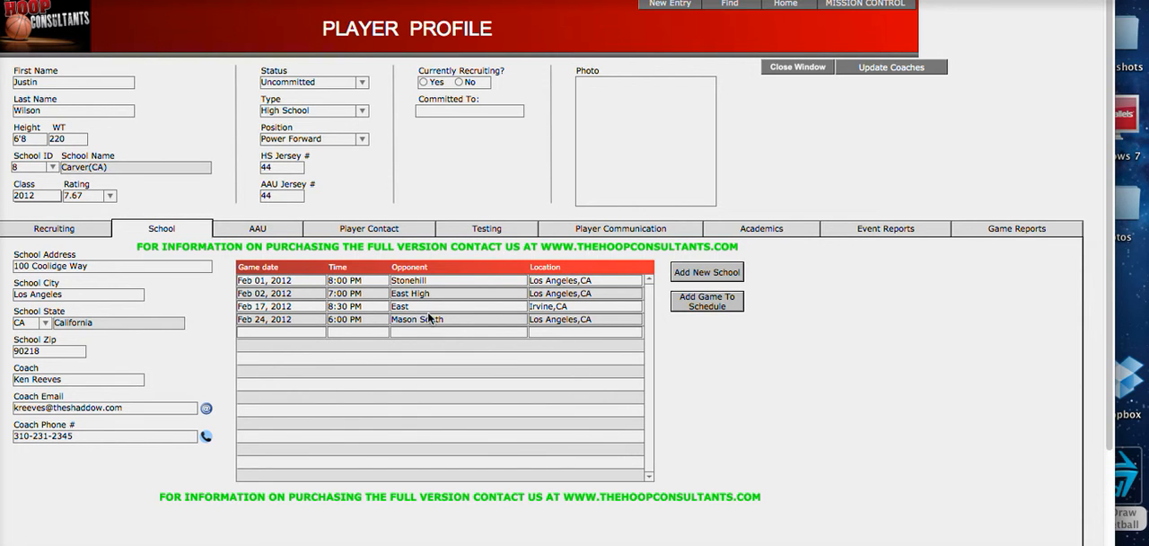
mouse_move(410, 314)
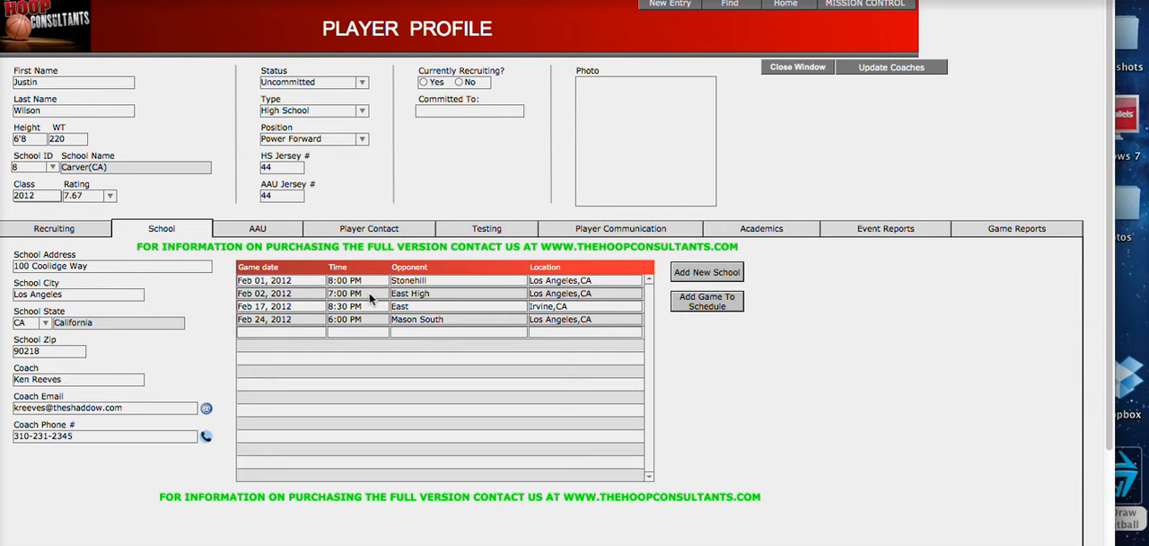
click(36, 167)
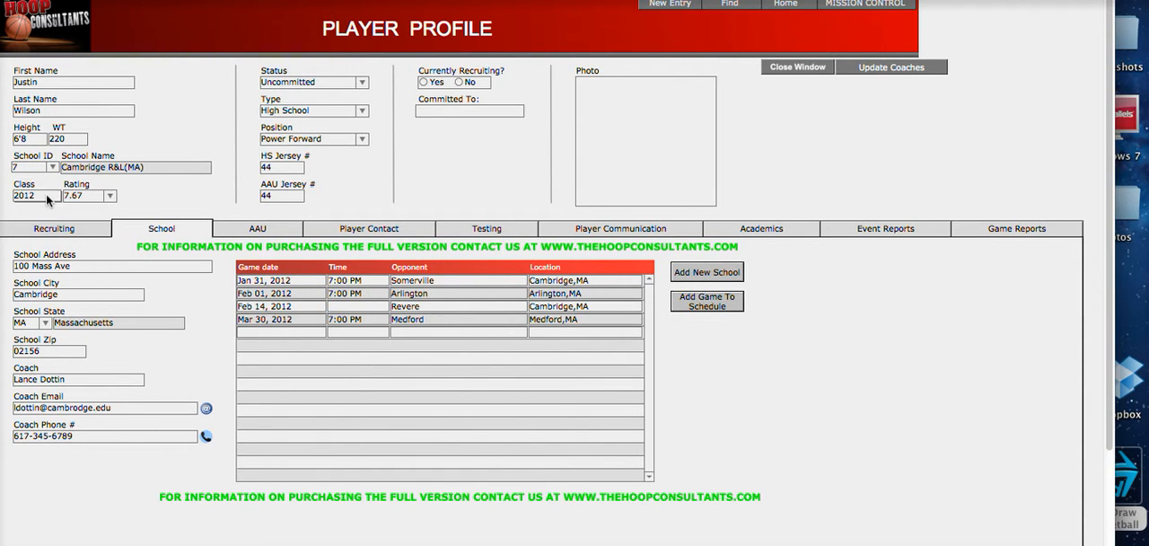
click(54, 169)
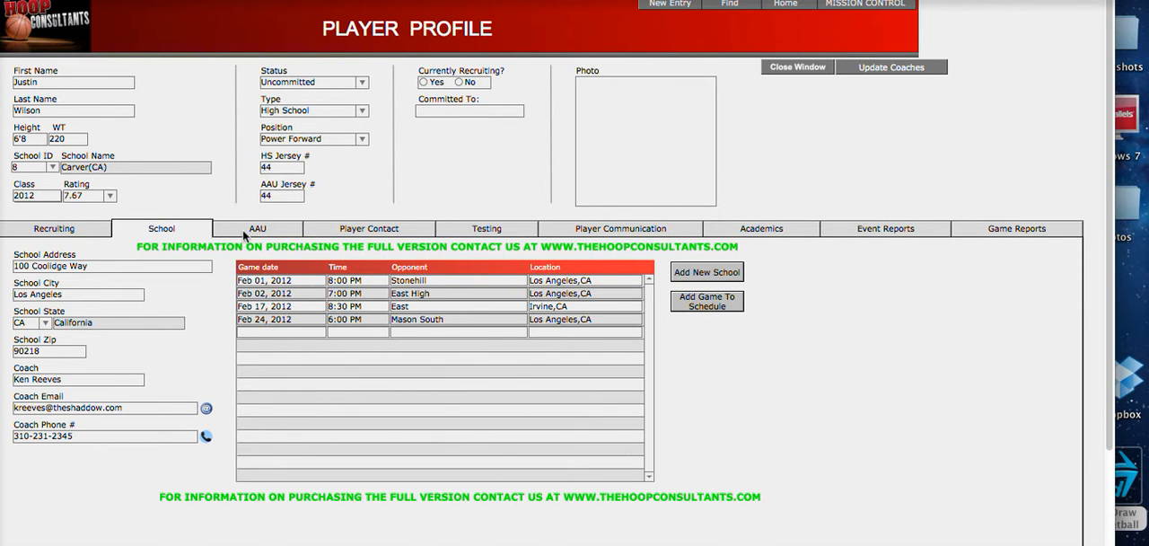
- View the AAU and Player Contact sections, then start a new friend/family member entry
click(257, 228)
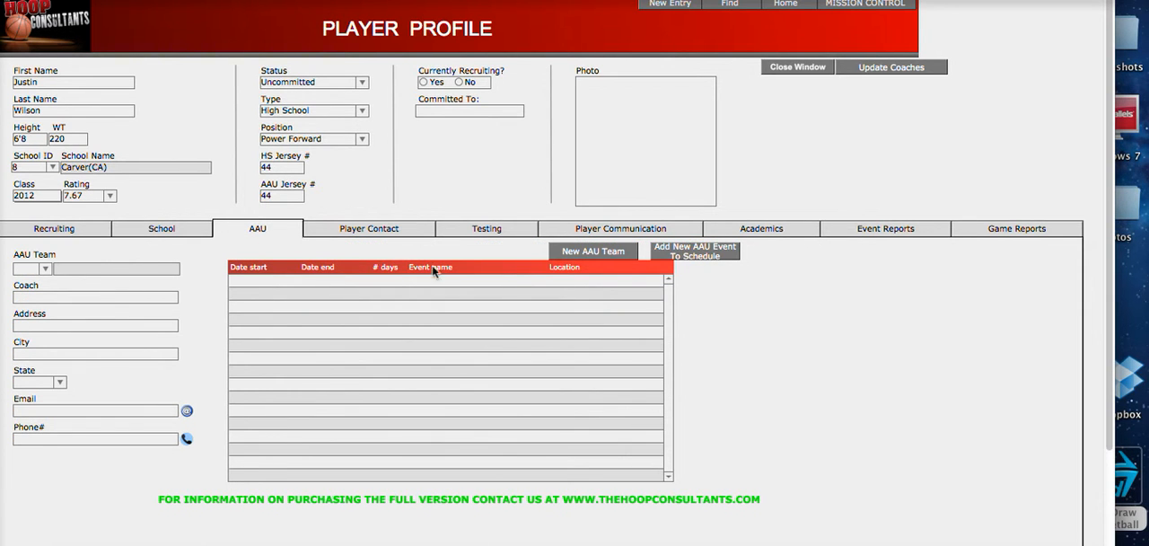
mouse_move(50, 273)
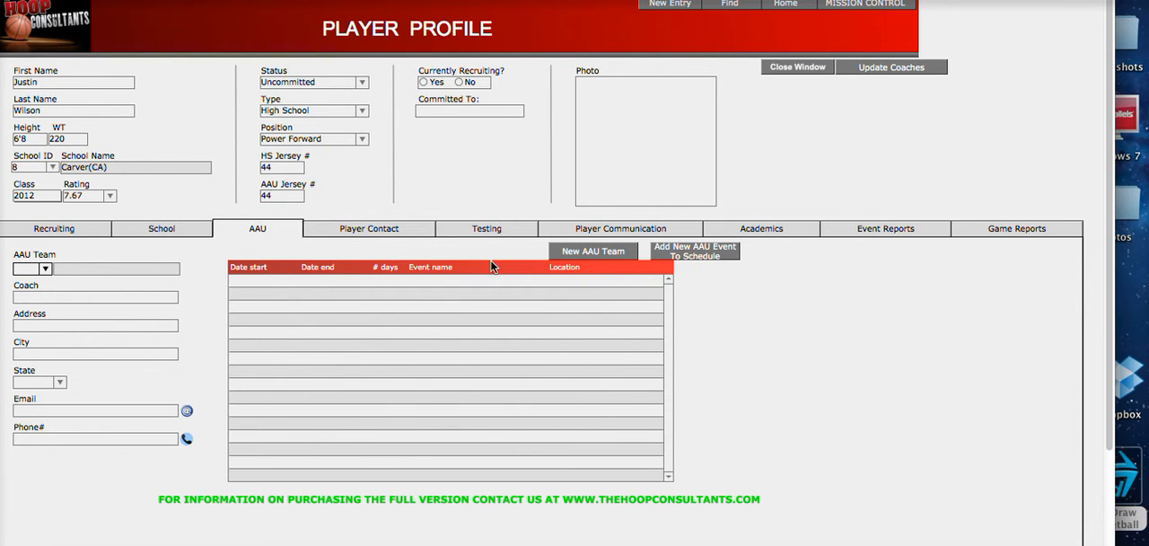
mouse_move(374, 237)
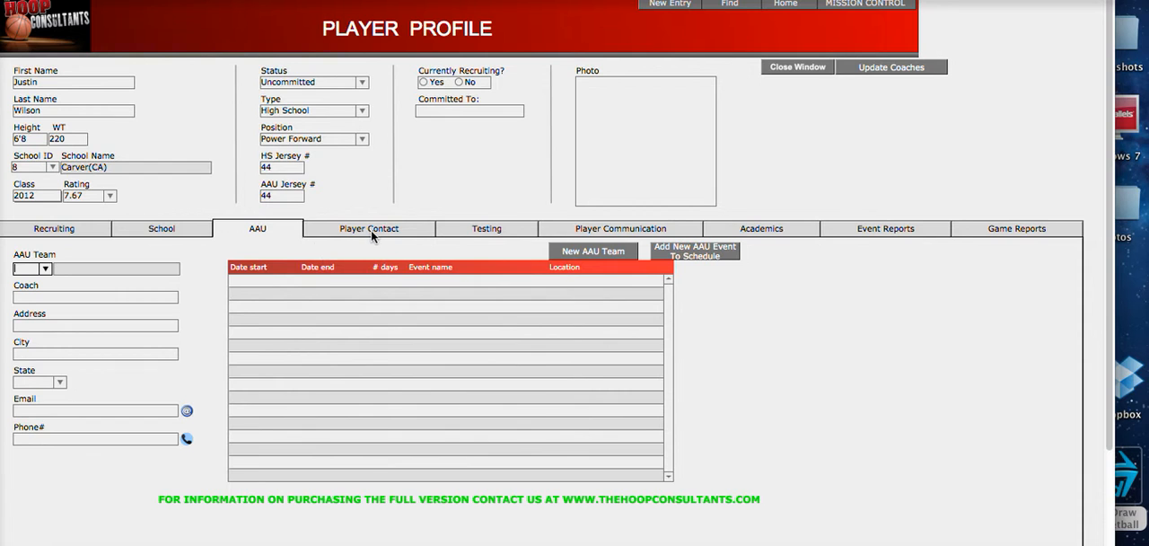
click(368, 229)
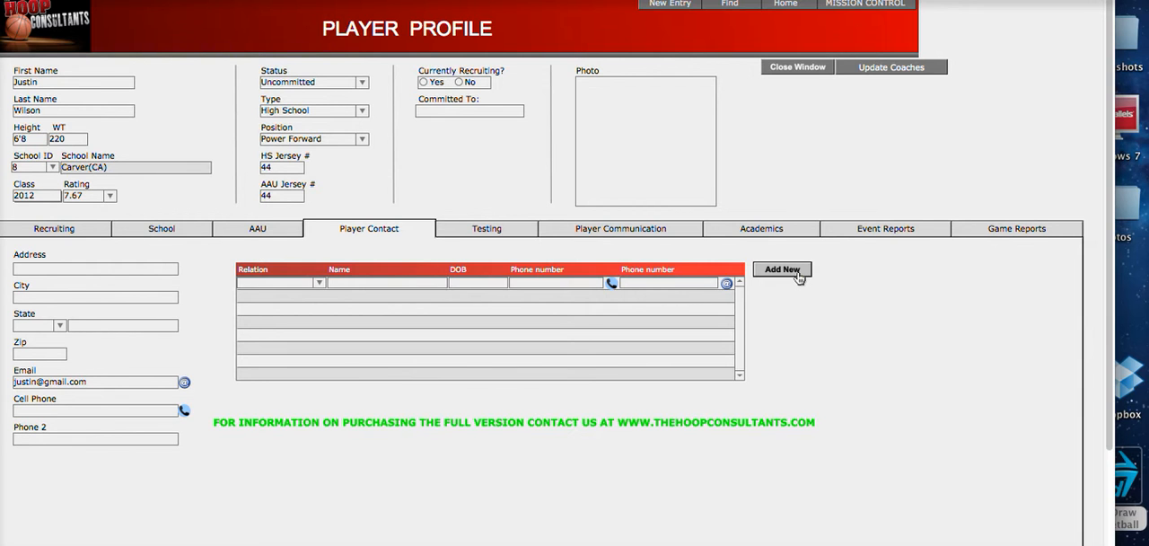
click(781, 269)
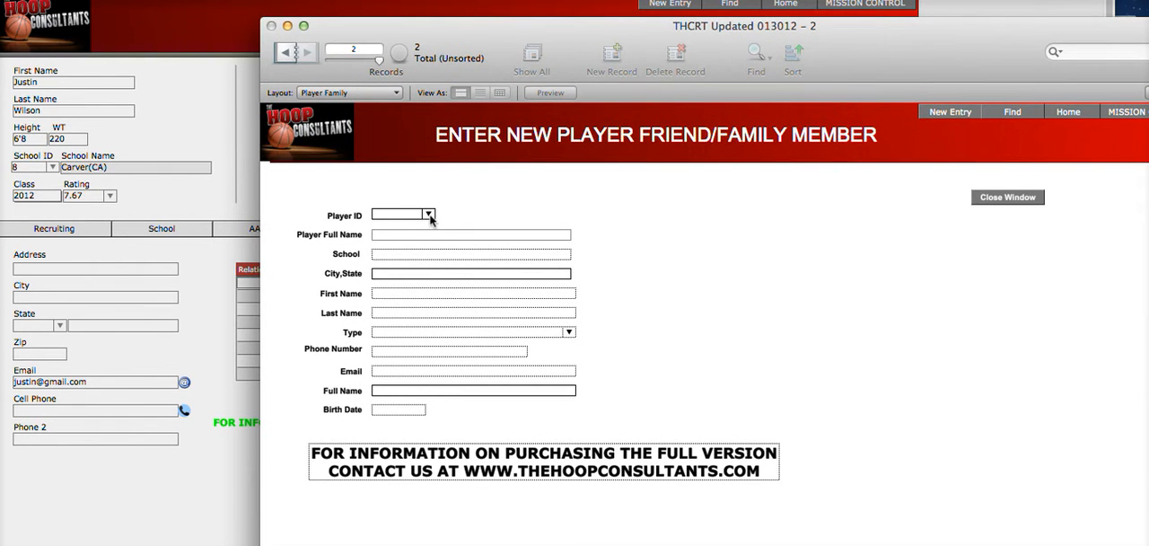
click(427, 215)
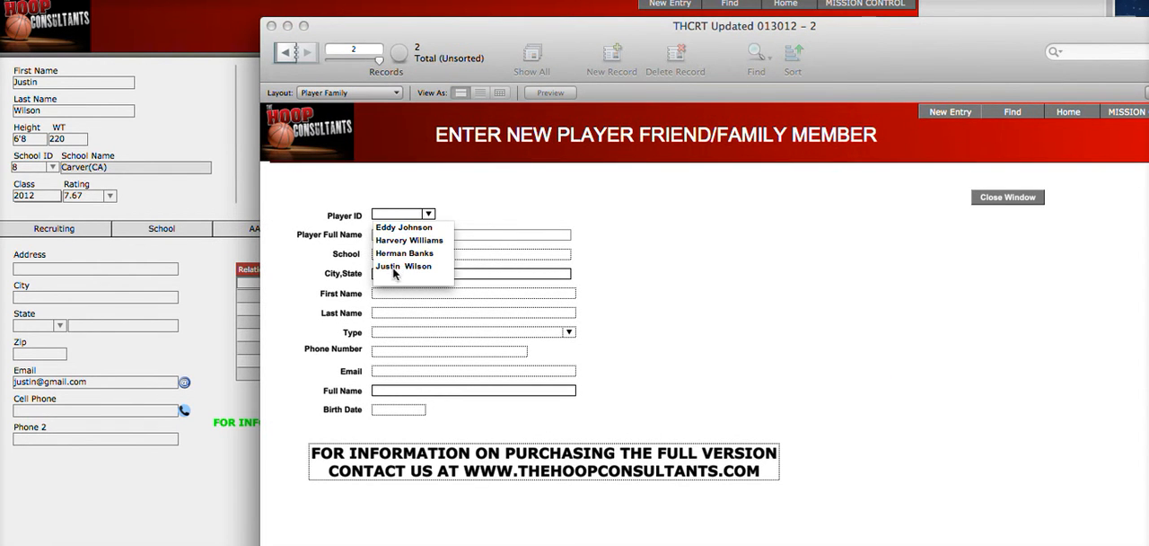
click(403, 266)
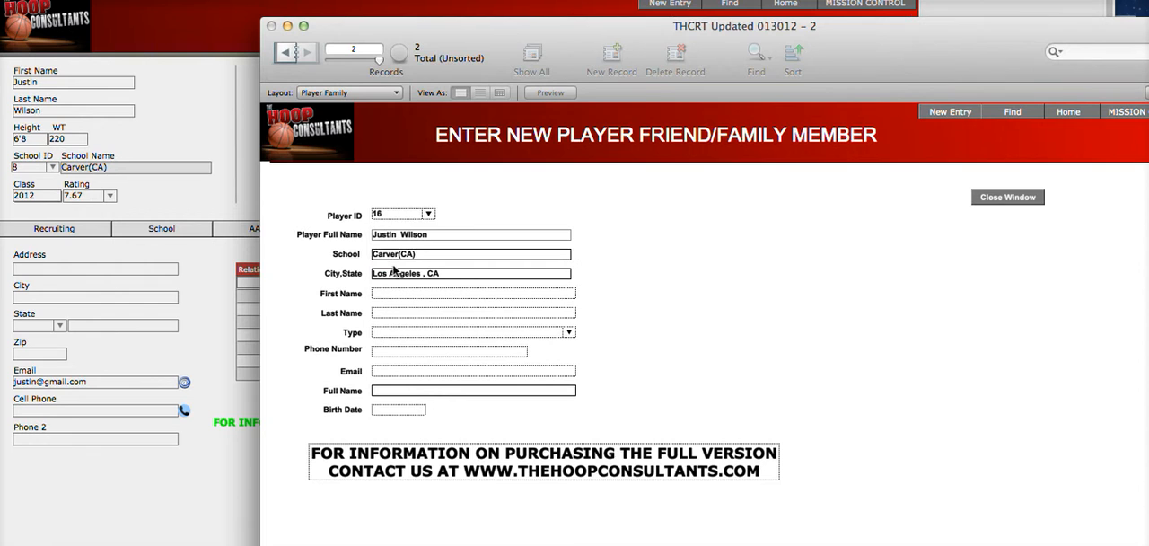
click(470, 255)
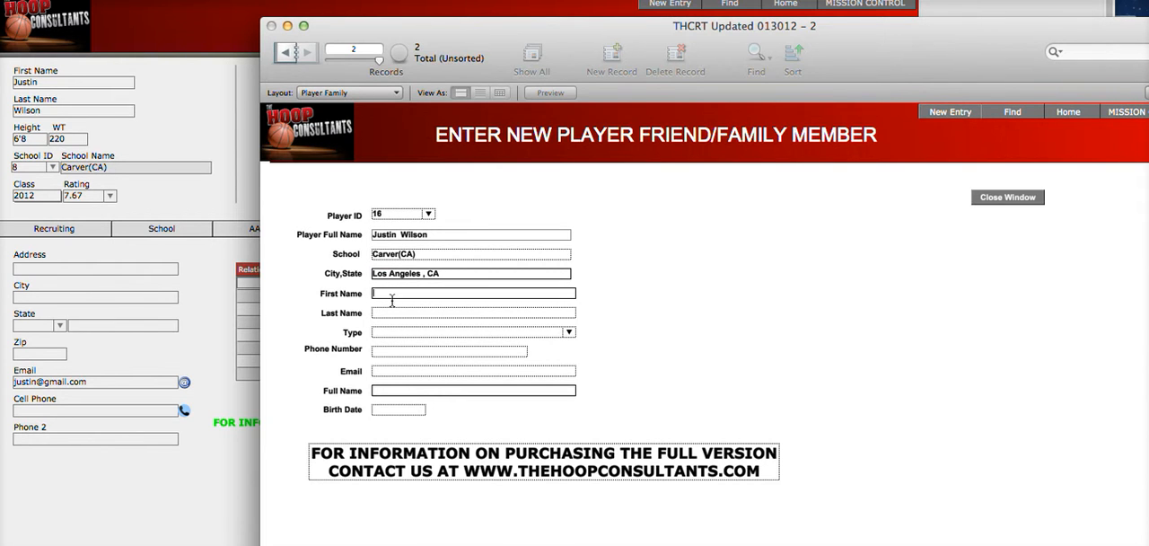
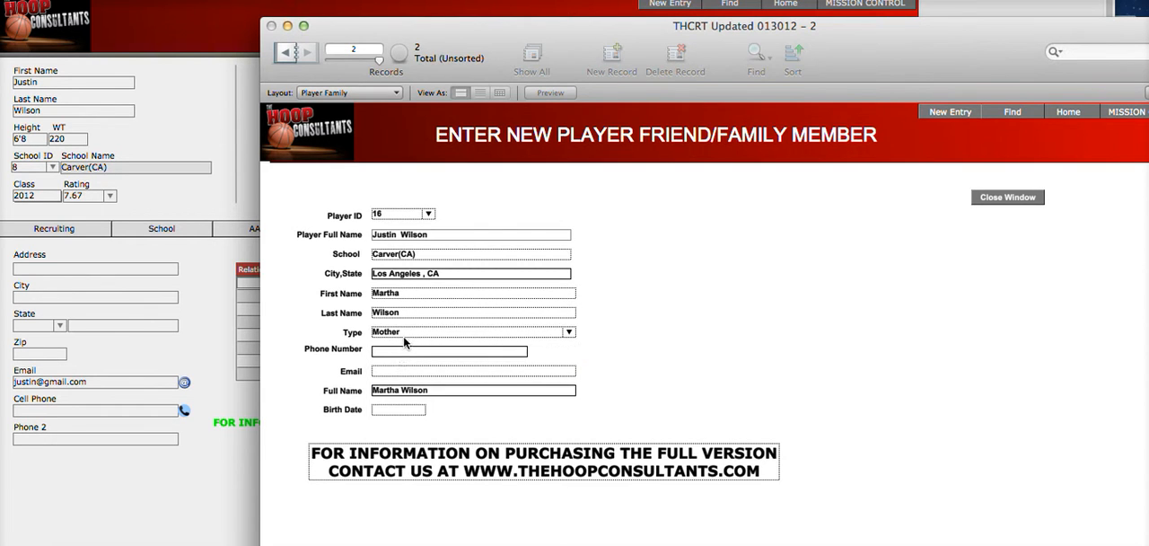
text(9)
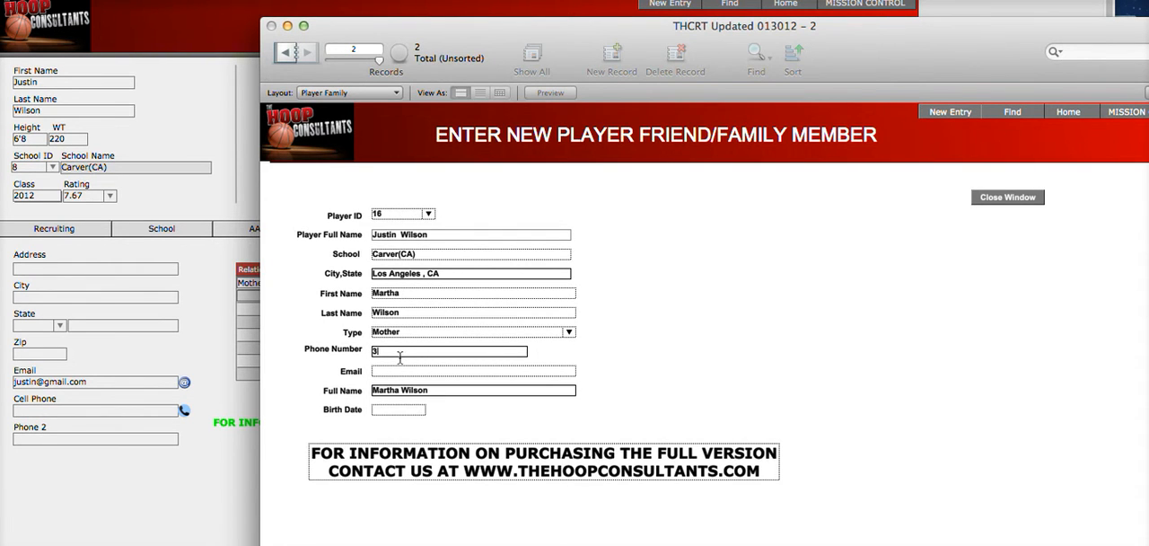
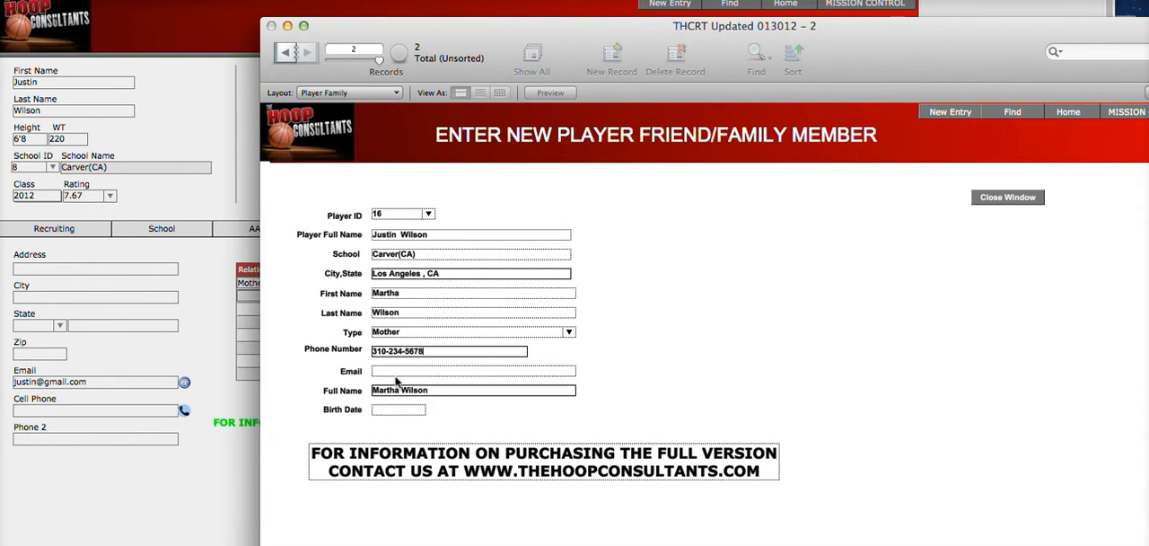
- Fill in her phone 310-23..., email mwile... and birth date 11/11/
text(mwile)
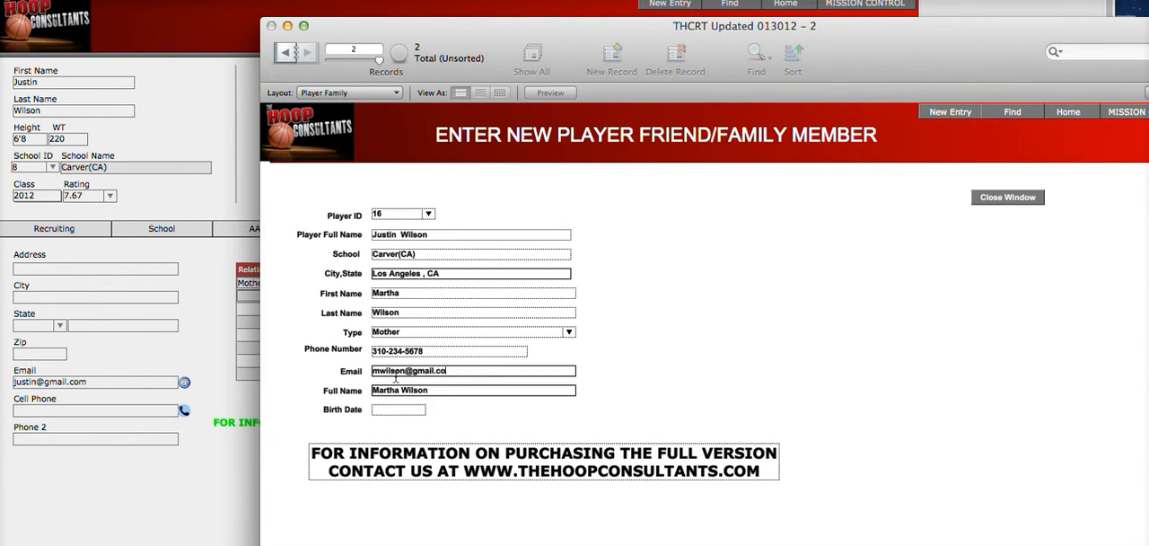
click(398, 409)
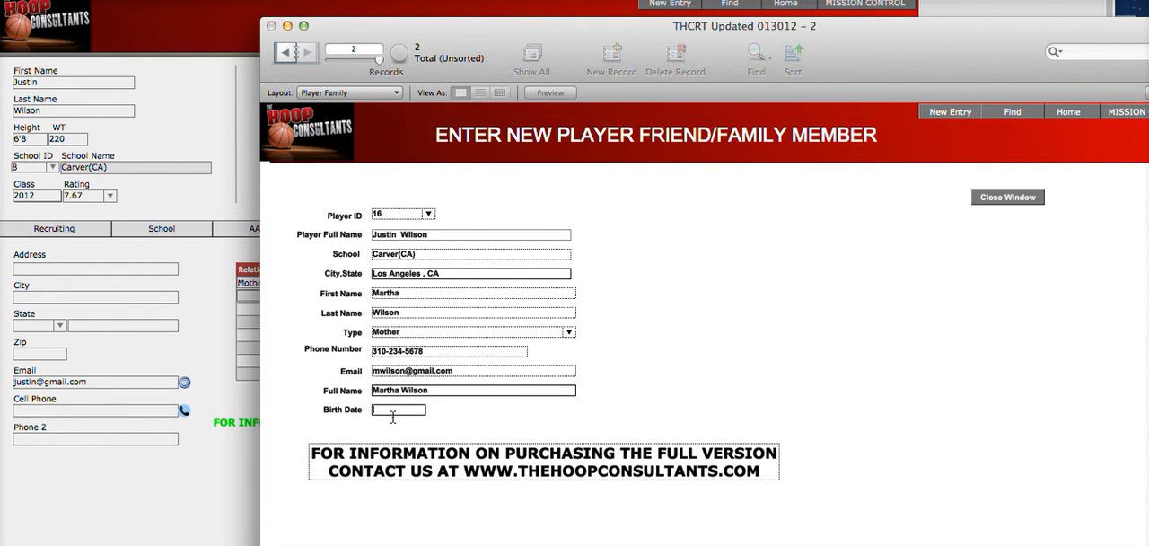
text(11/11/1957)
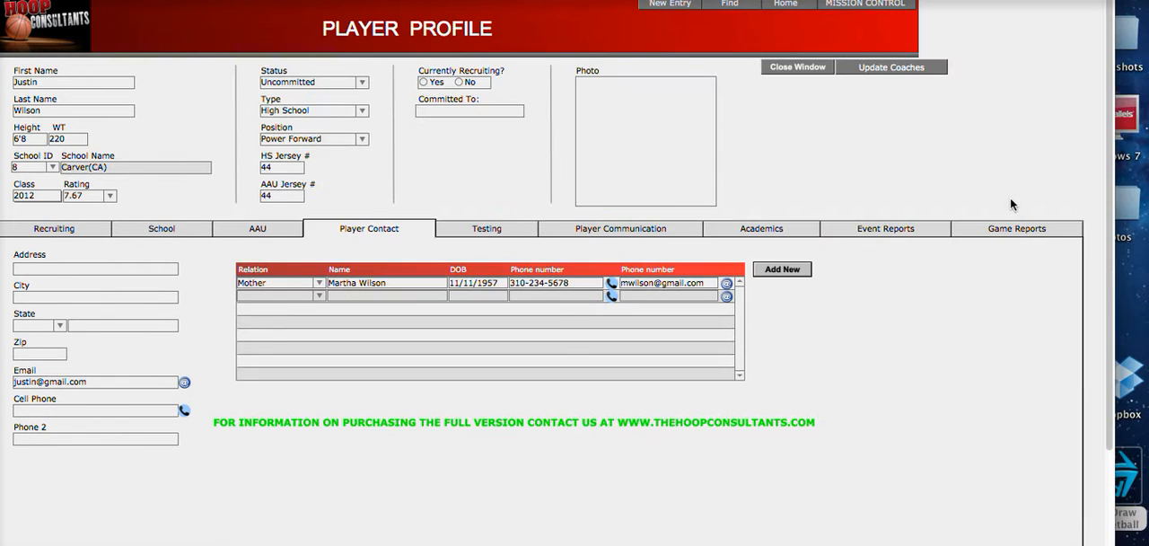
mouse_move(601, 327)
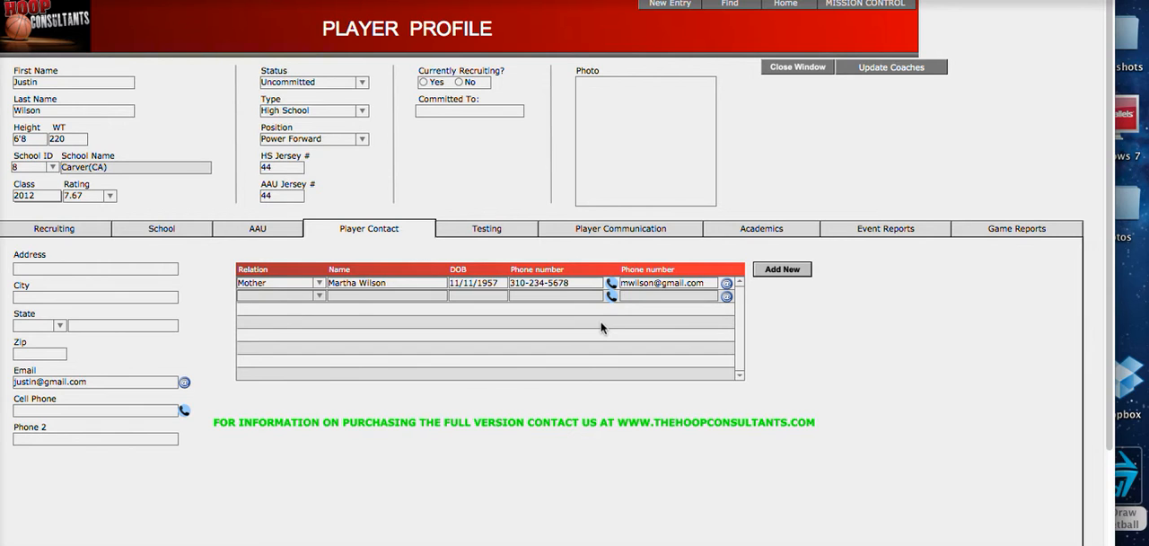
mouse_move(621, 295)
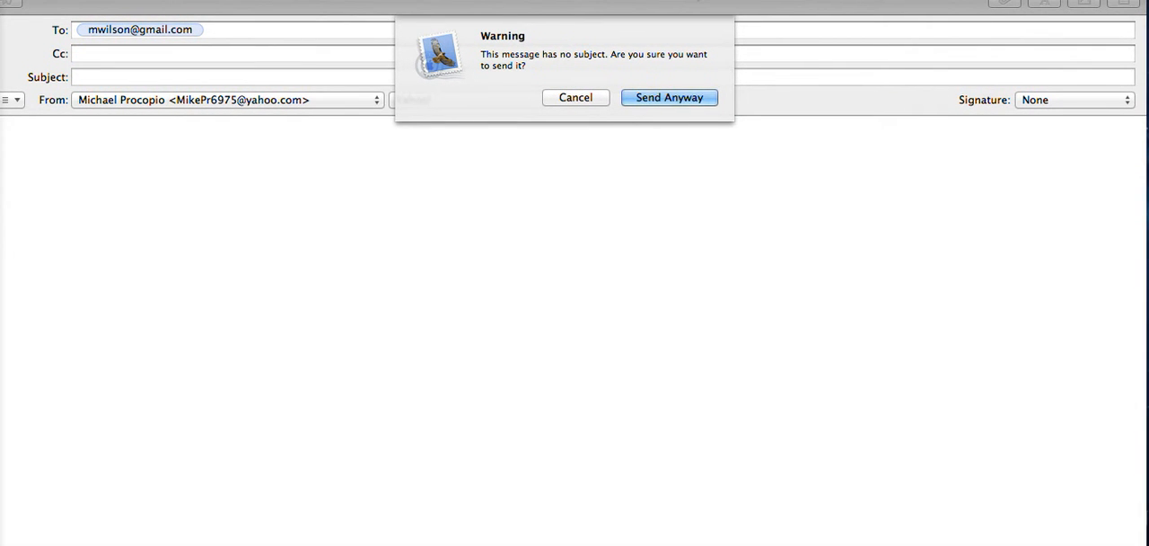
click(575, 97)
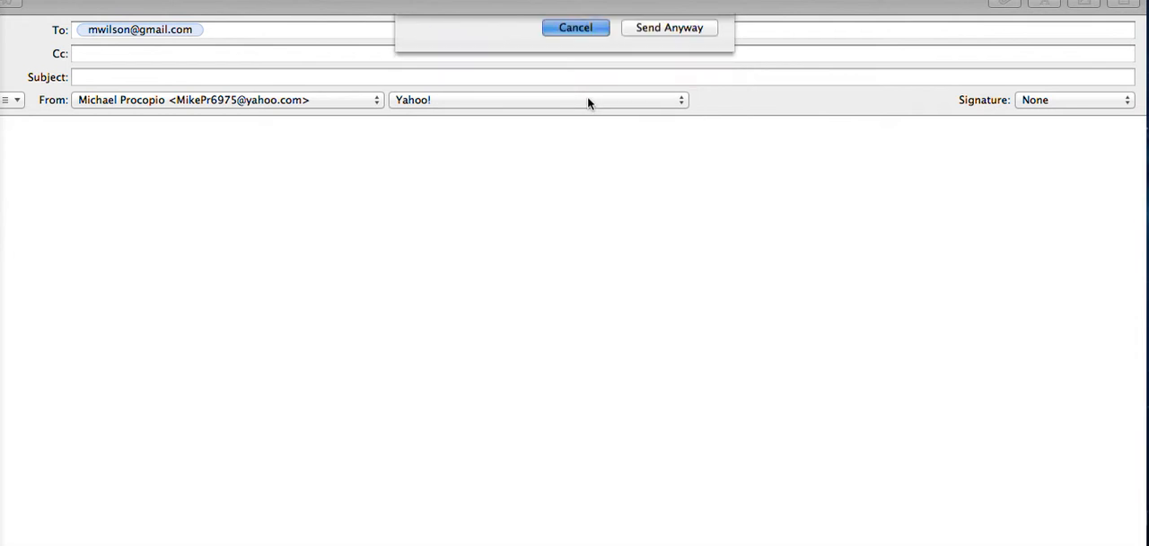
click(574, 26)
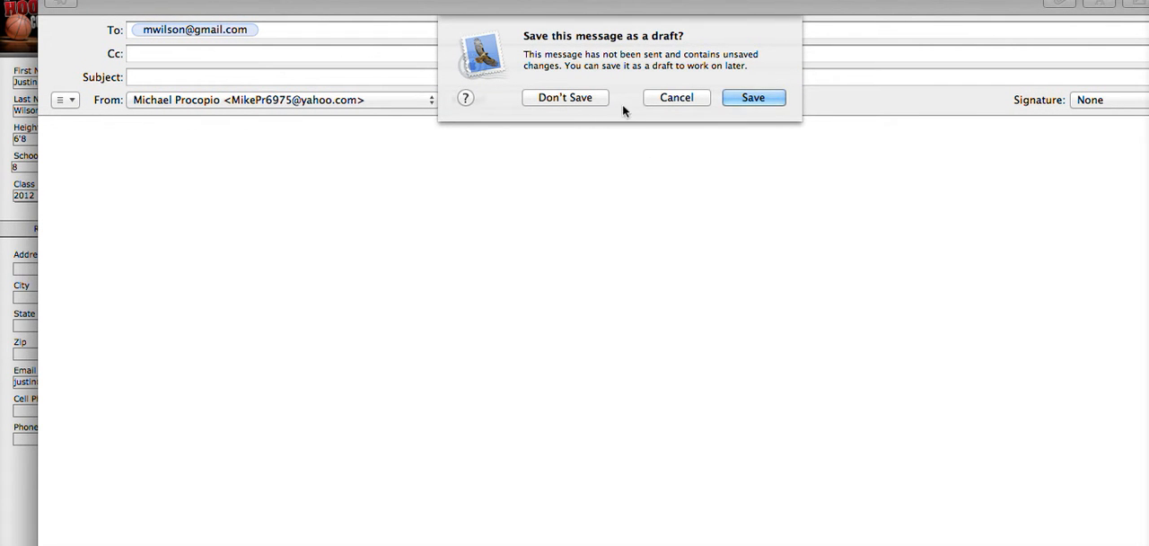
click(564, 97)
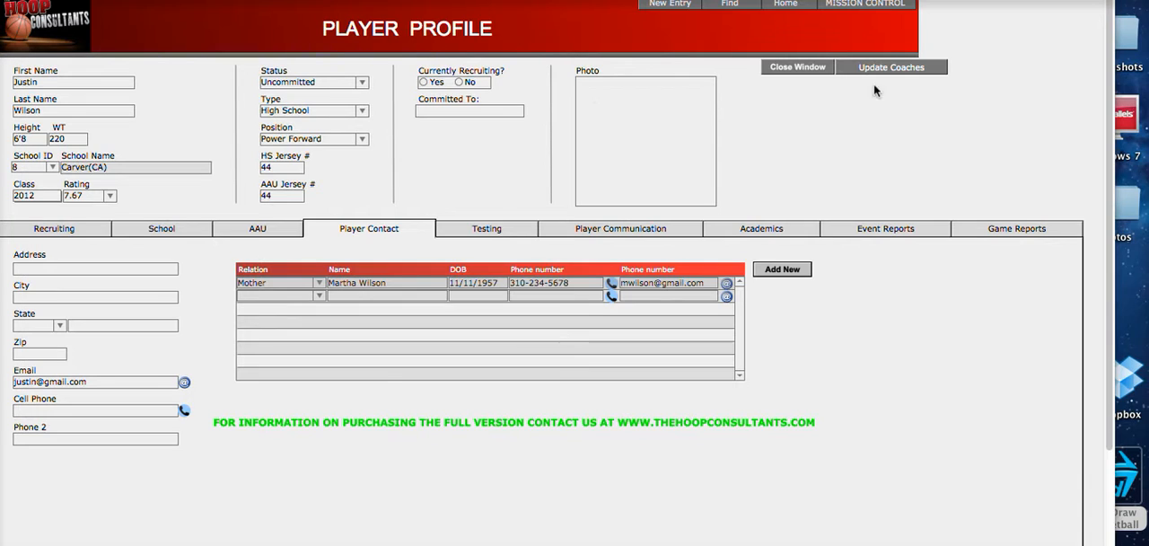
mouse_move(726, 212)
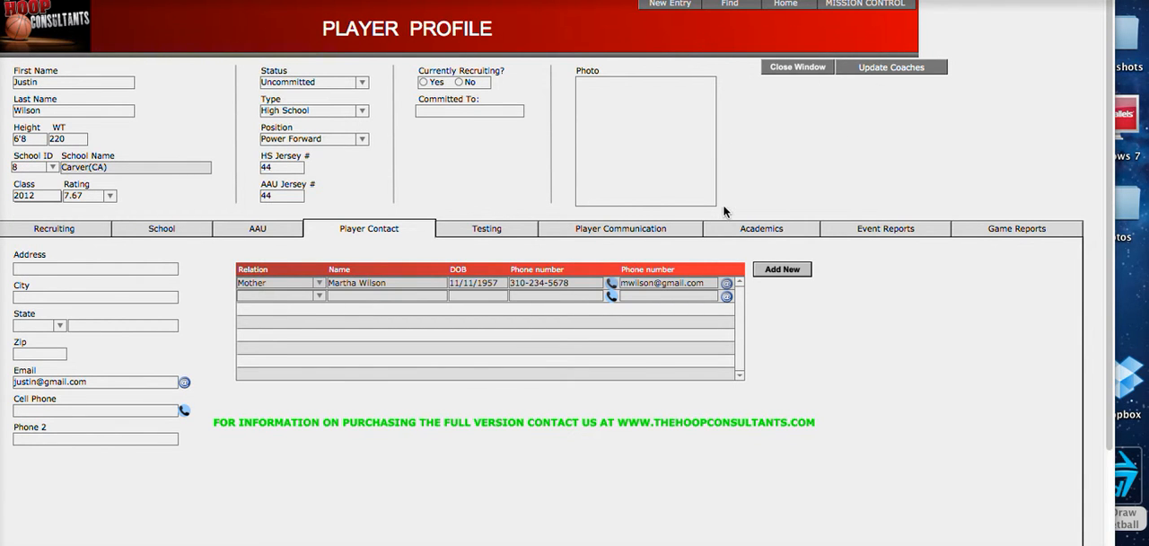
mouse_move(738, 238)
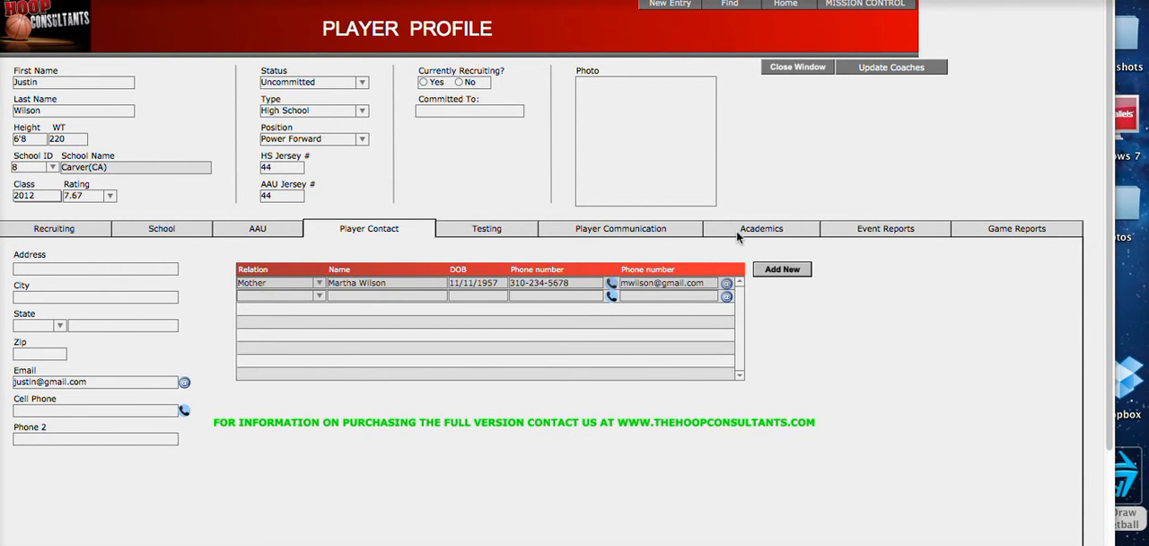
mouse_move(226, 395)
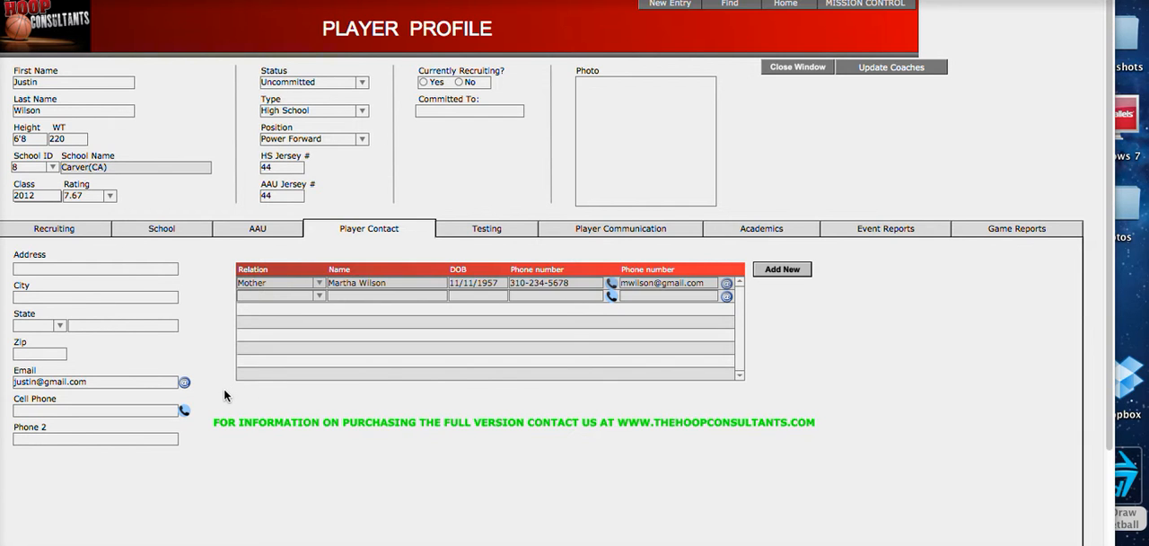
mouse_move(465, 278)
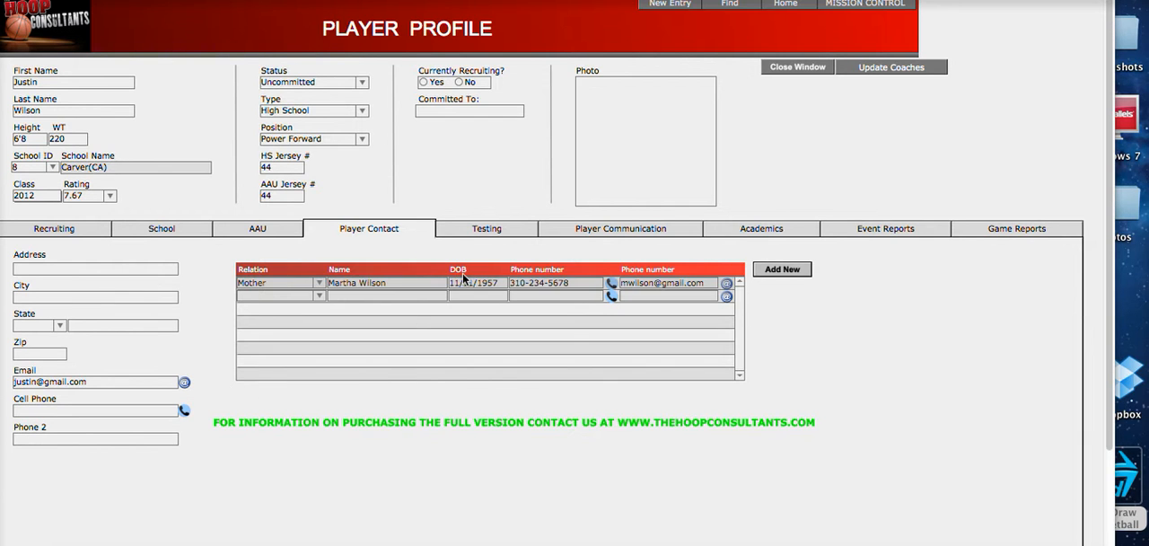
- View the player's Testing and Player Communication sections, ending on Academics
click(487, 228)
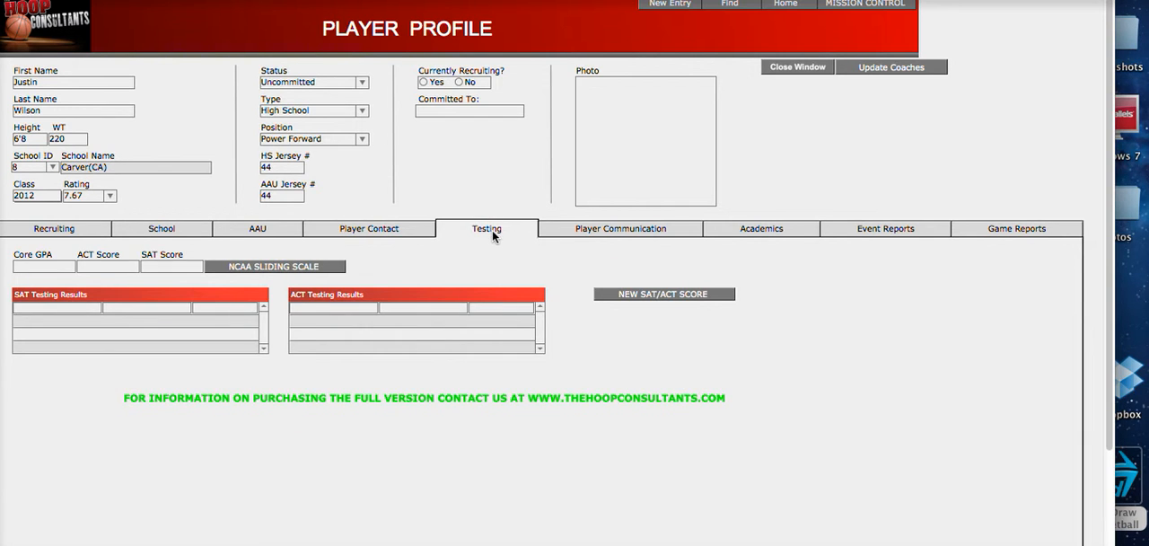
click(621, 228)
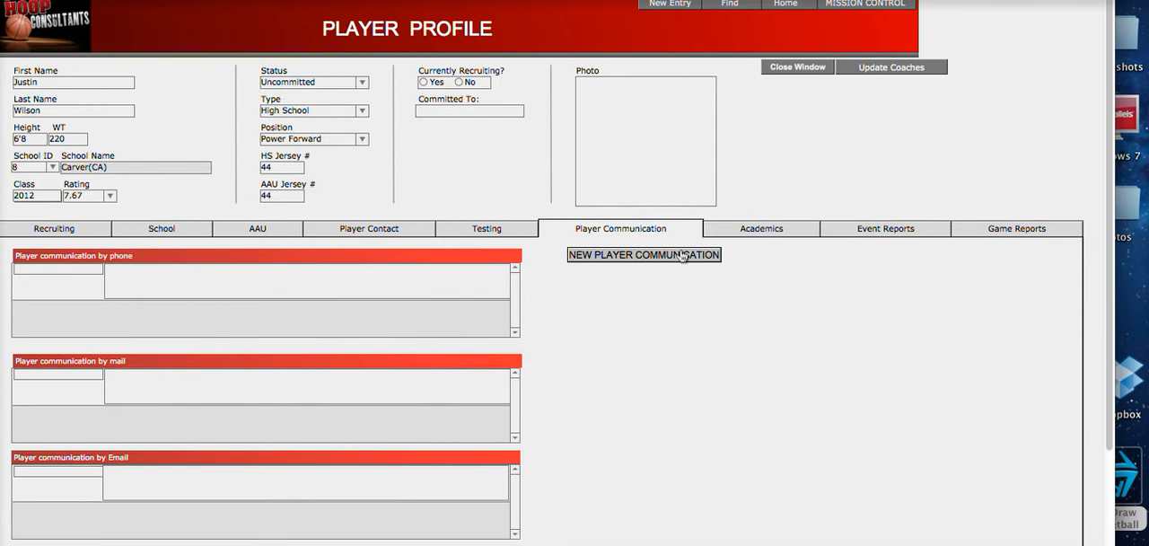
click(762, 228)
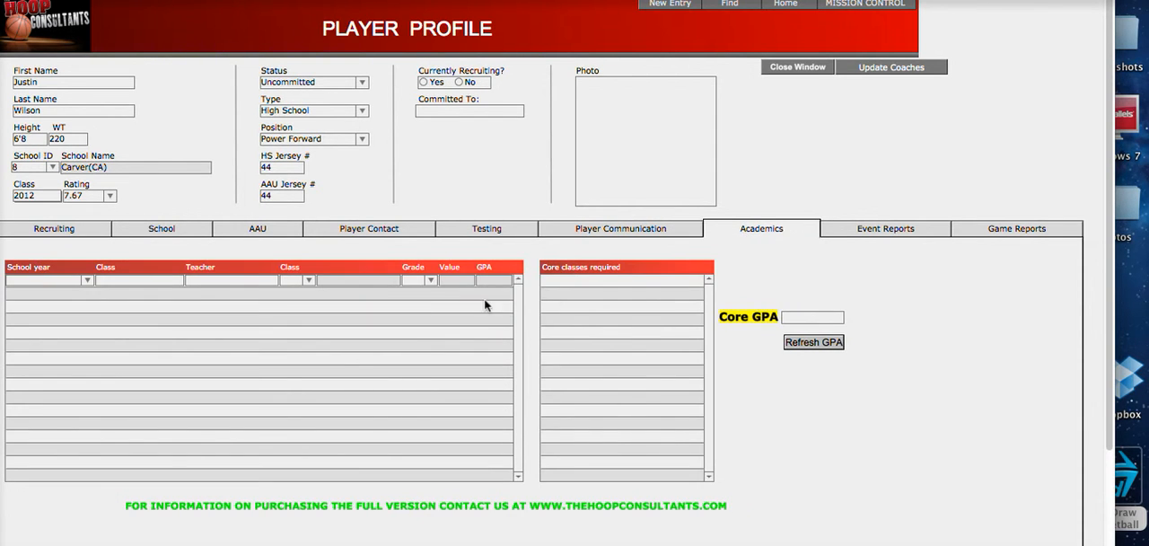
mouse_move(287, 324)
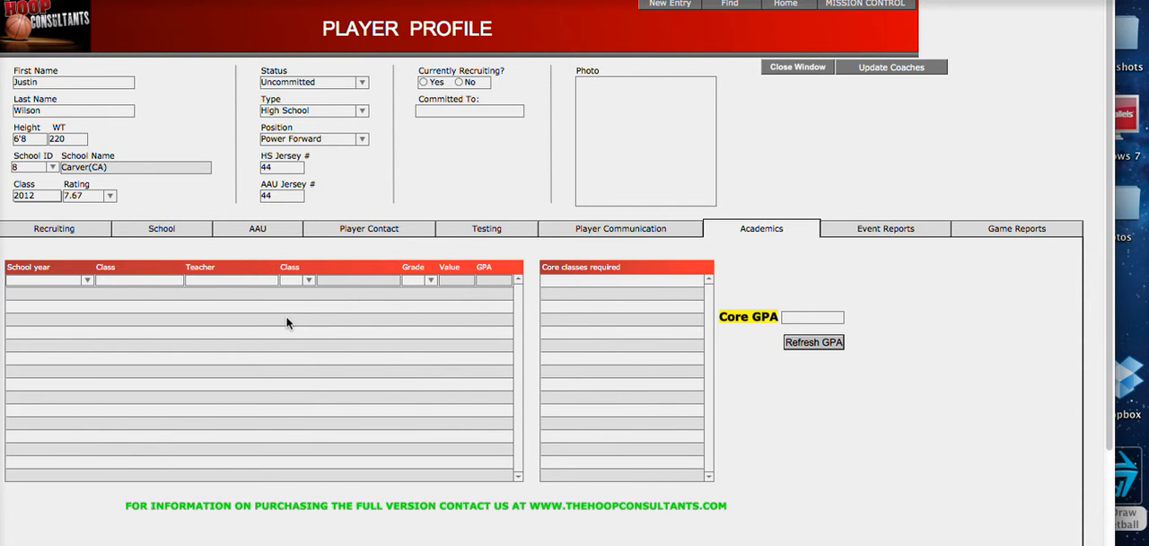
mouse_move(88, 293)
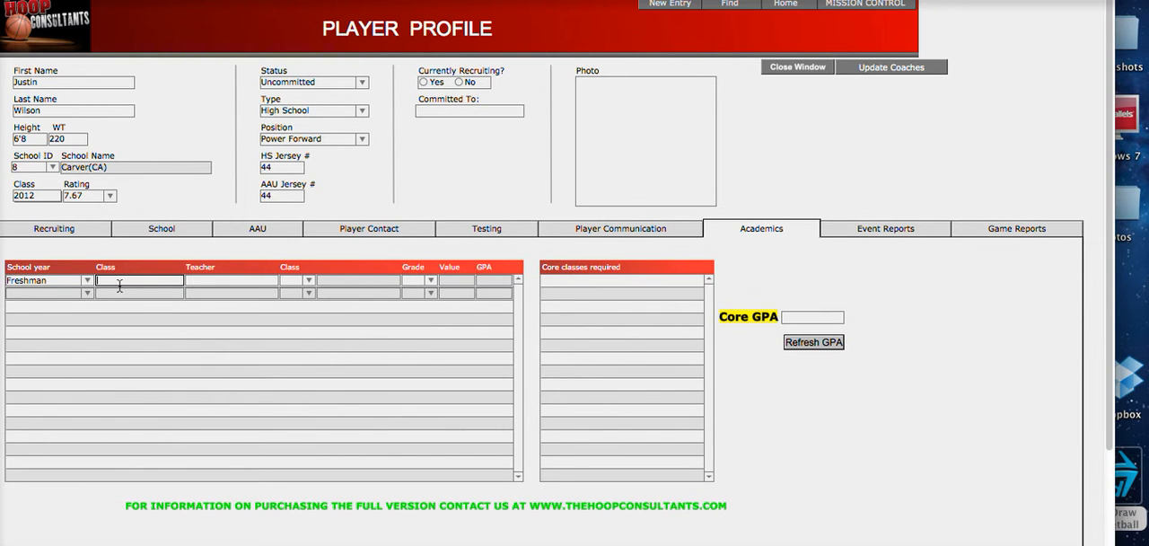
- Enter the freshman English Lit course with Mr Hand, counted as English 1
text(English Lit)
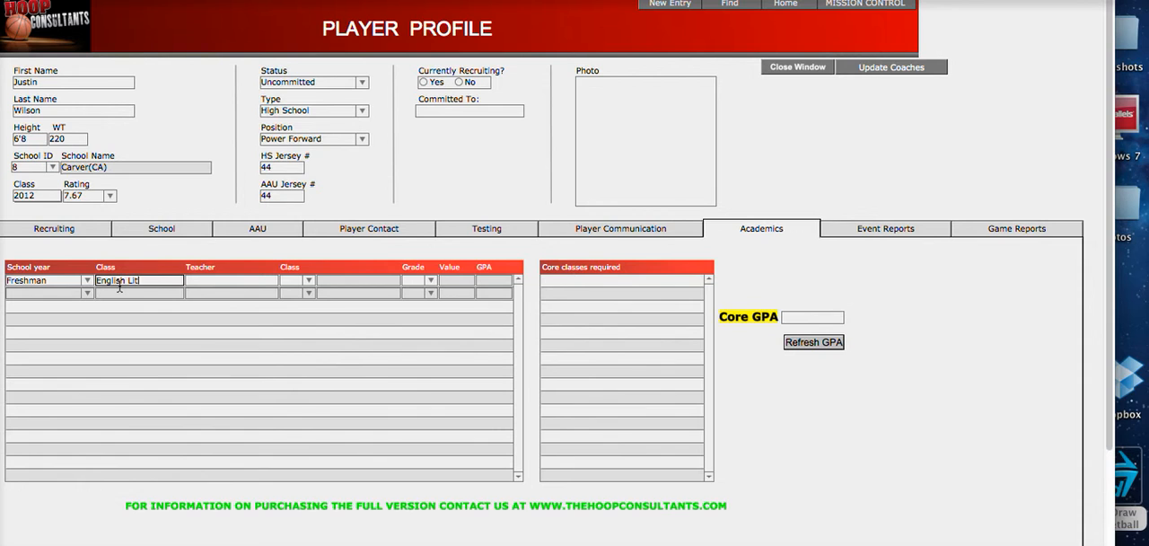
text(M)
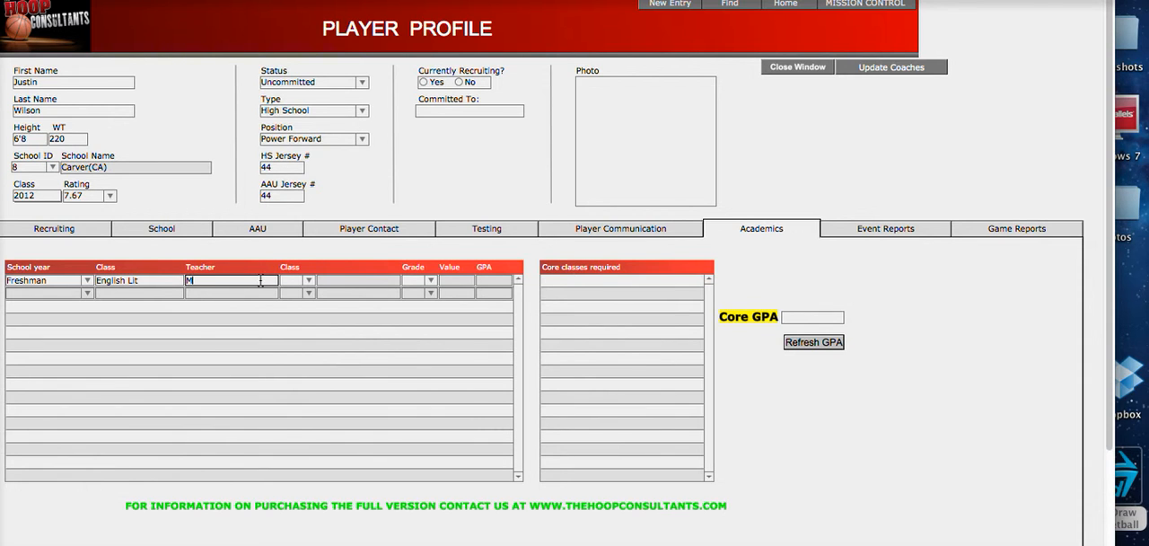
text(r Han)
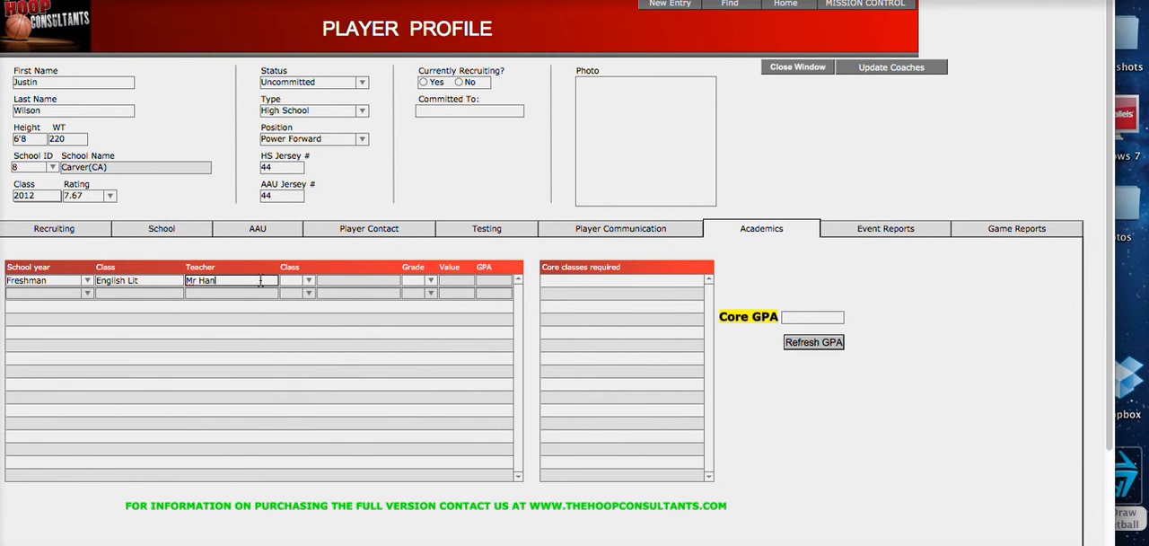
click(309, 280)
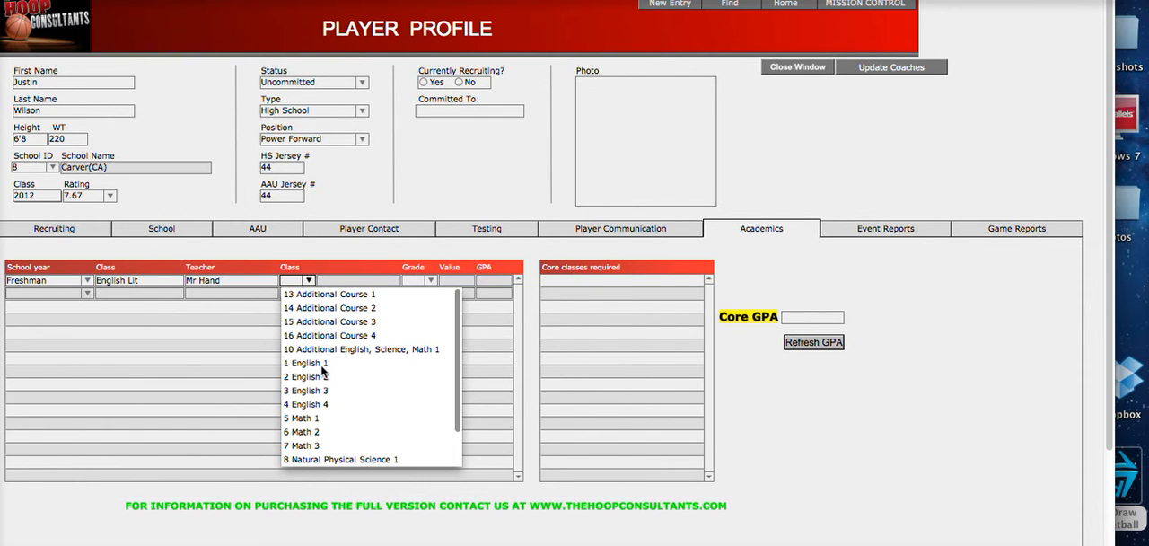
click(306, 362)
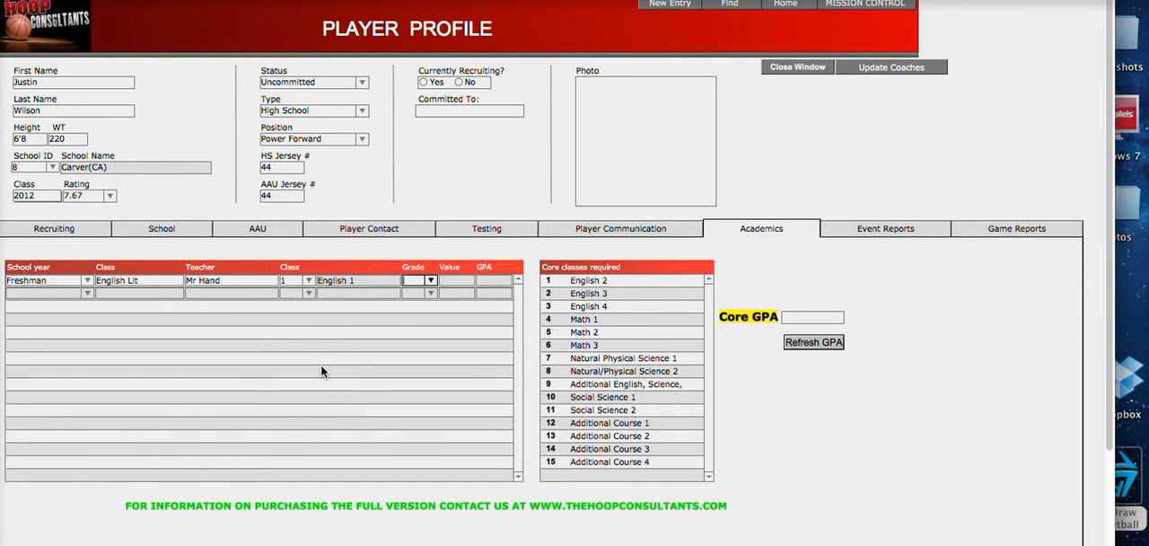
- Grade the course A- and refresh the core GPA to 3.70
click(429, 280)
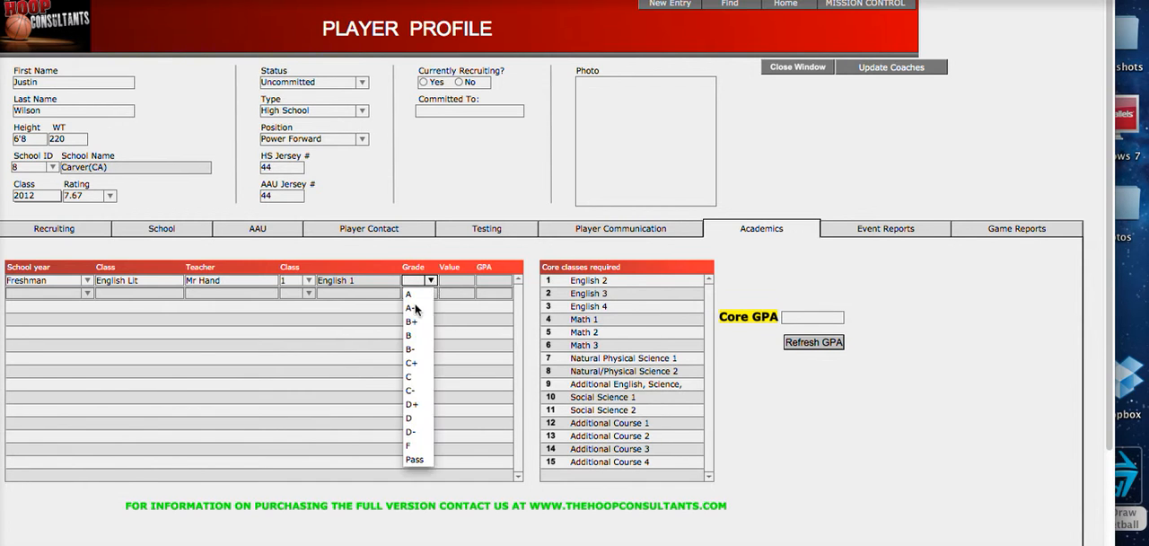
click(410, 309)
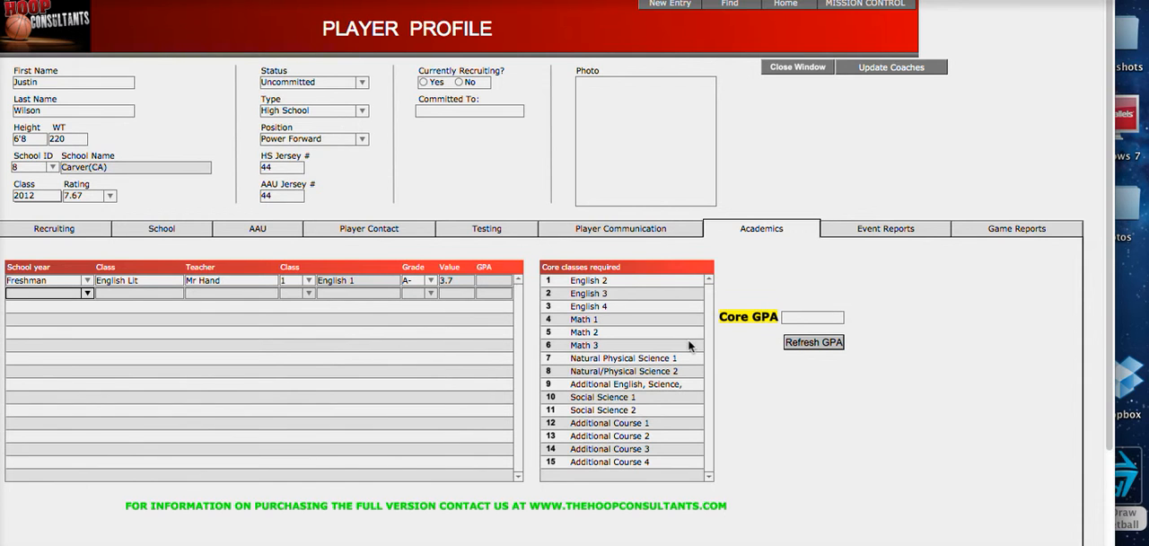
mouse_move(771, 373)
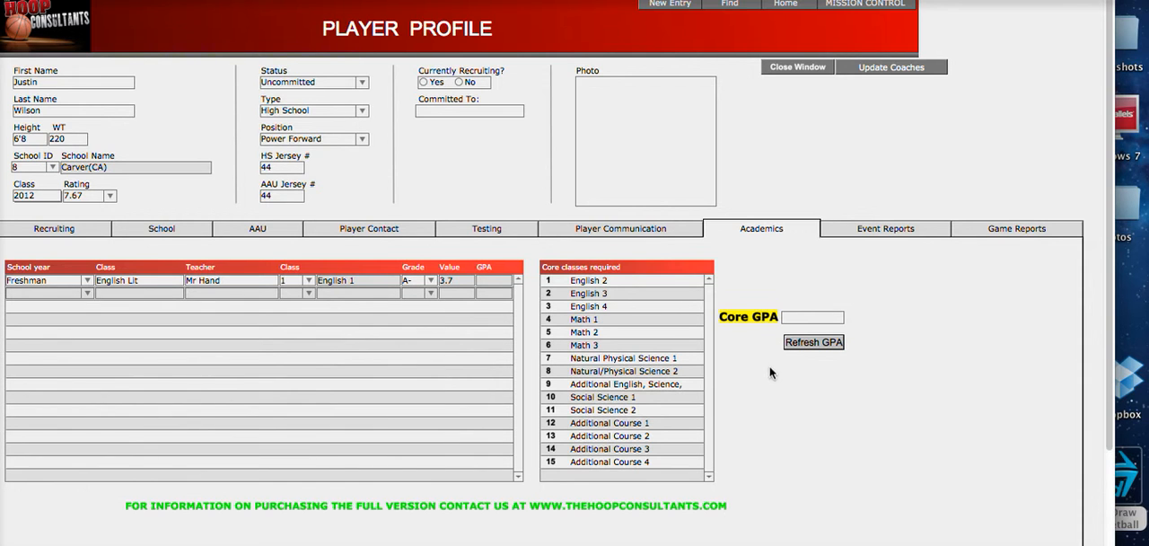
click(814, 341)
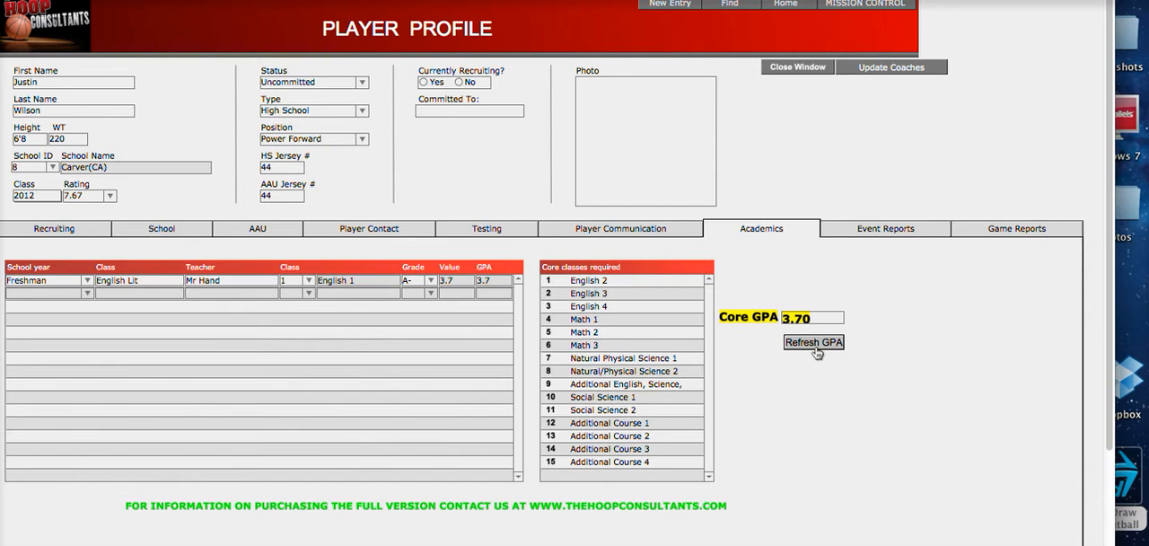
mouse_move(808, 368)
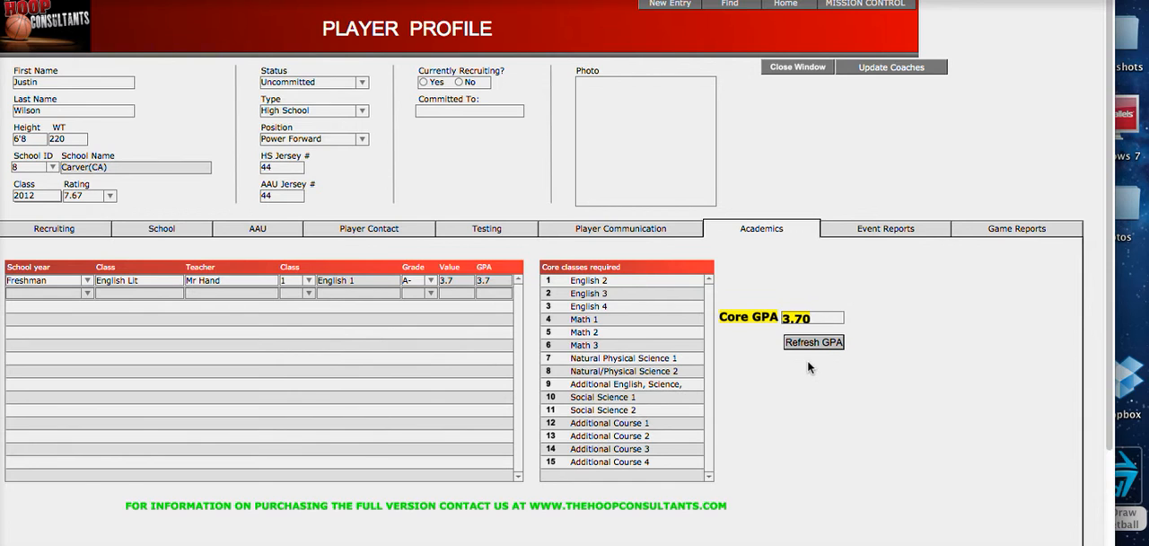
mouse_move(383, 273)
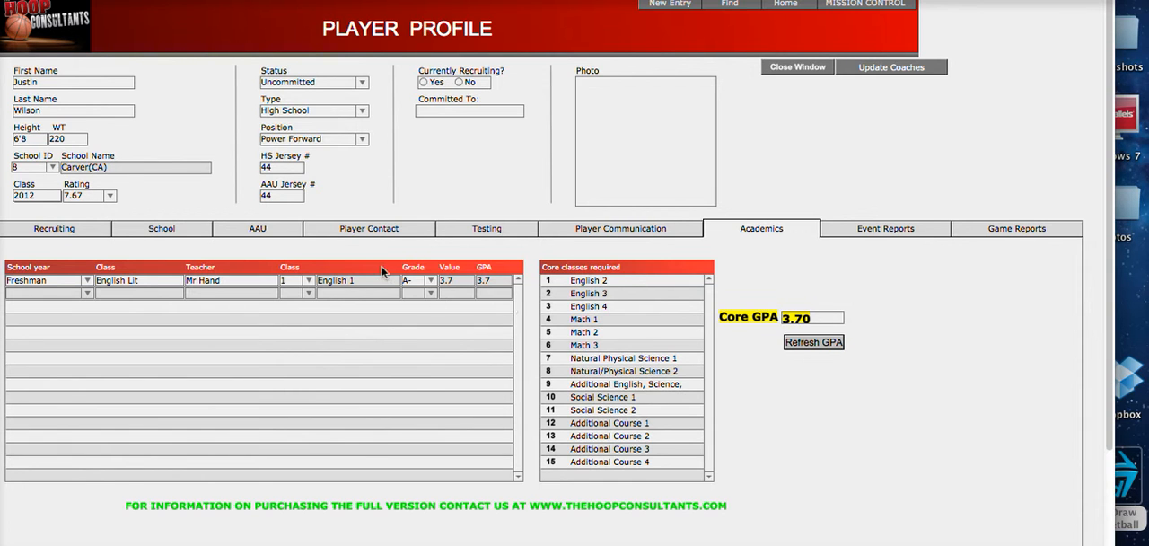
mouse_move(876, 237)
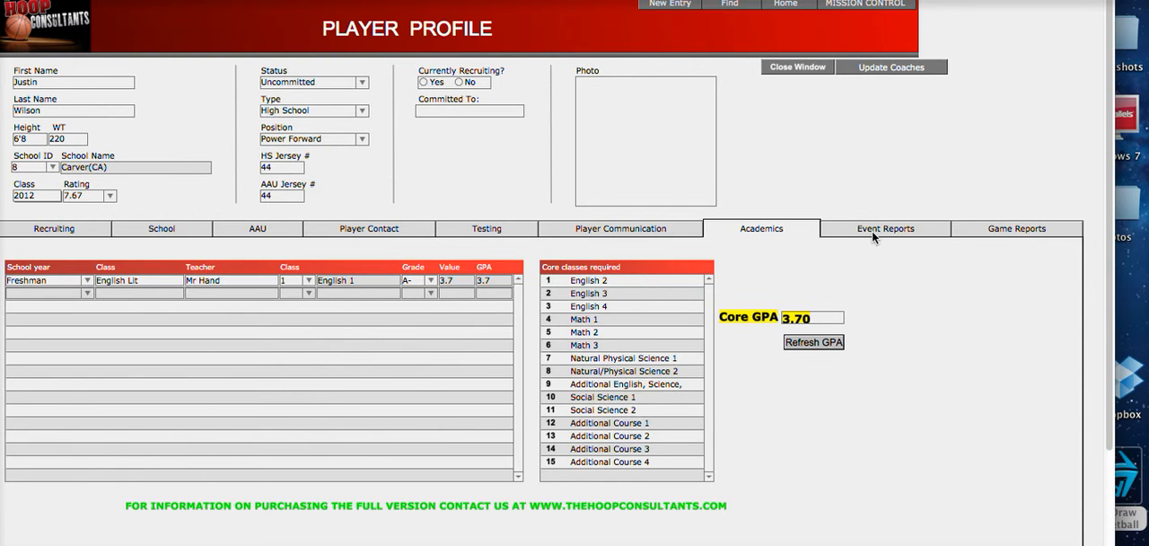
- View the player's Event Reports and Game Reports, then start a blank new event record
click(886, 228)
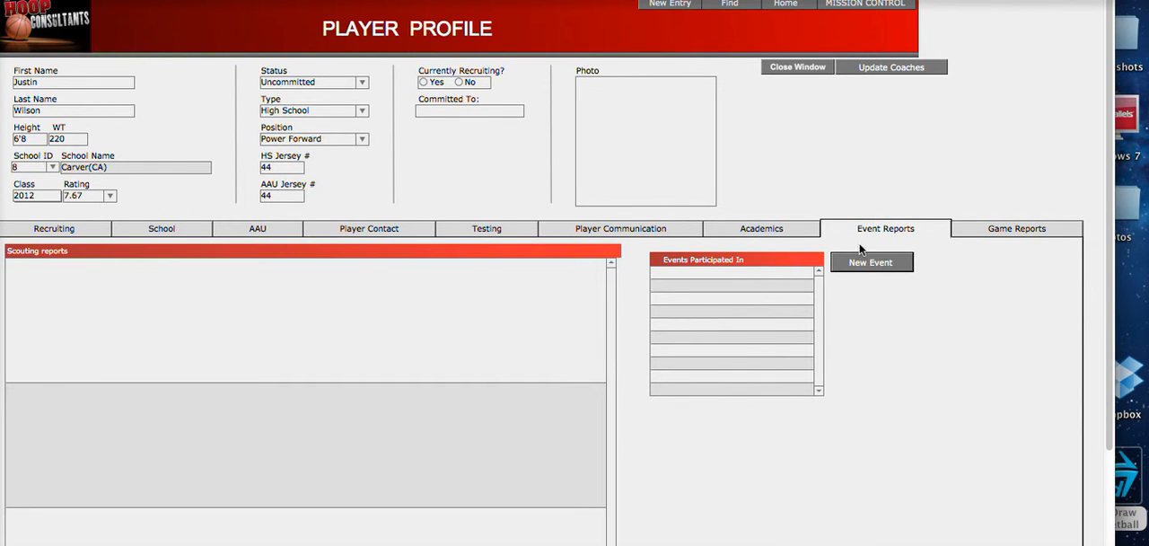
click(1016, 228)
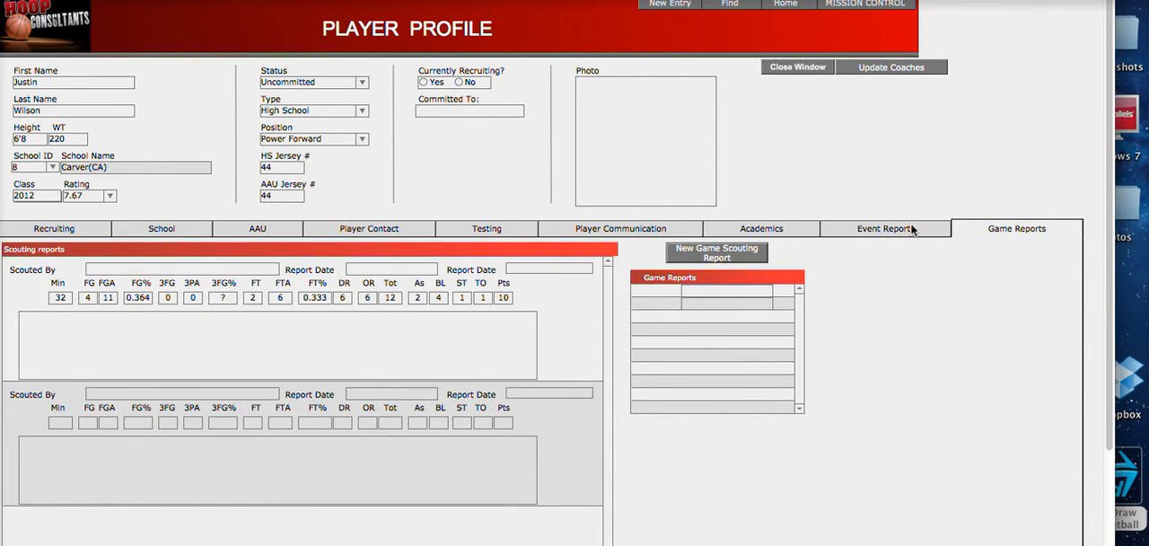
click(884, 228)
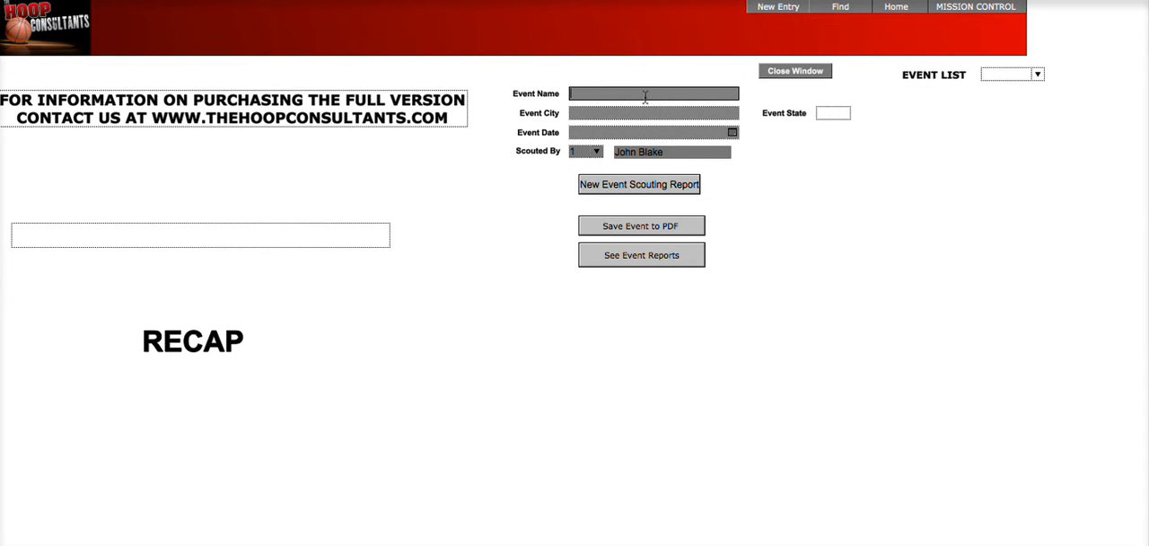
- Name the event California Shootout, located in Los Angeles, CA
text(California Shootout)
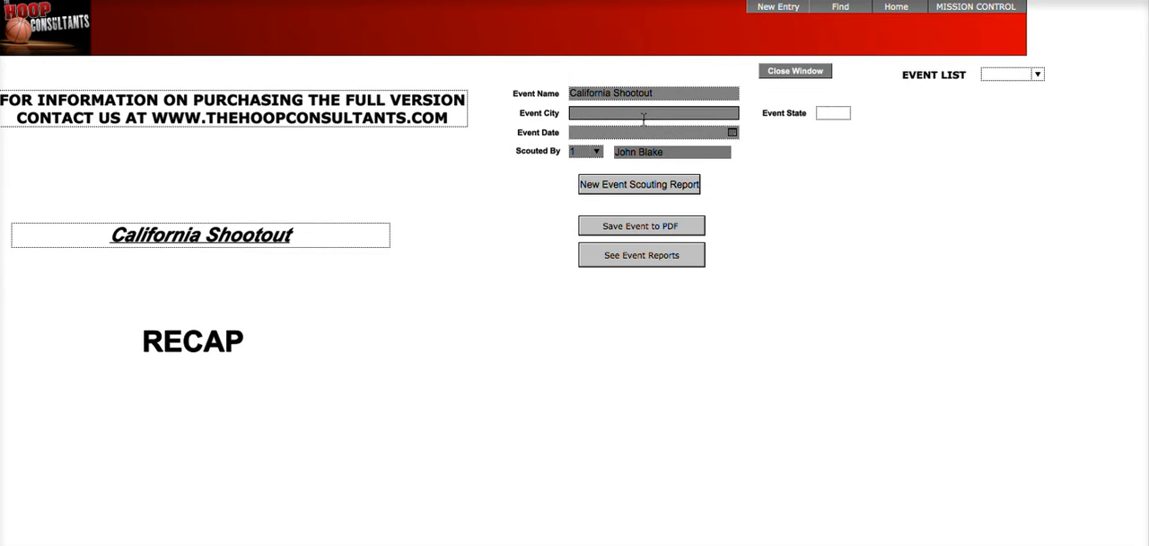
text(Los Angeles)
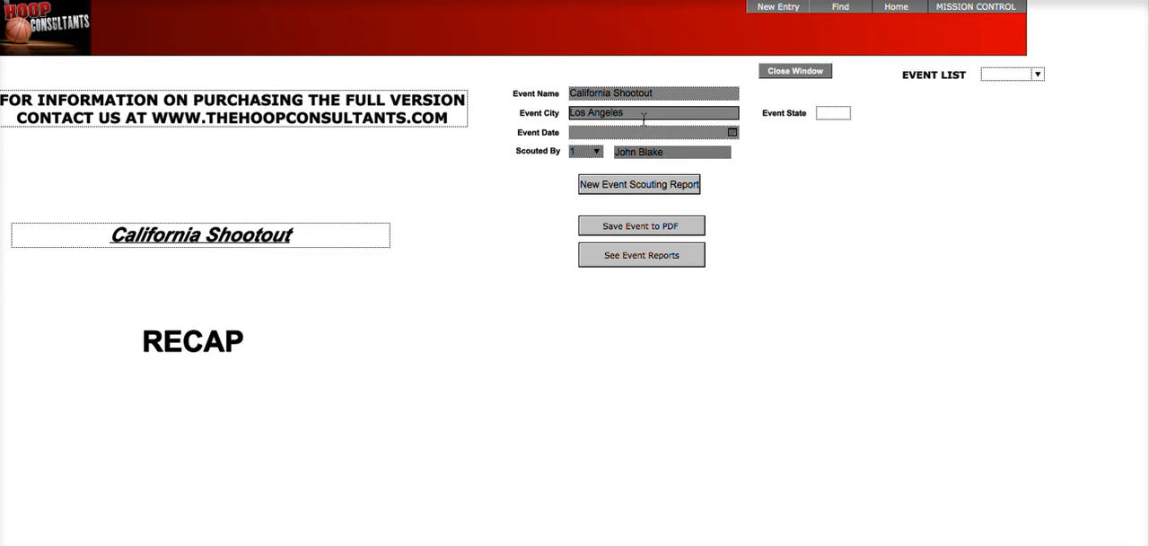
text(CA)
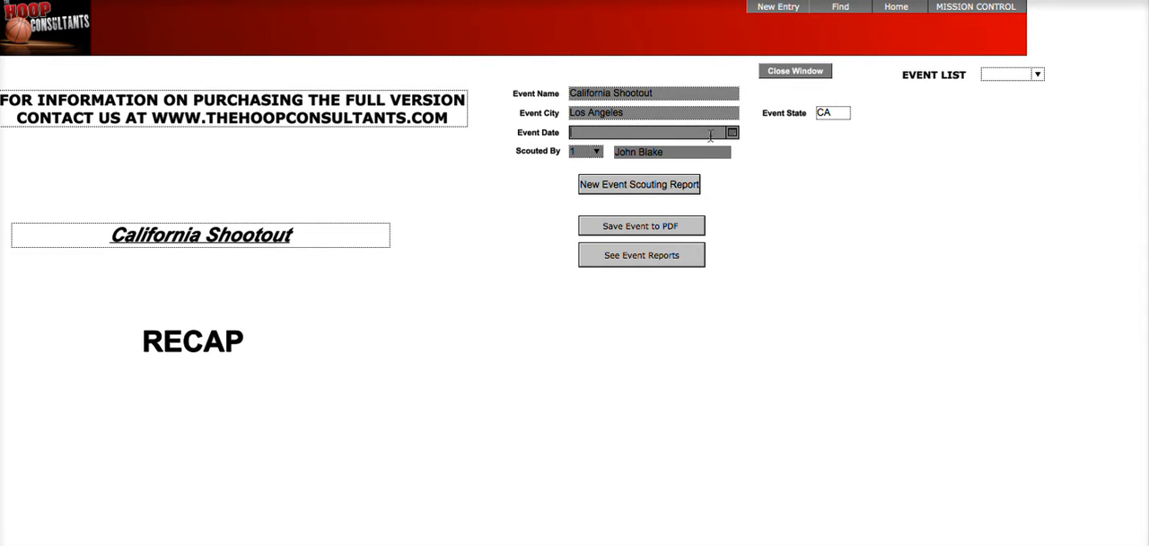
click(732, 133)
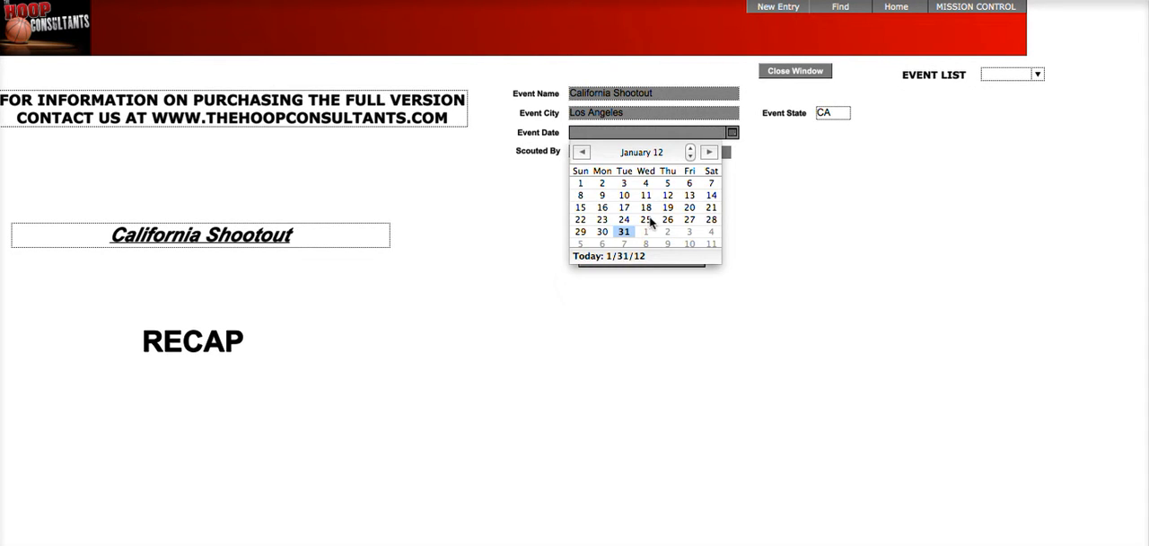
click(710, 150)
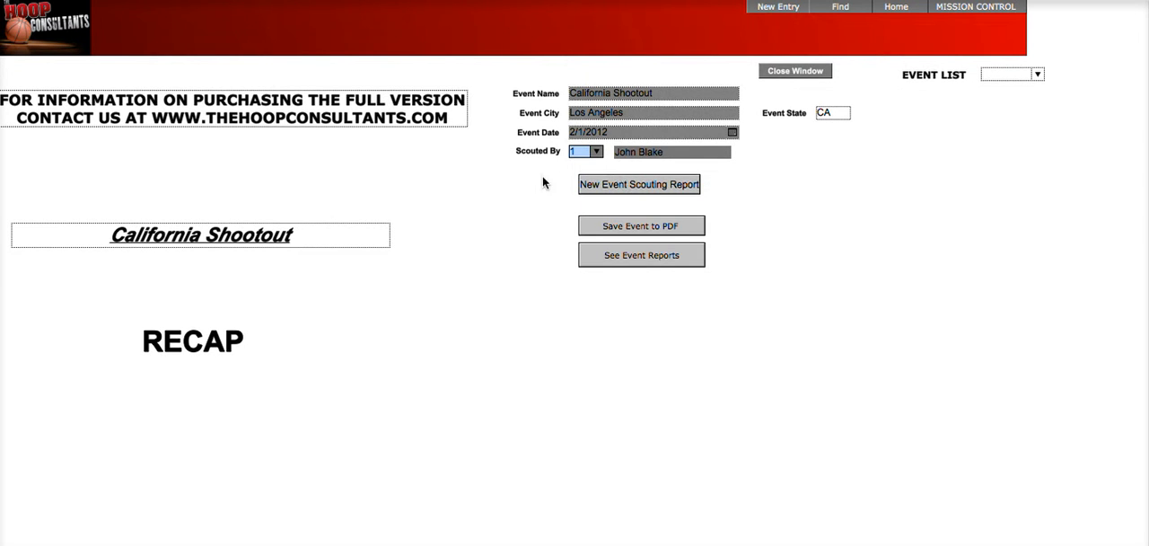
click(598, 151)
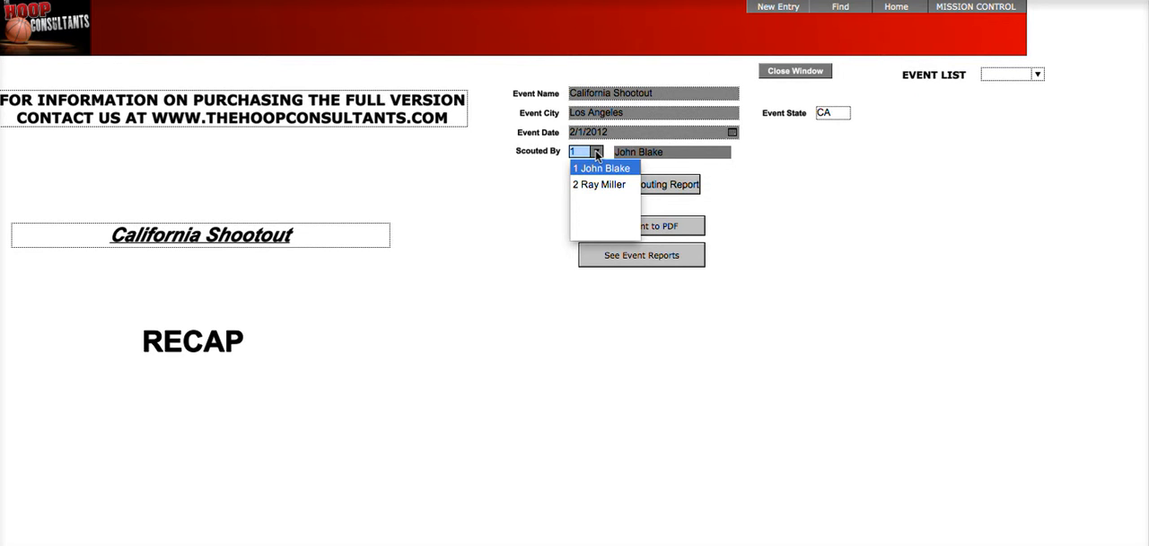
click(598, 184)
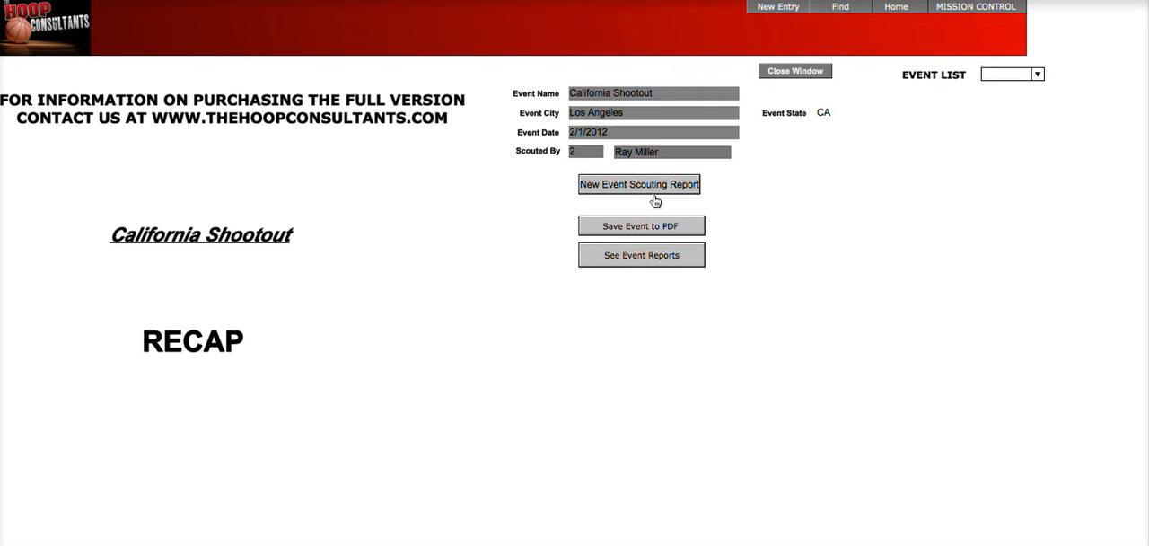
click(640, 183)
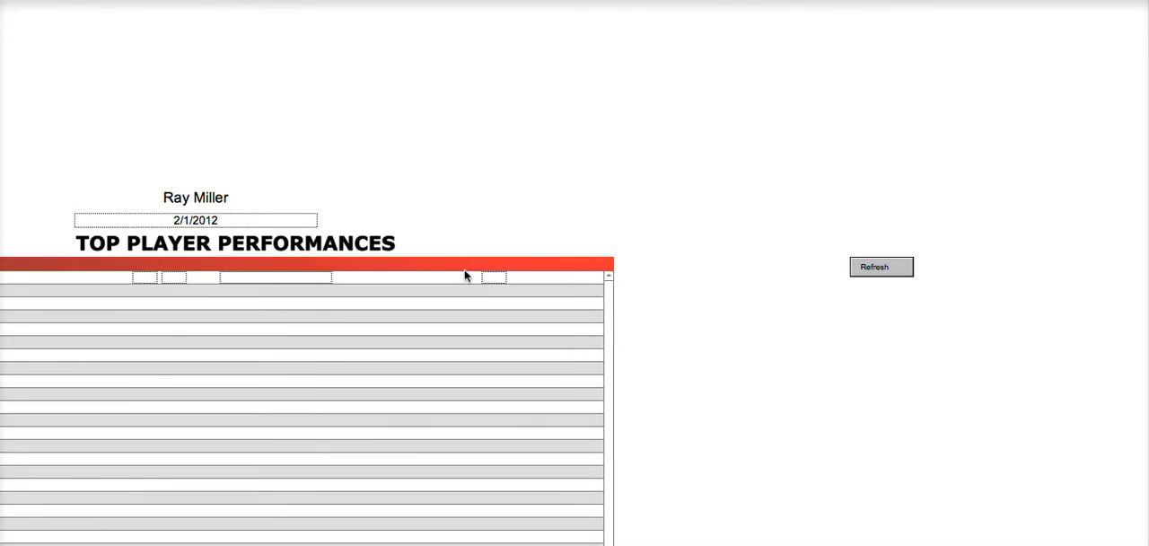
mouse_move(359, 353)
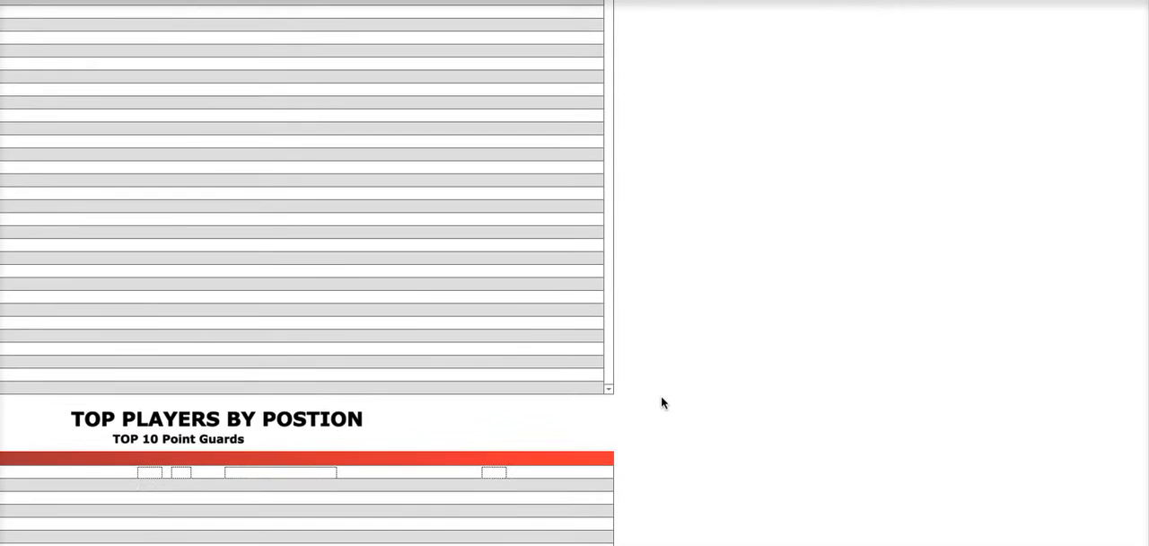
scroll(up, 3)
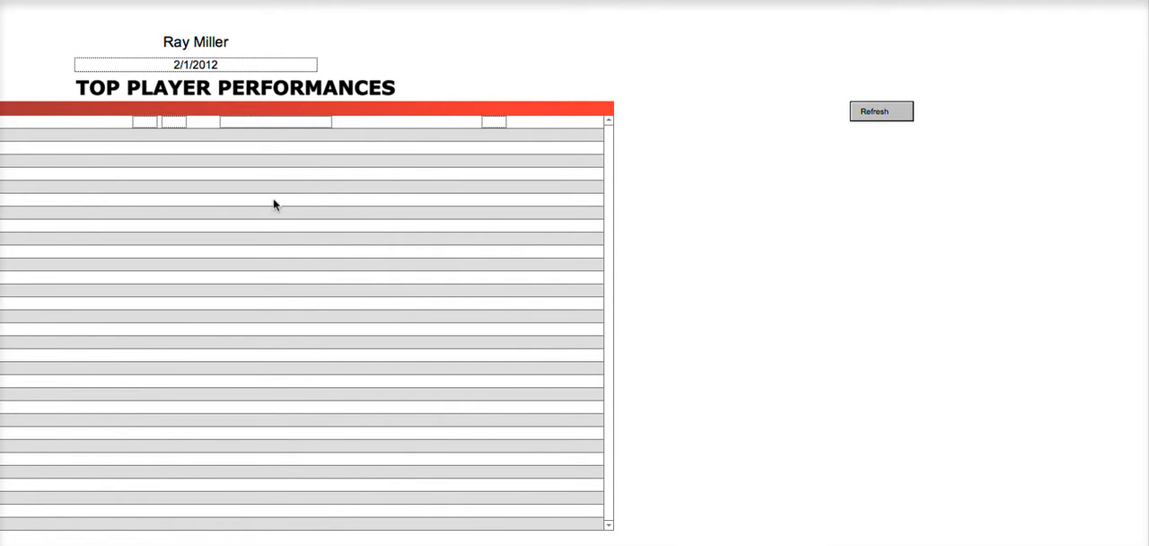
mouse_move(140, 327)
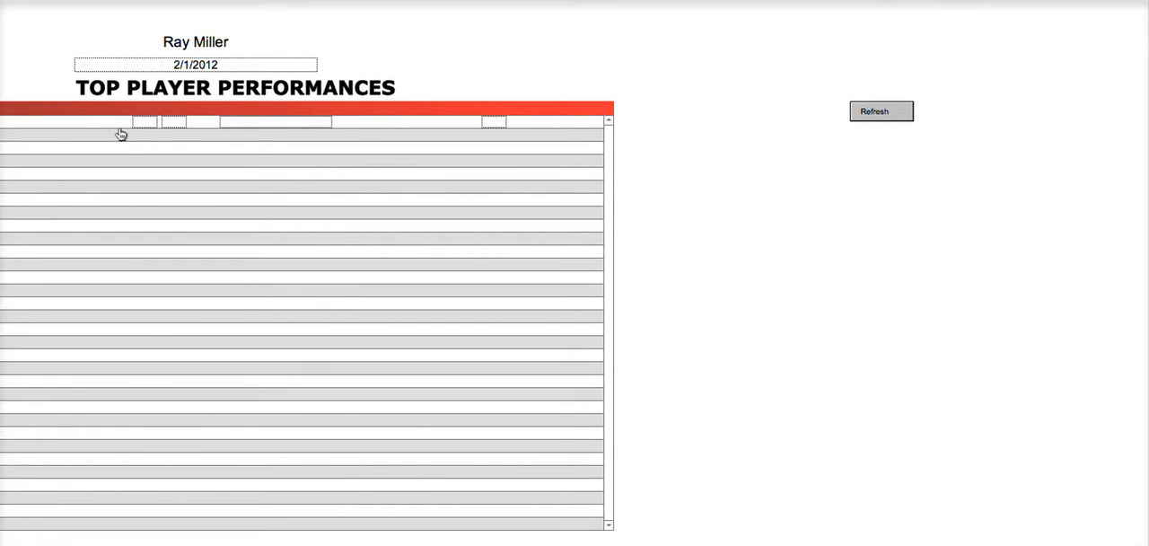
mouse_move(554, 237)
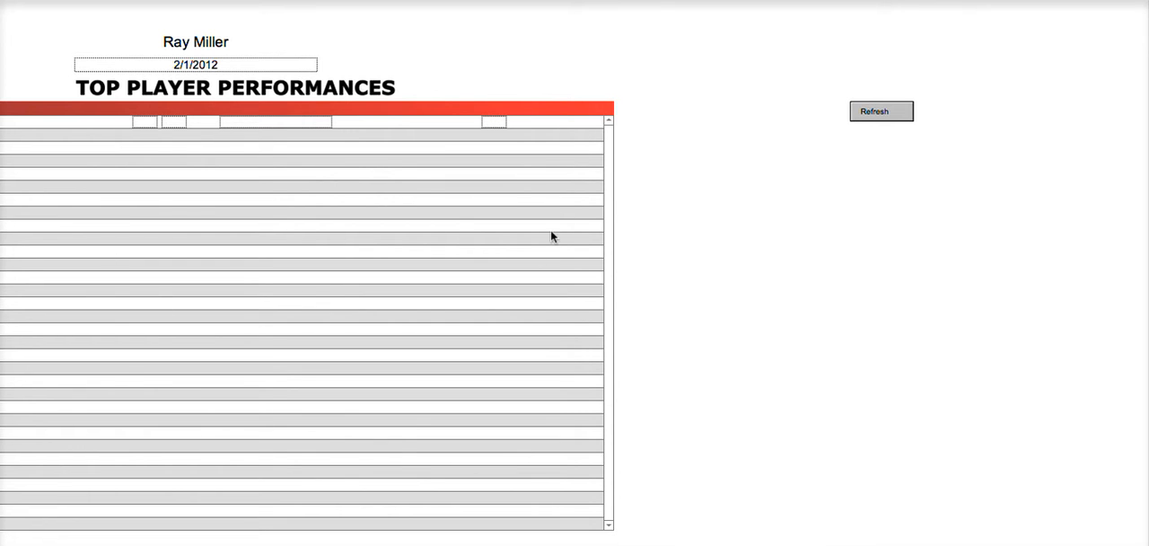
scroll(down, 3)
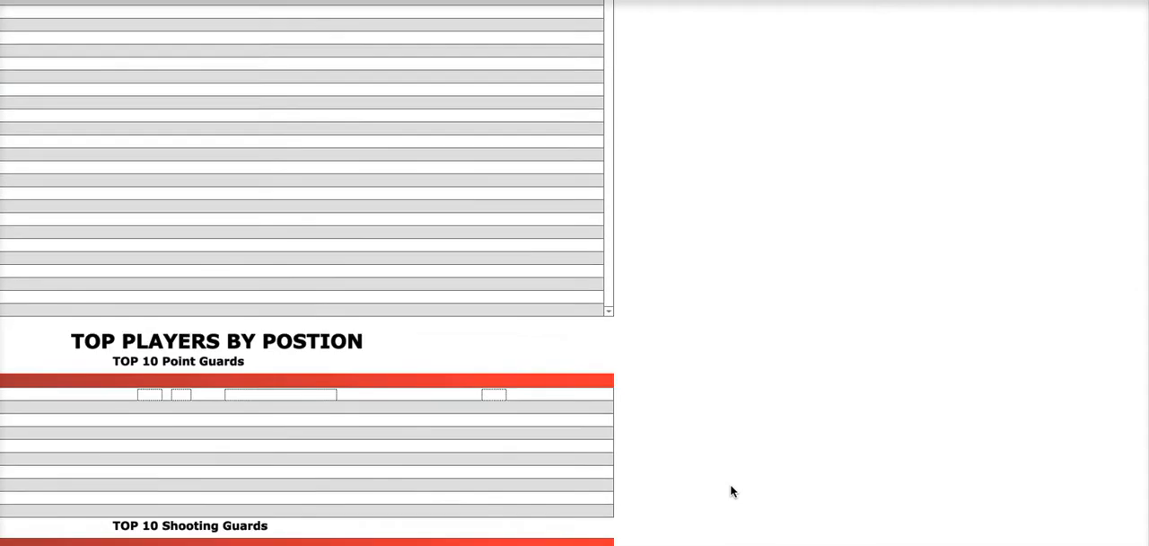
scroll(down, 3)
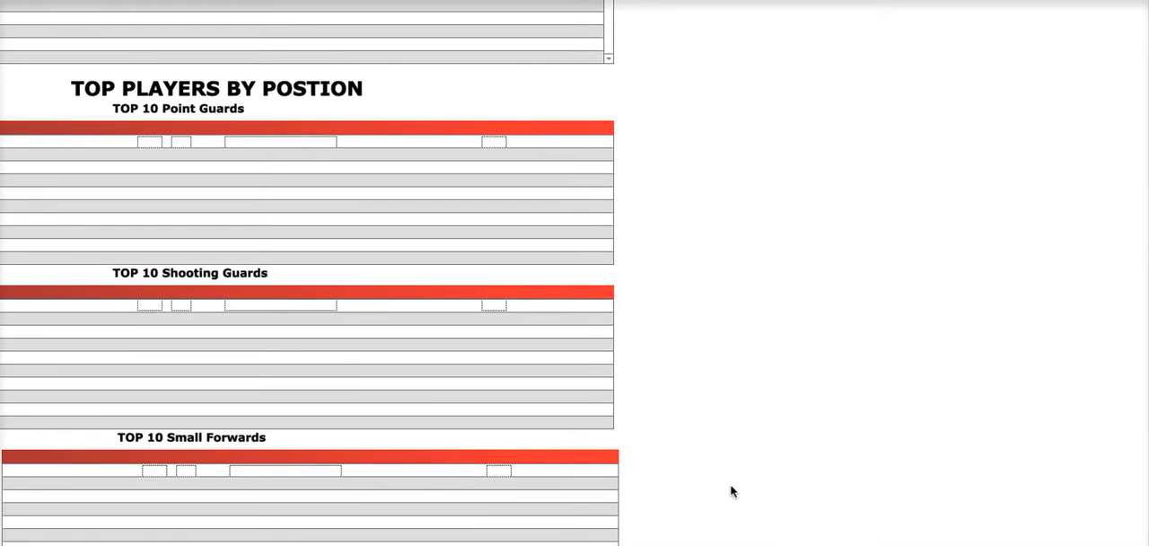
mouse_move(741, 423)
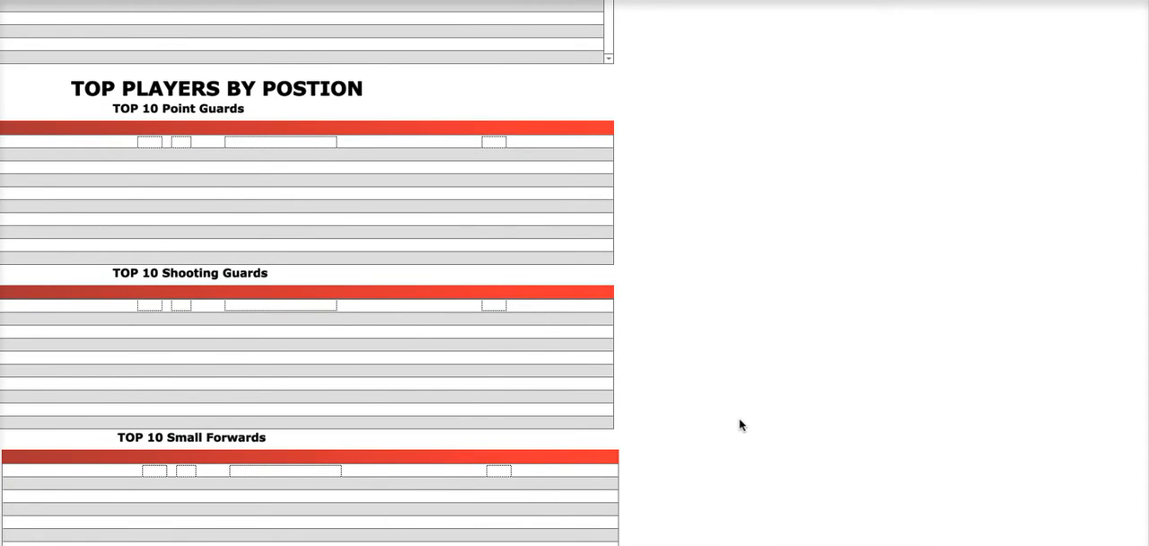
scroll(down, 3)
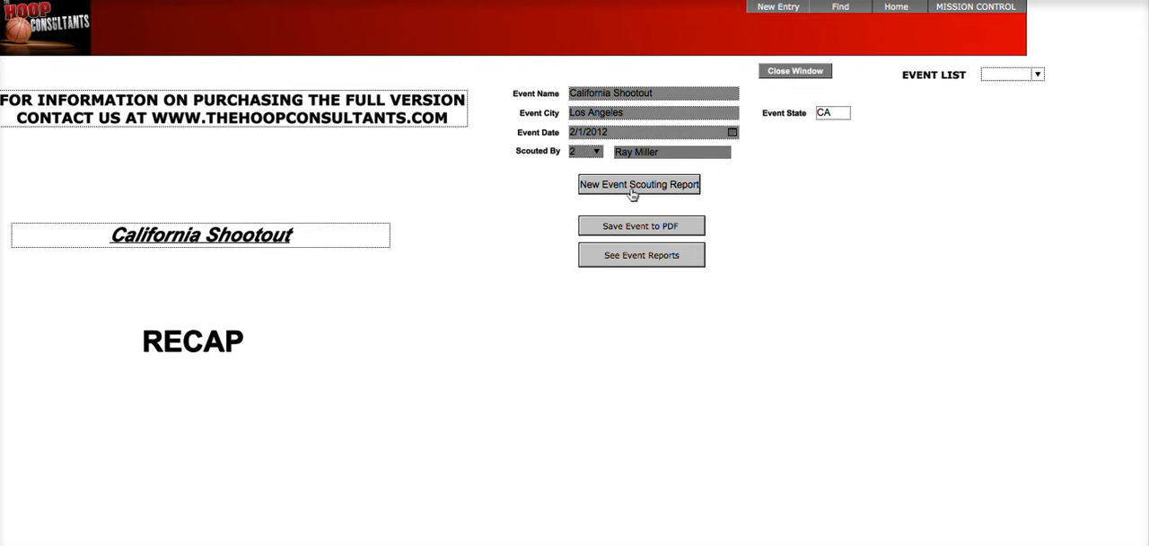
click(640, 183)
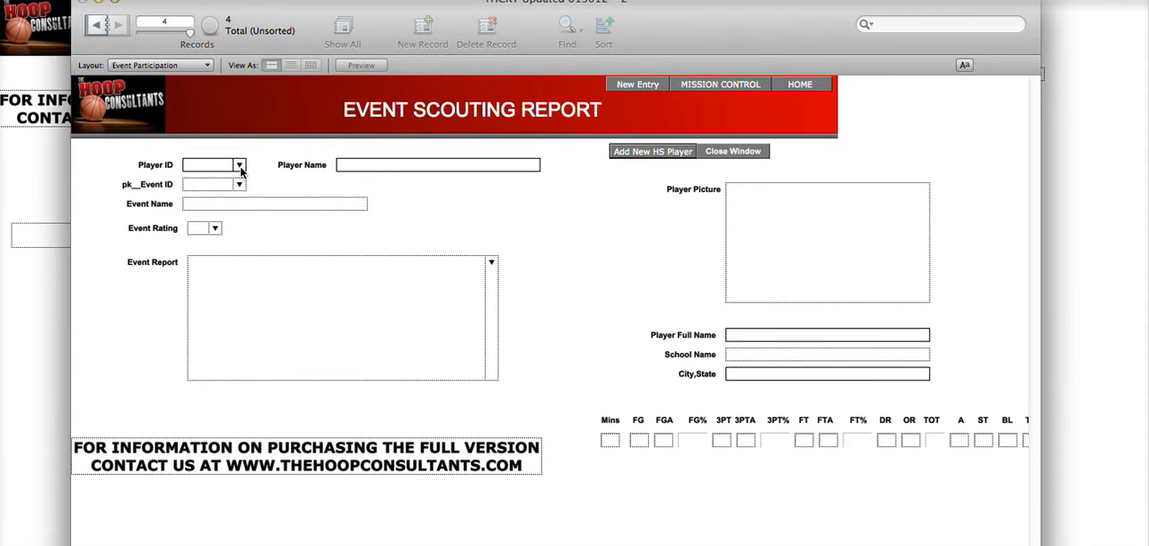
click(238, 165)
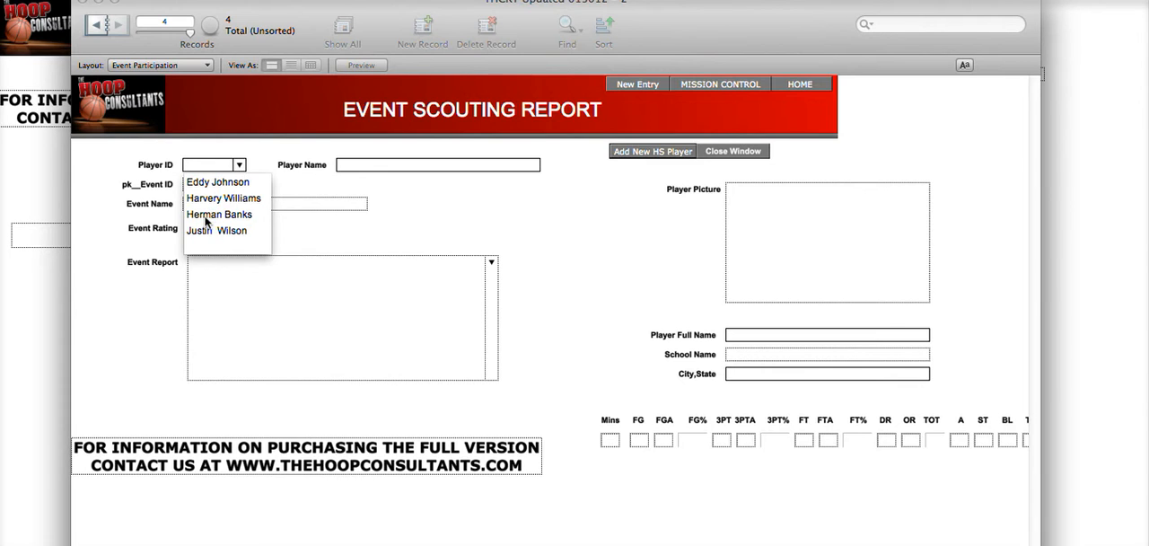
click(215, 230)
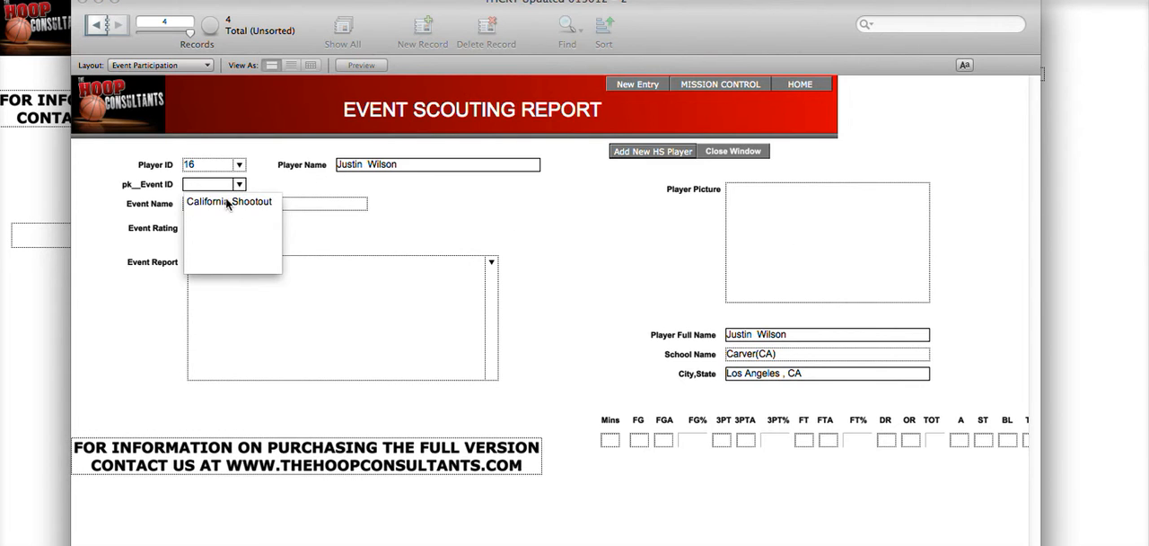
click(215, 226)
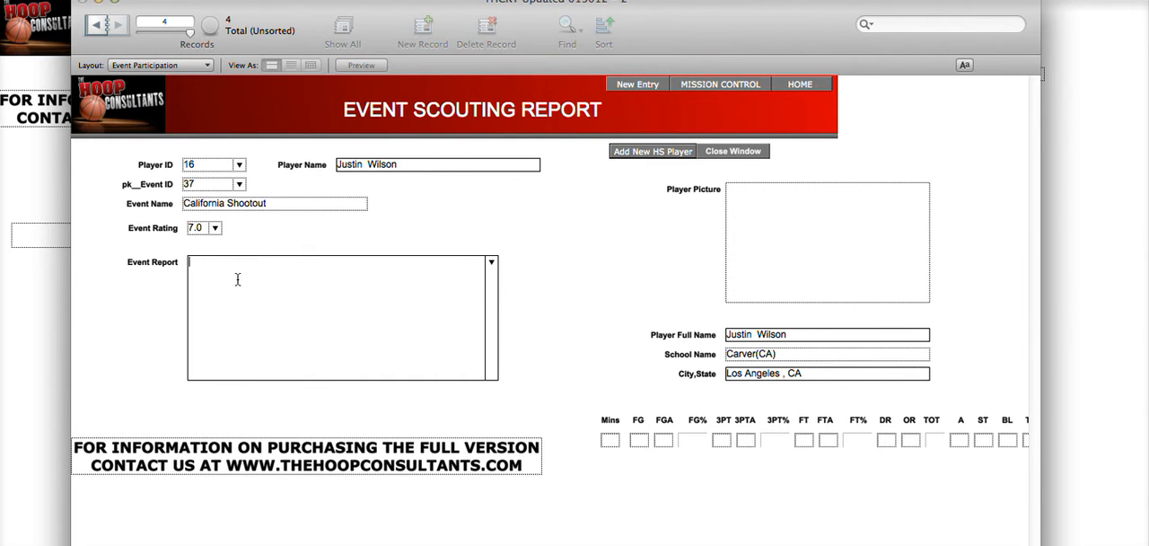
- Note 'Played very well' and enter his stat line for the event
text(Played very well)
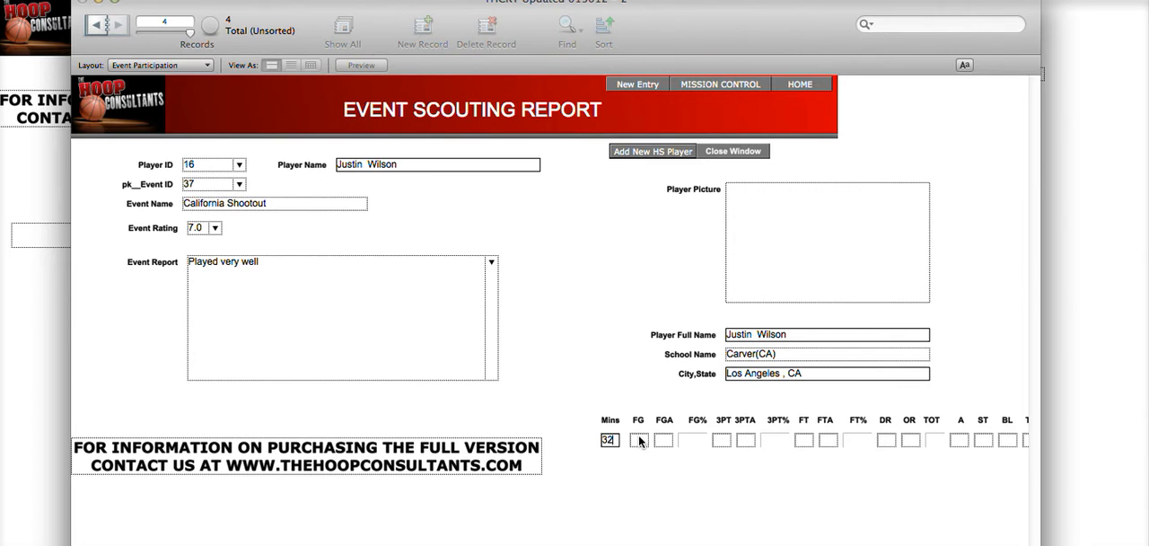
text(6)
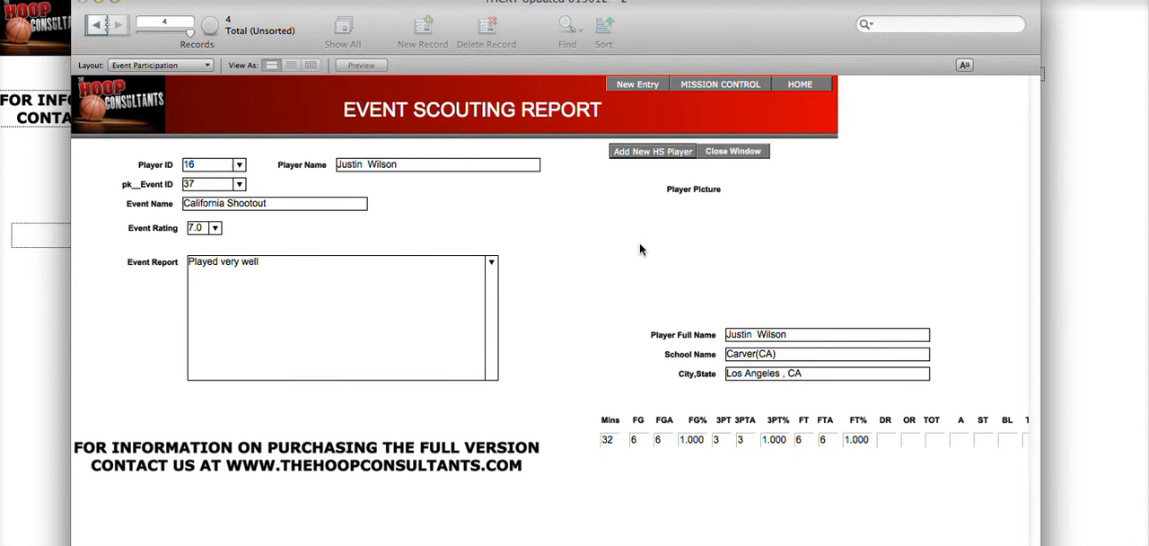
mouse_move(745, 165)
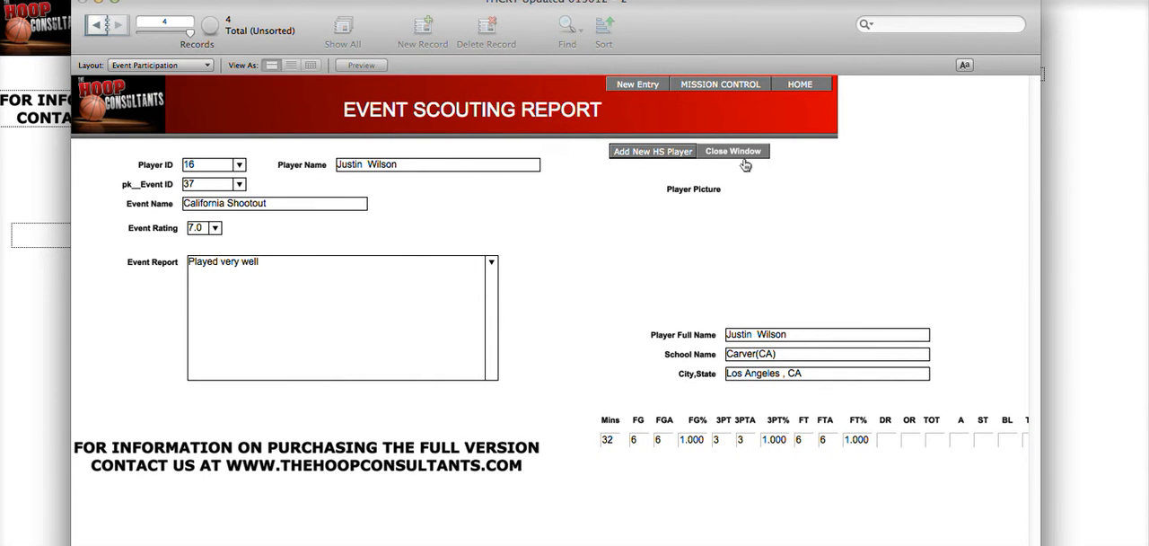
click(732, 151)
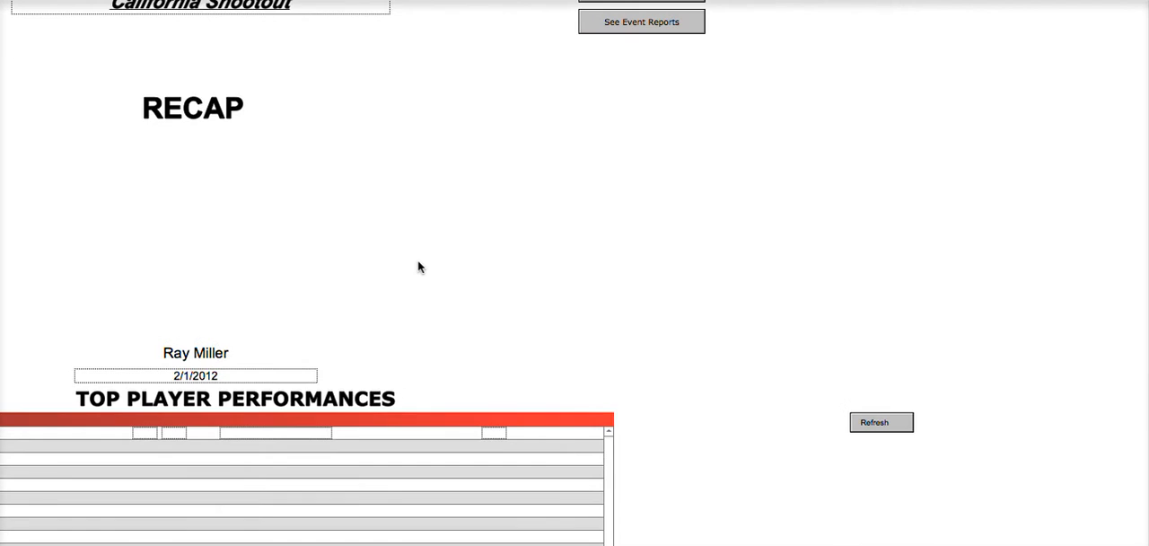
scroll(down, 3)
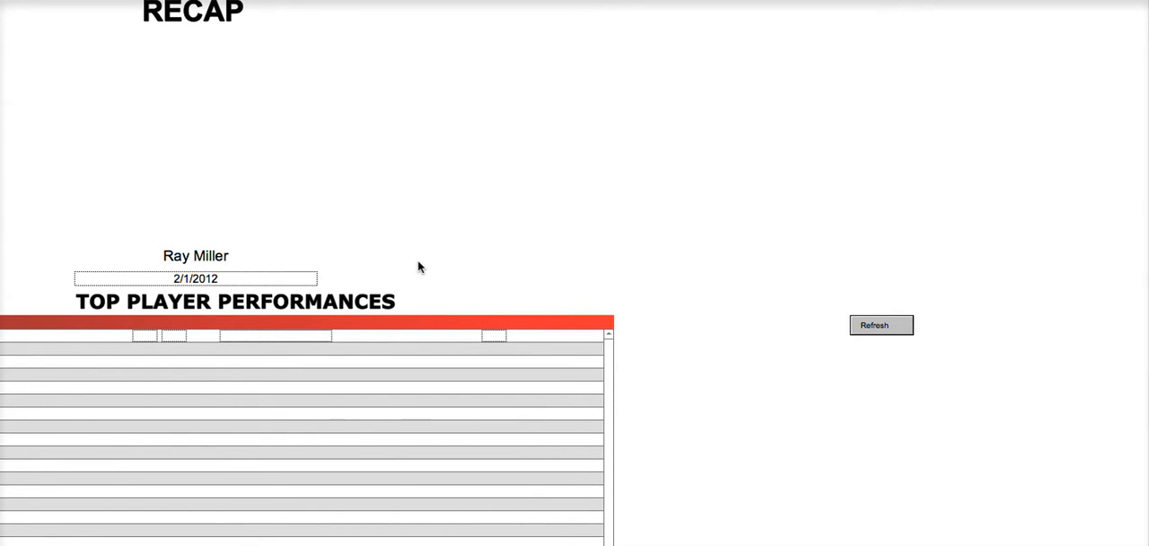
click(880, 326)
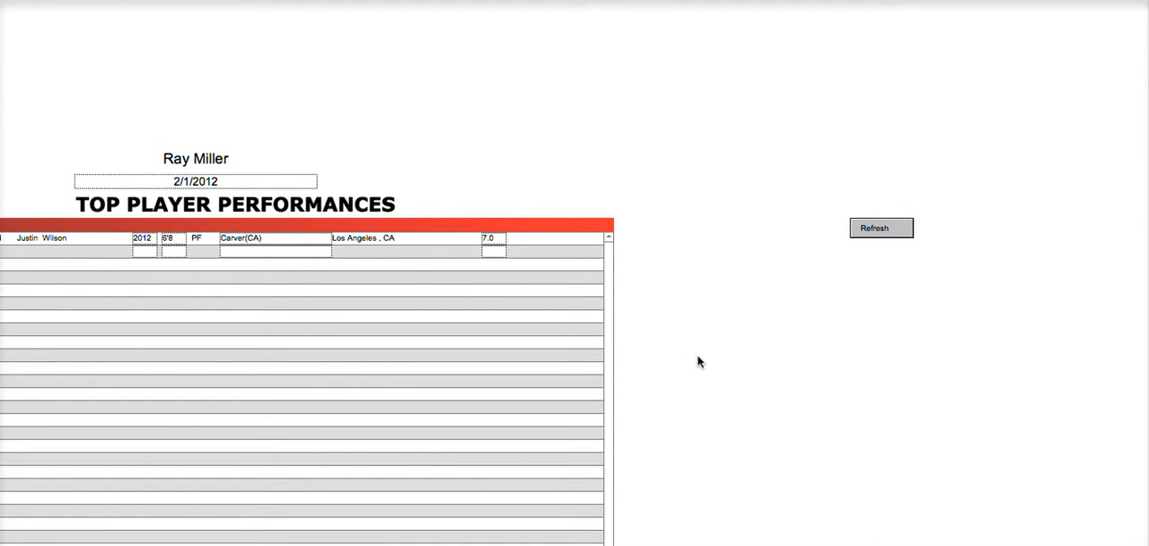
scroll(down, 3)
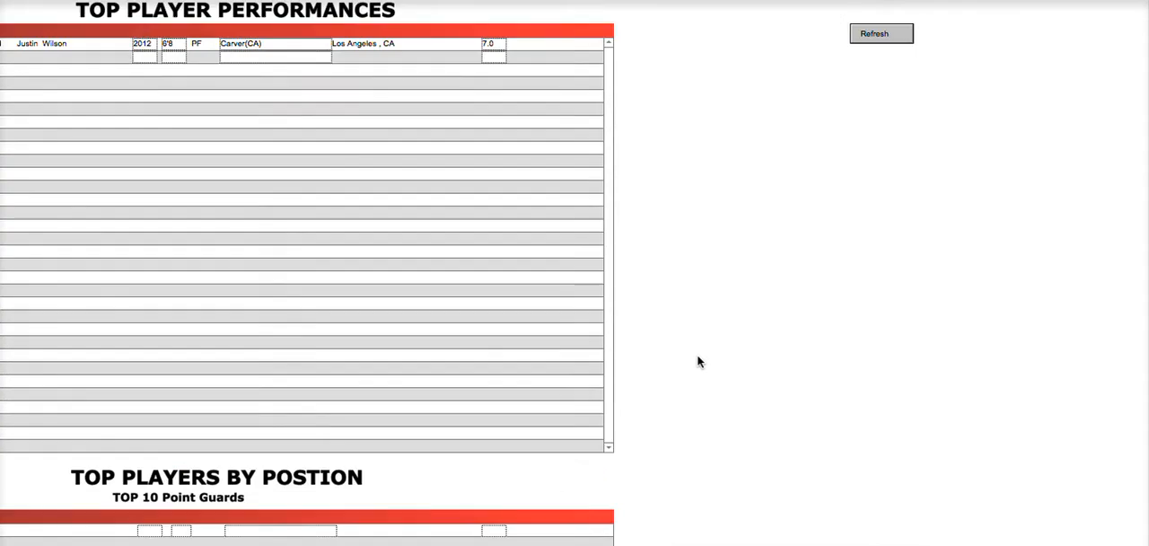
click(880, 32)
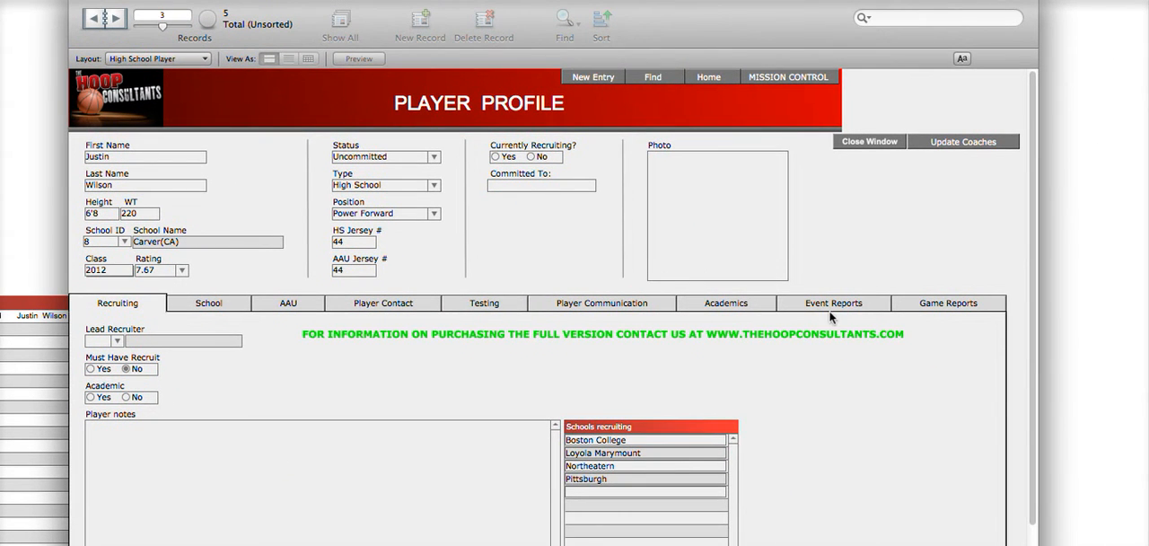
click(833, 301)
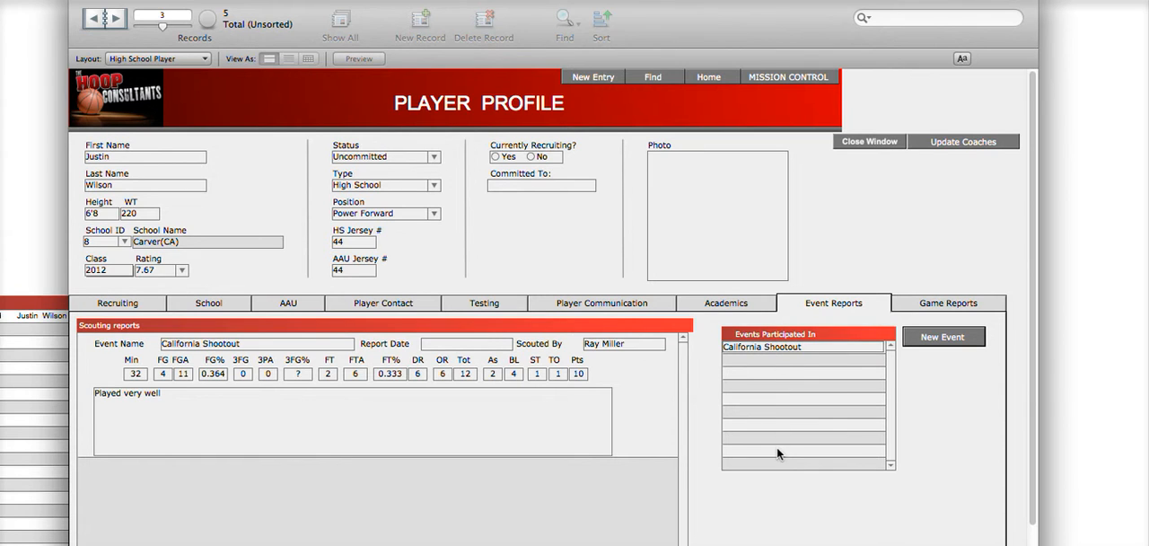
mouse_move(775, 456)
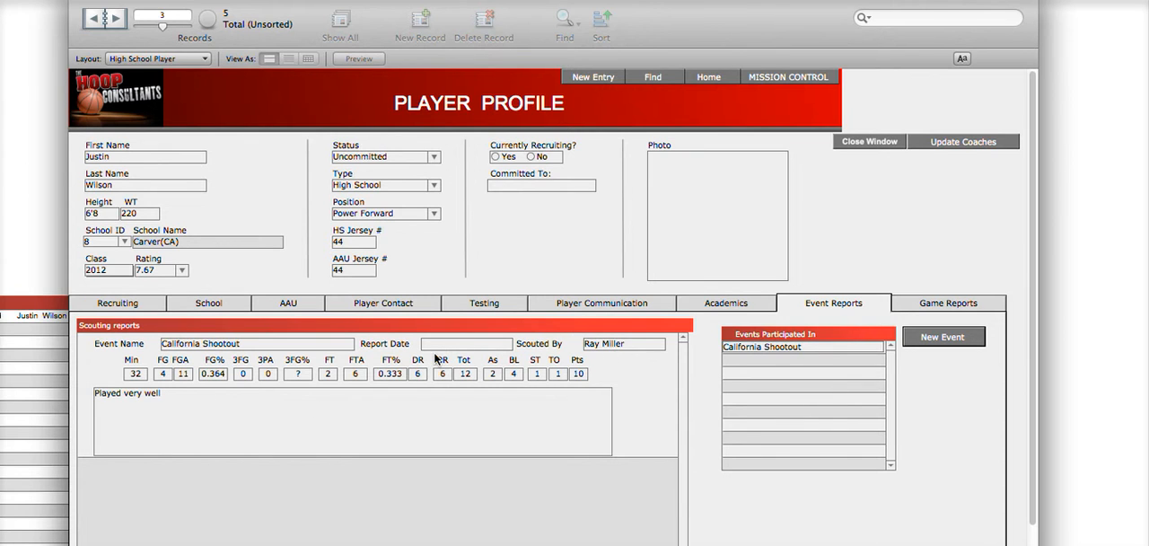
mouse_move(283, 431)
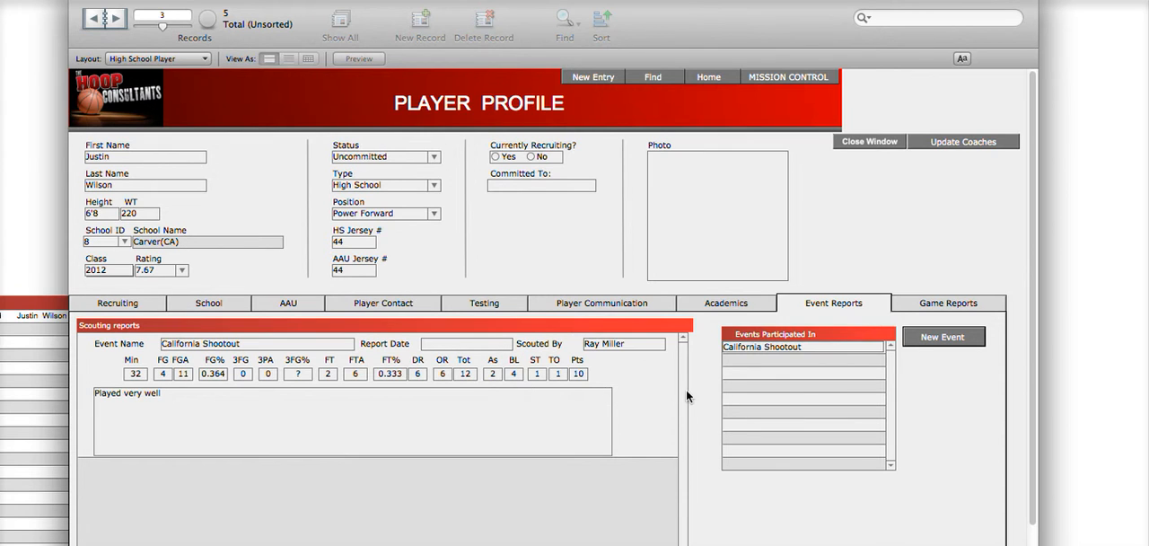
mouse_move(815, 266)
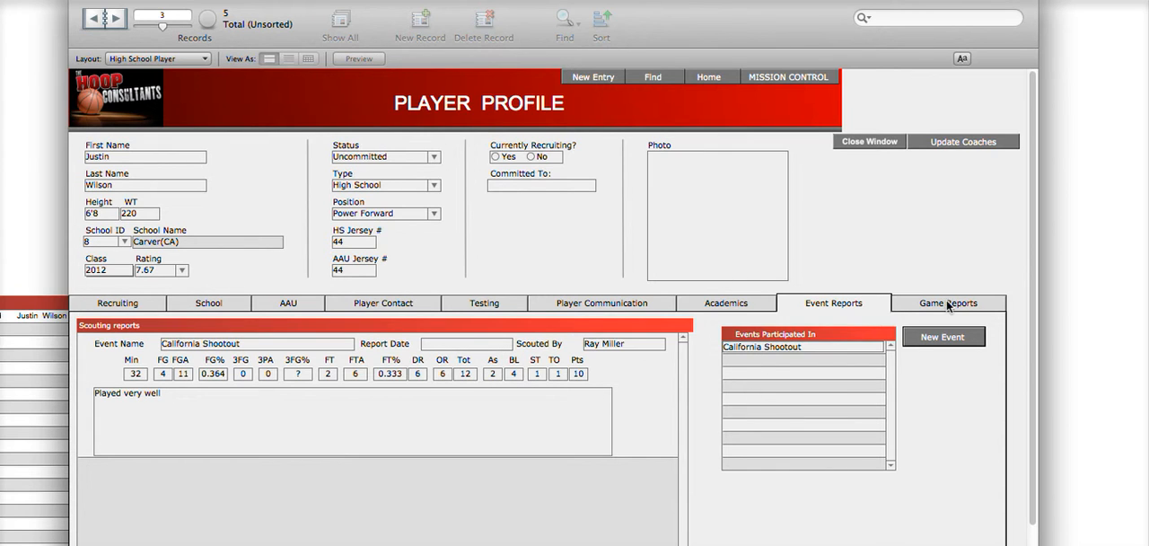
mouse_move(592, 81)
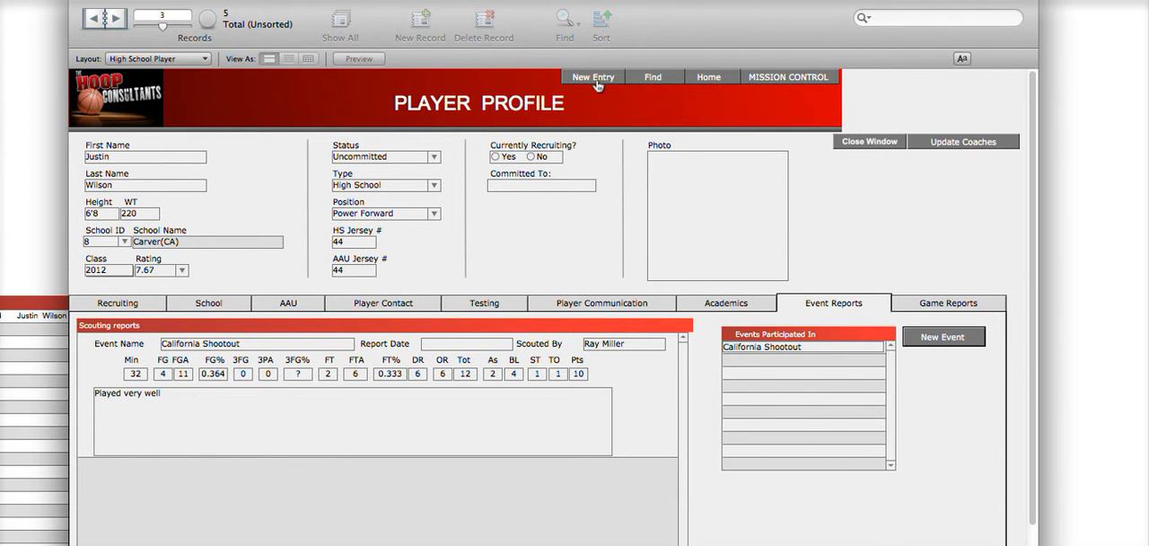
- Go to the Enter New Data page and start a new game scouting report
click(593, 75)
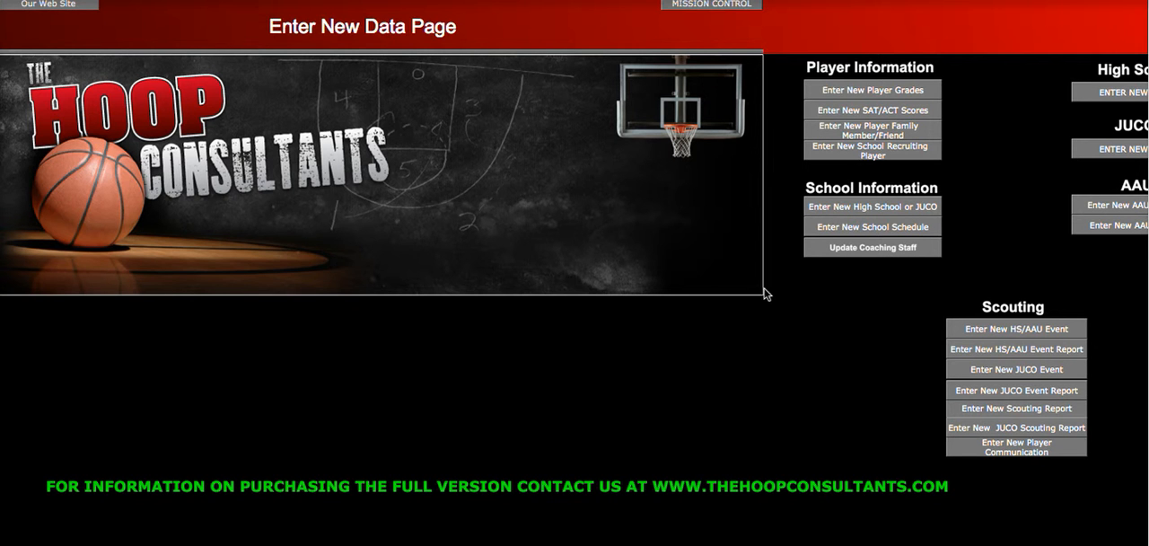
mouse_move(986, 417)
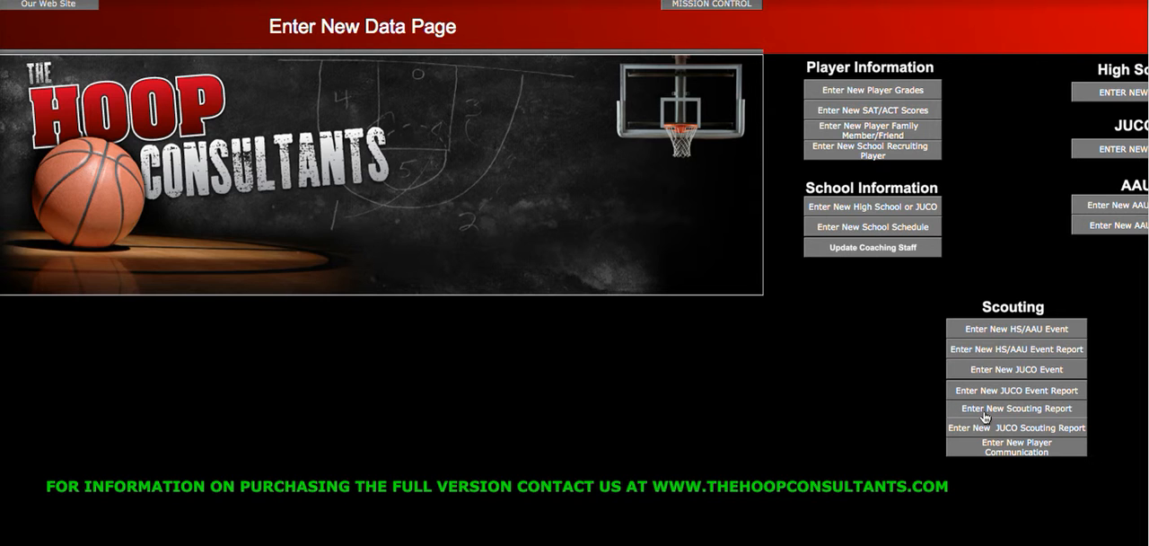
click(1016, 409)
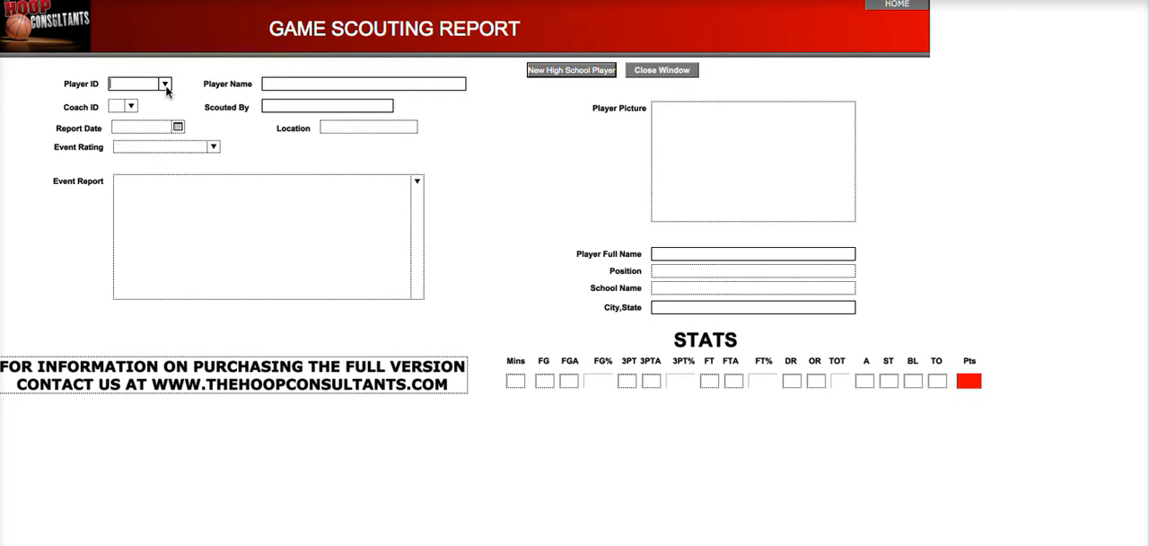
click(165, 83)
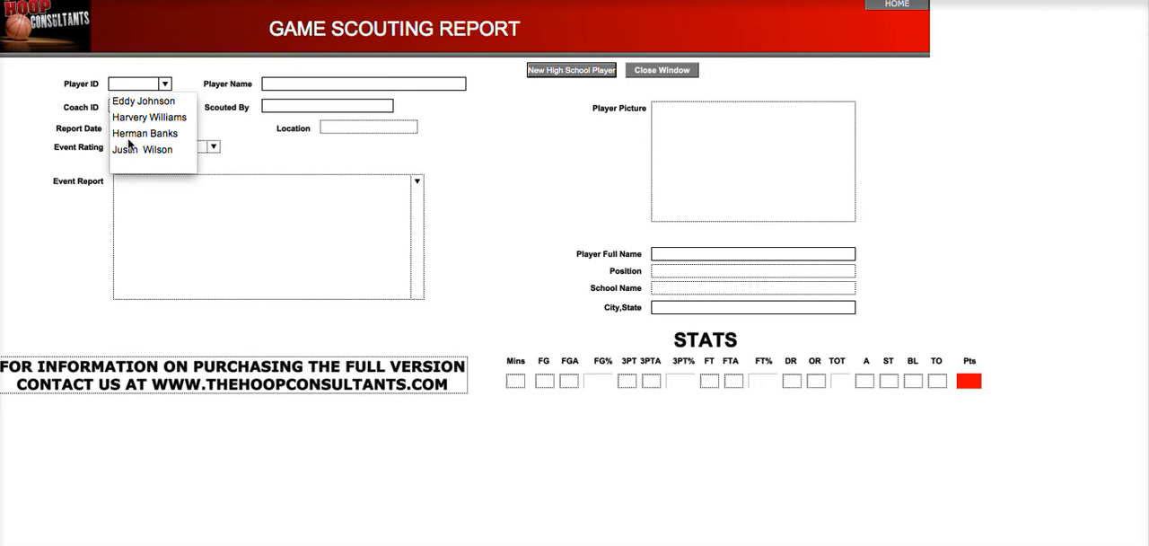
click(141, 149)
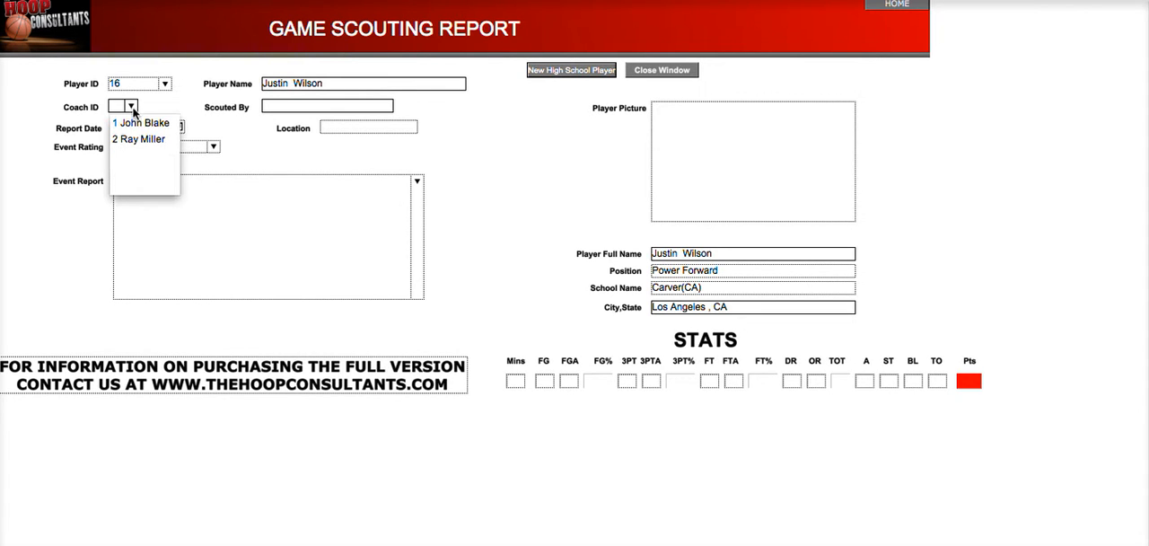
click(140, 122)
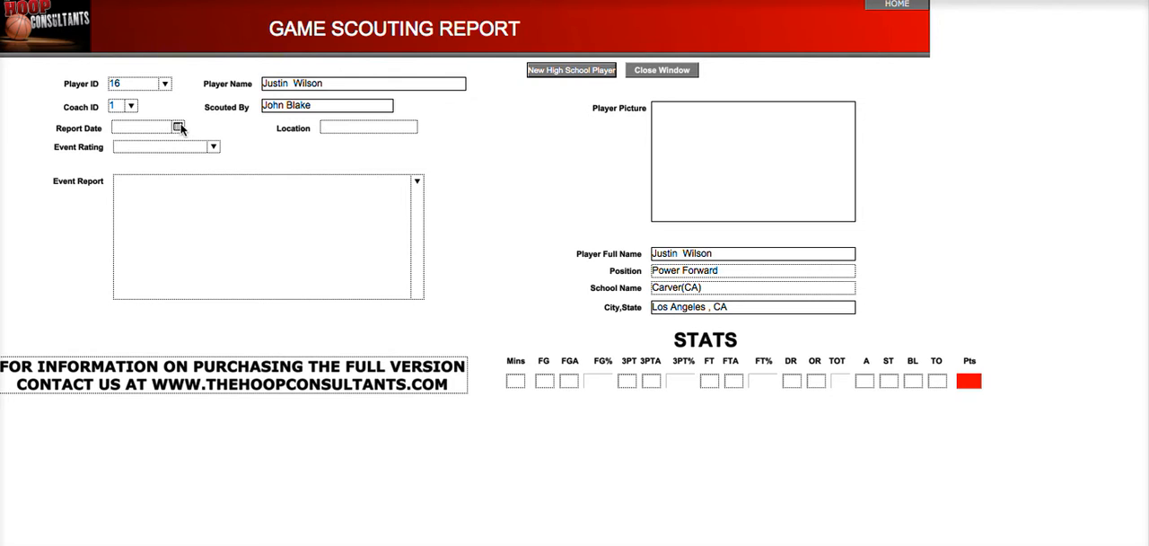
click(176, 126)
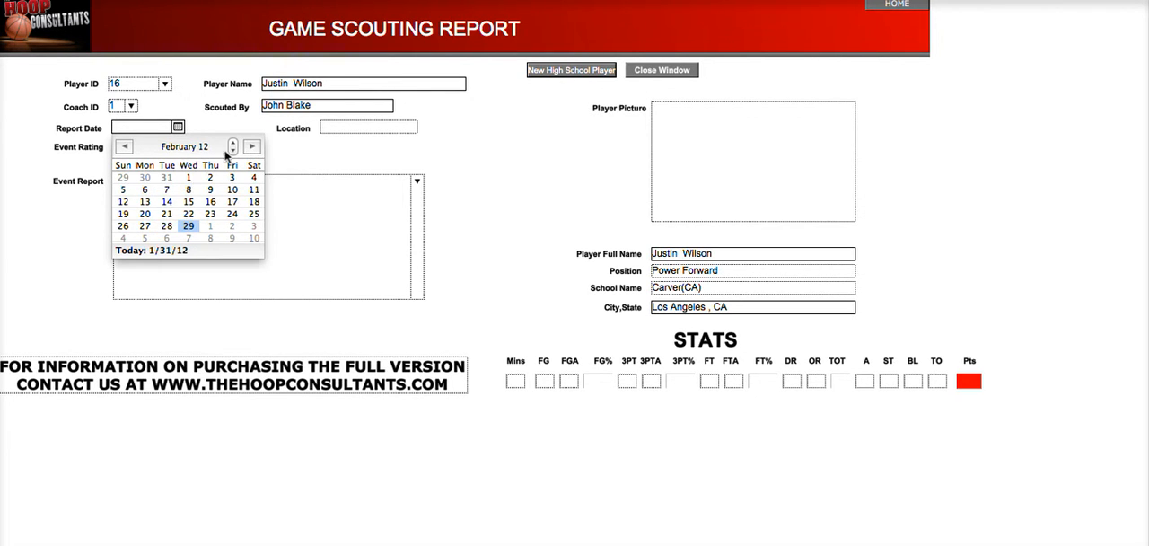
click(210, 214)
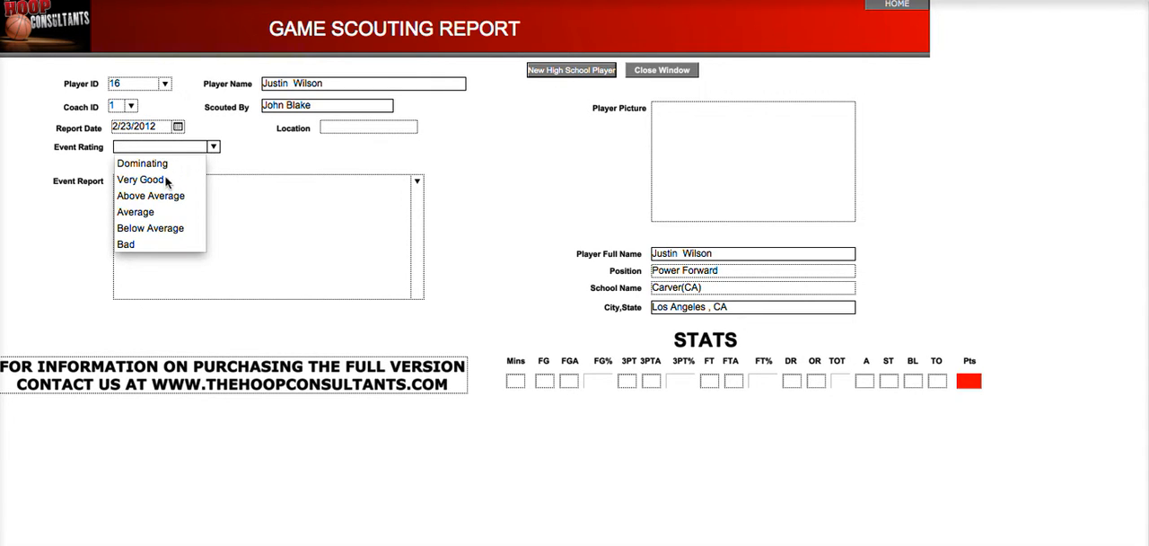
mouse_move(169, 183)
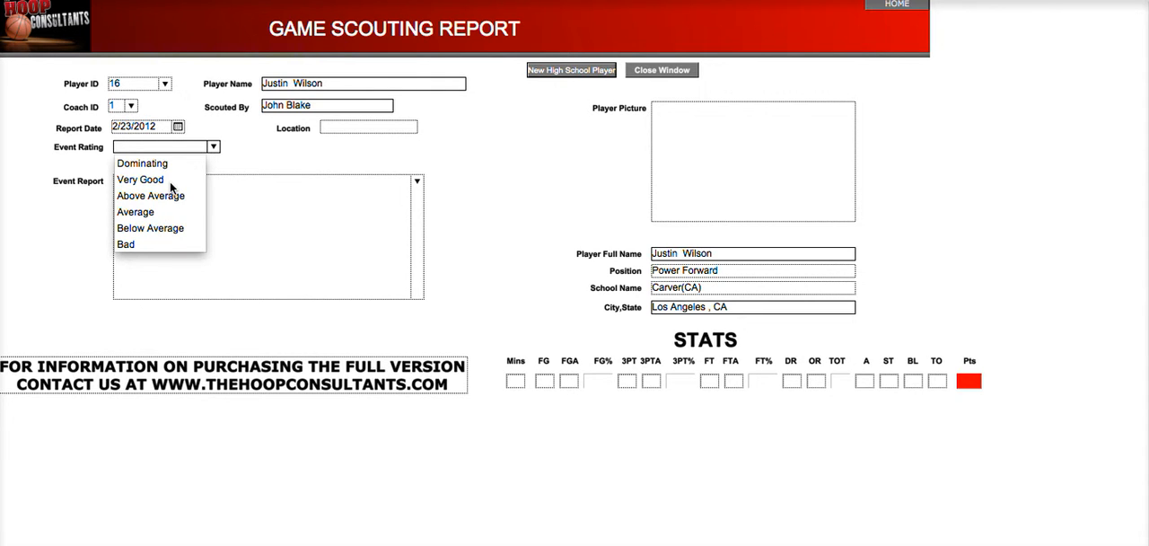
mouse_move(173, 179)
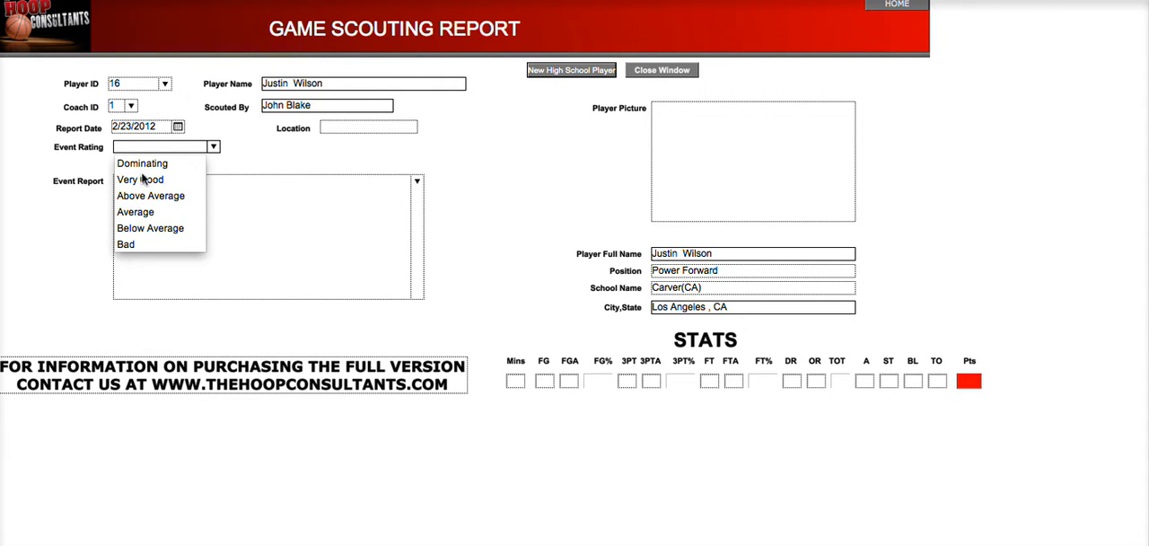
click(140, 179)
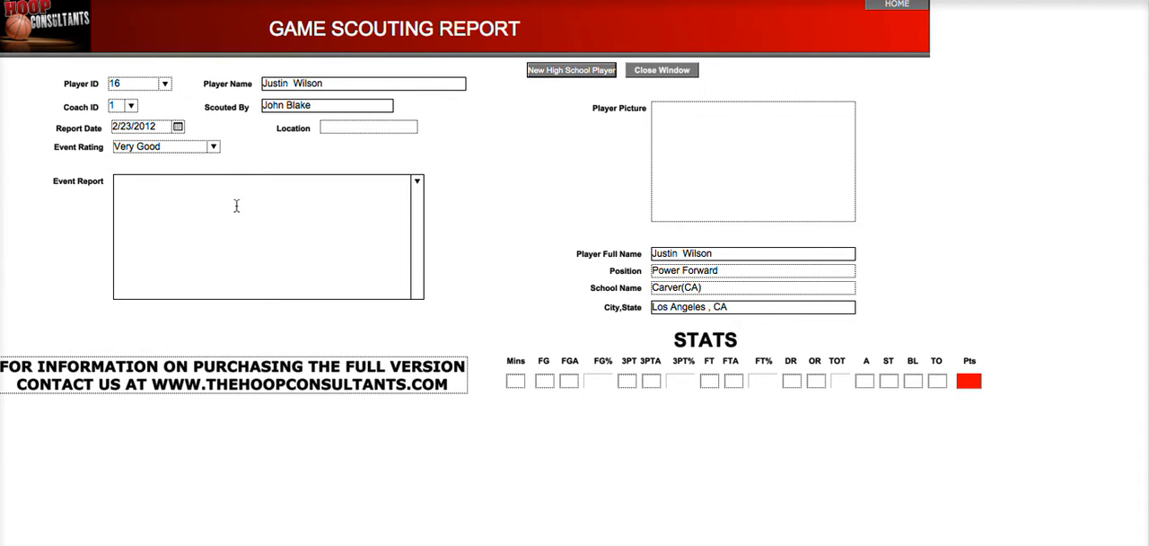
text(Played well showed energy)
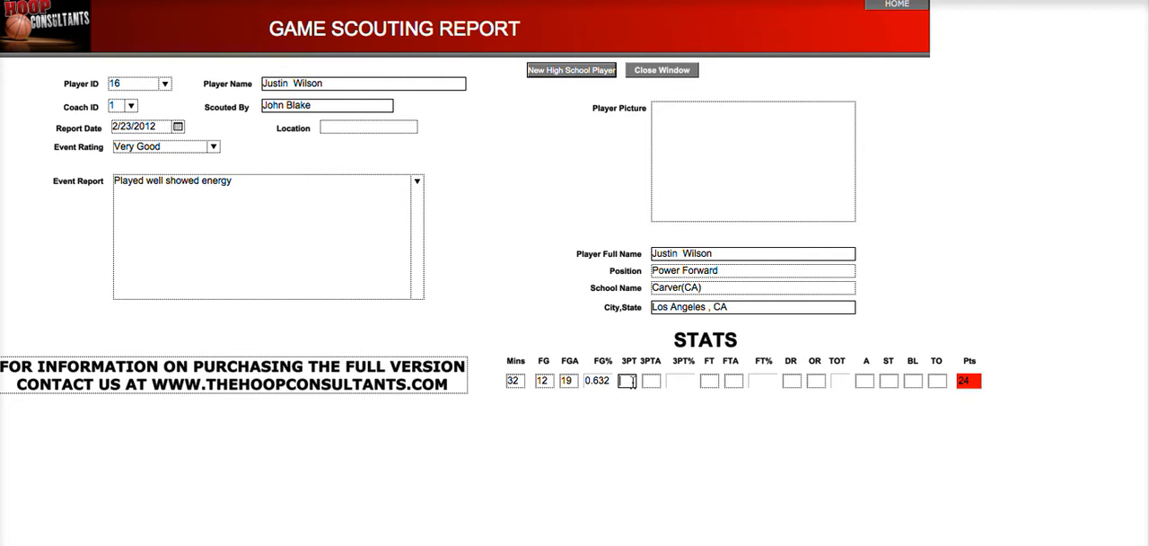
- Fill in the game stat line from minutes through defensive rebounds and points
text(1)
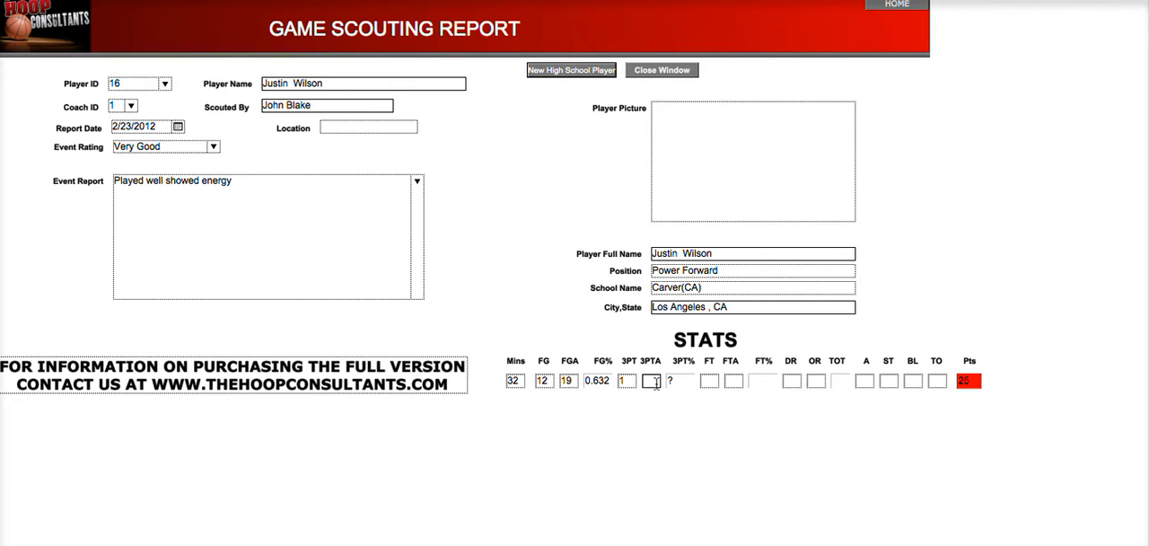
text(5)
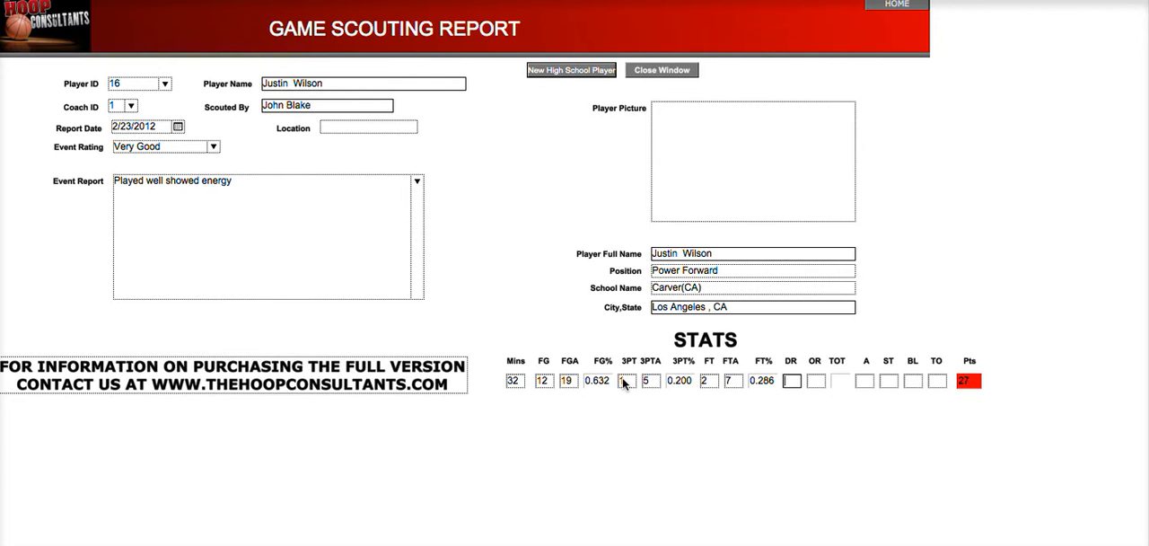
text(1)
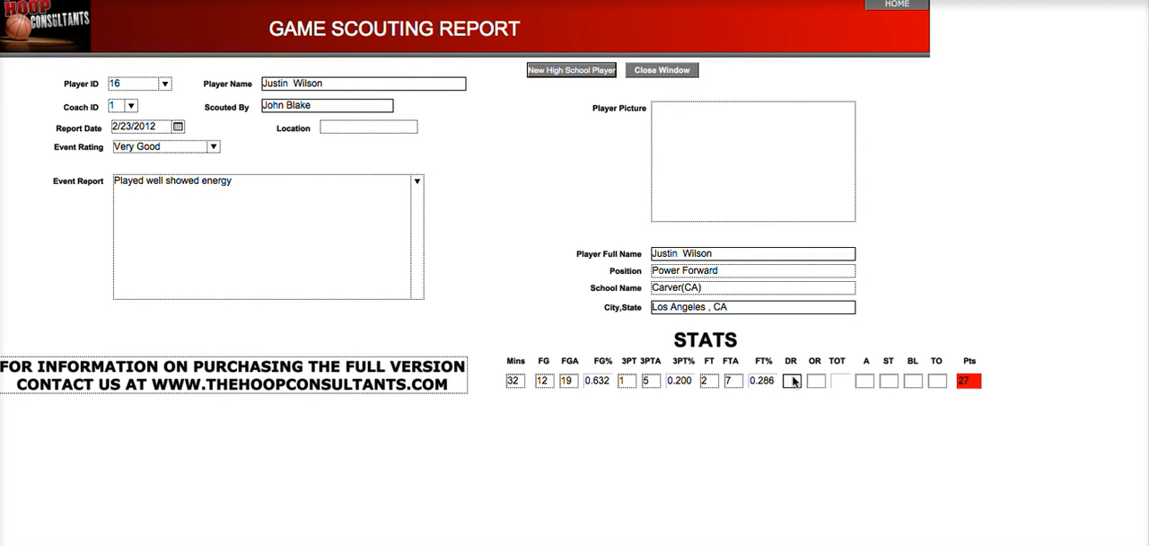
click(792, 380)
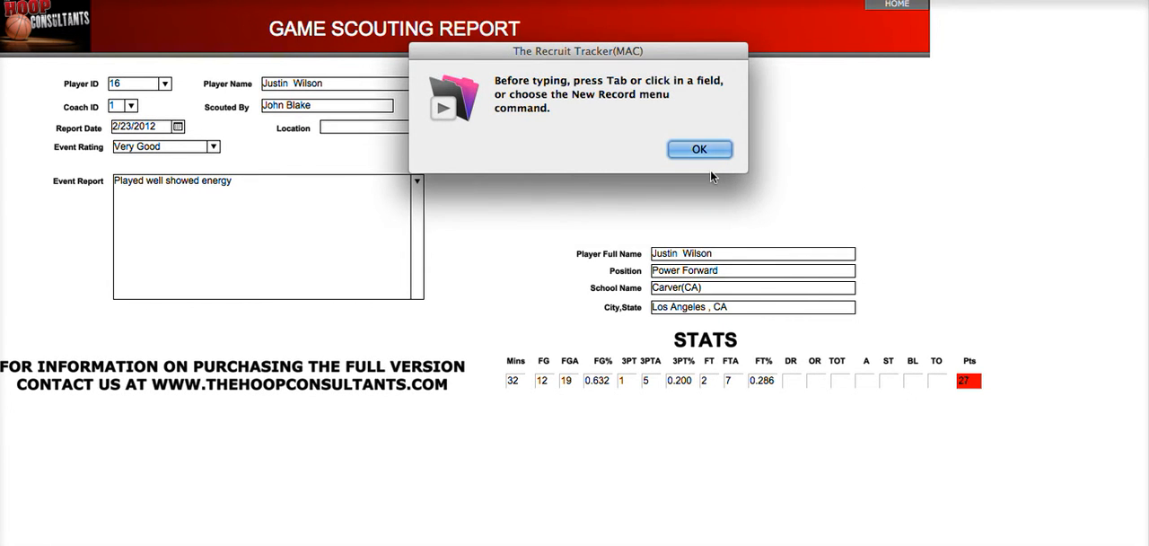
click(701, 149)
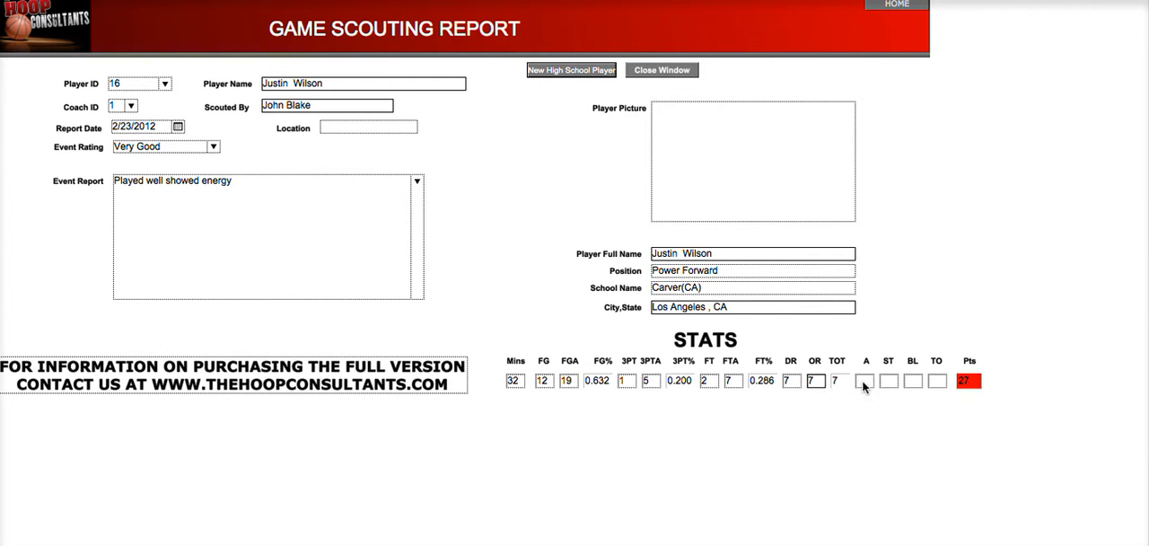
text(2)
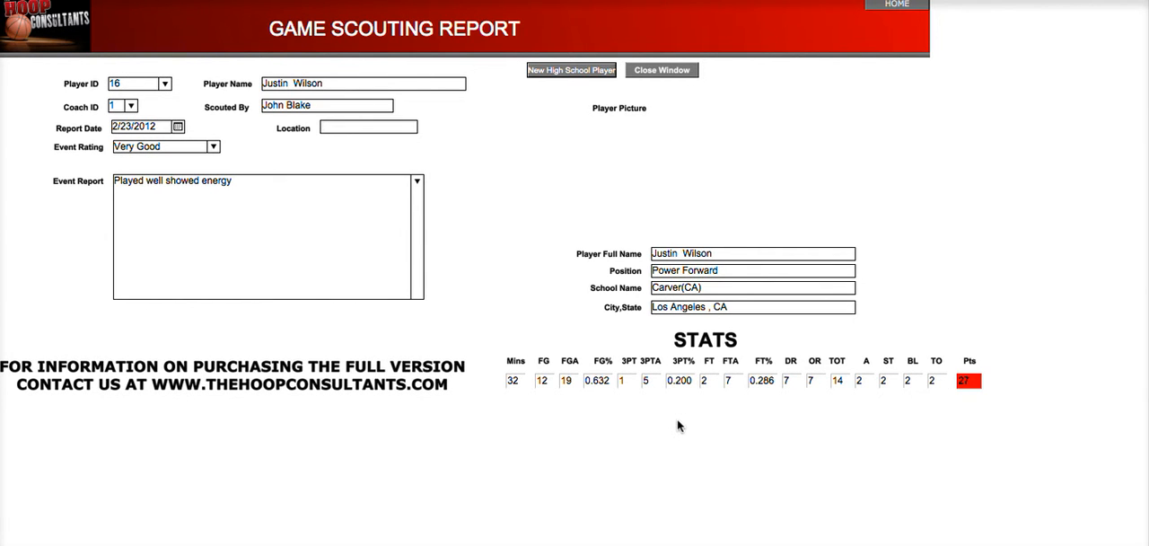
mouse_move(815, 50)
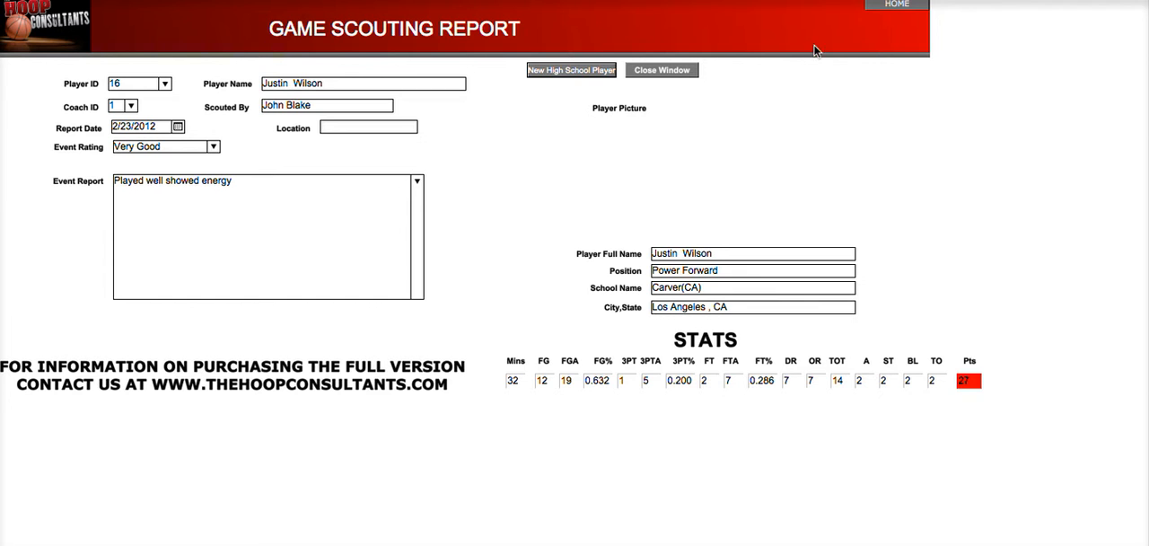
mouse_move(912, 14)
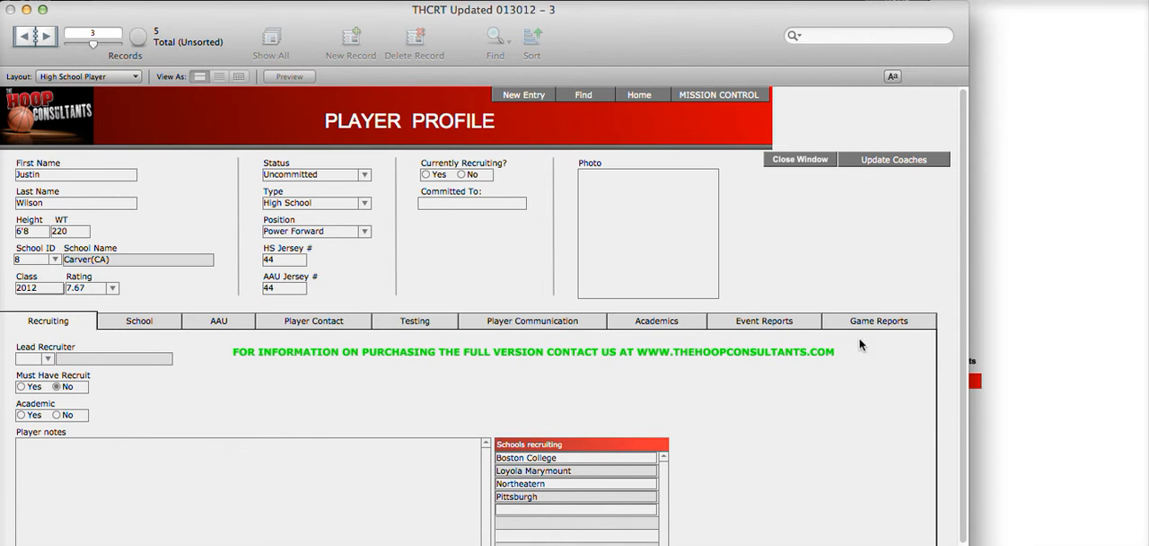
click(878, 320)
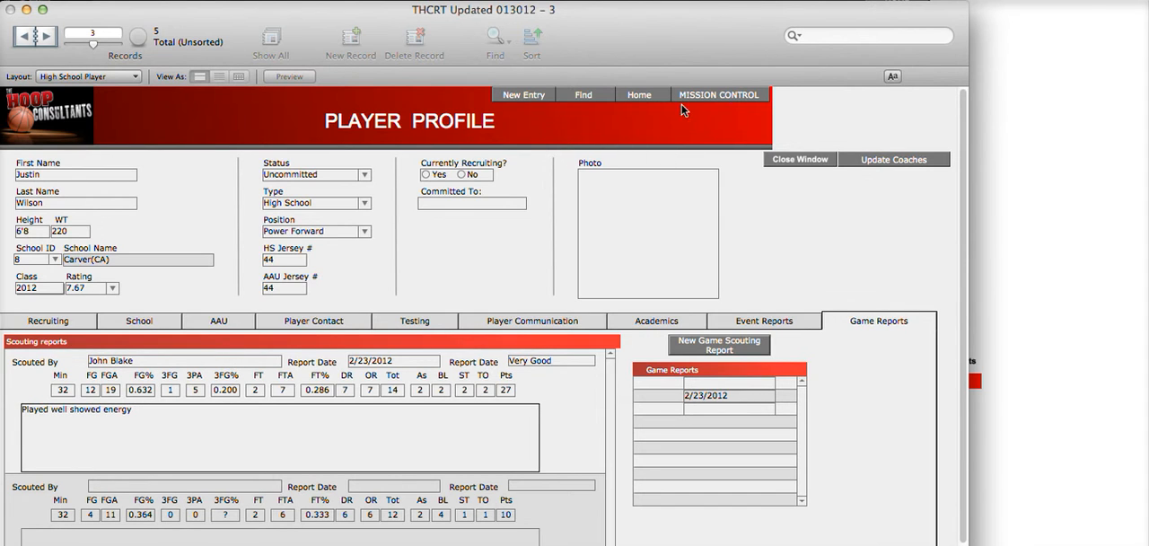
mouse_move(564, 136)
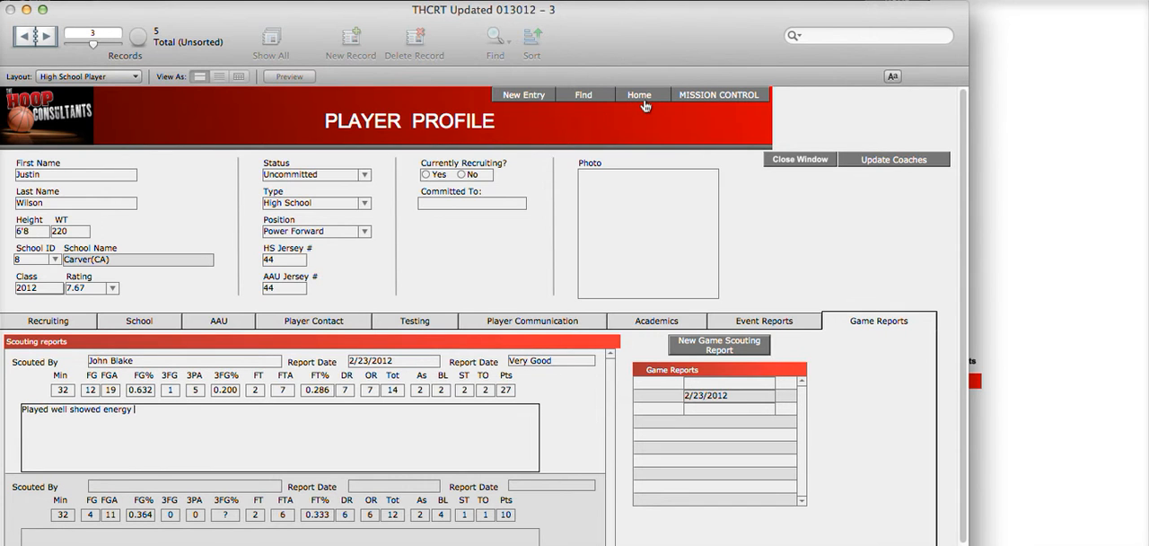
click(133, 409)
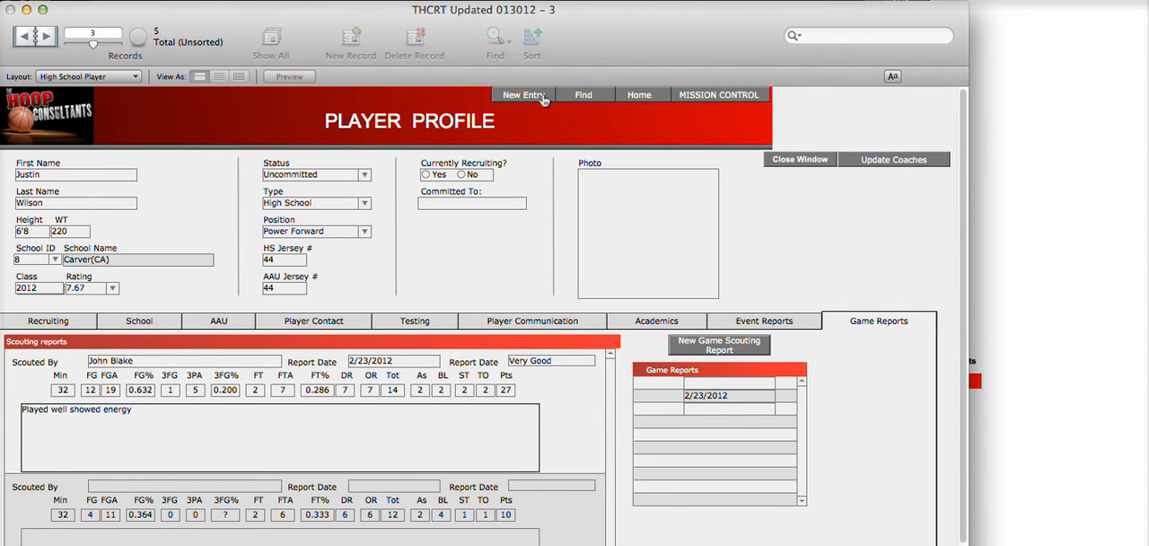
- Go to a new entry and show its empty School details section
click(525, 93)
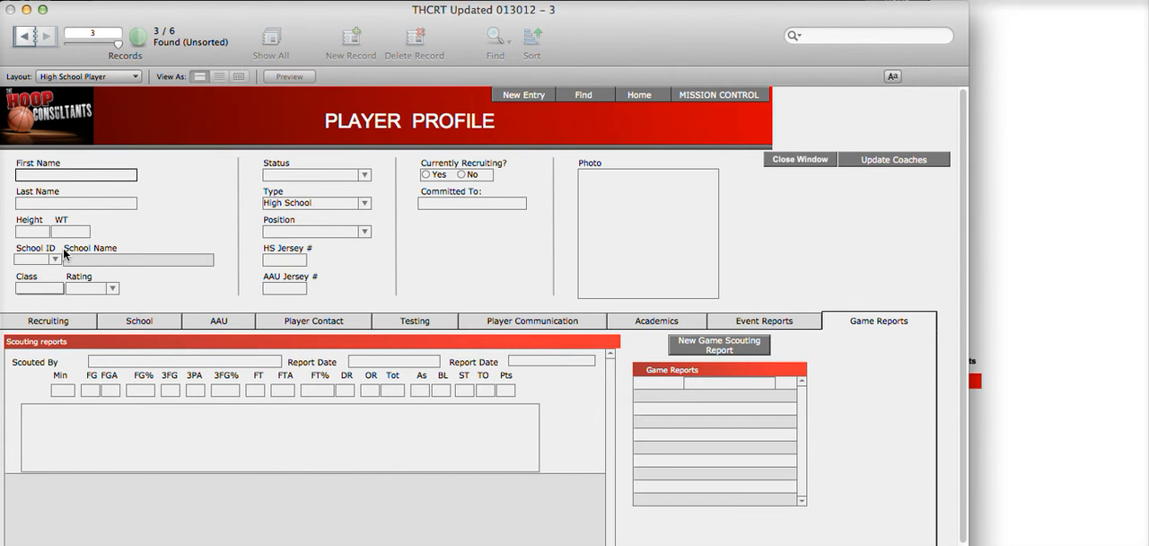
click(140, 320)
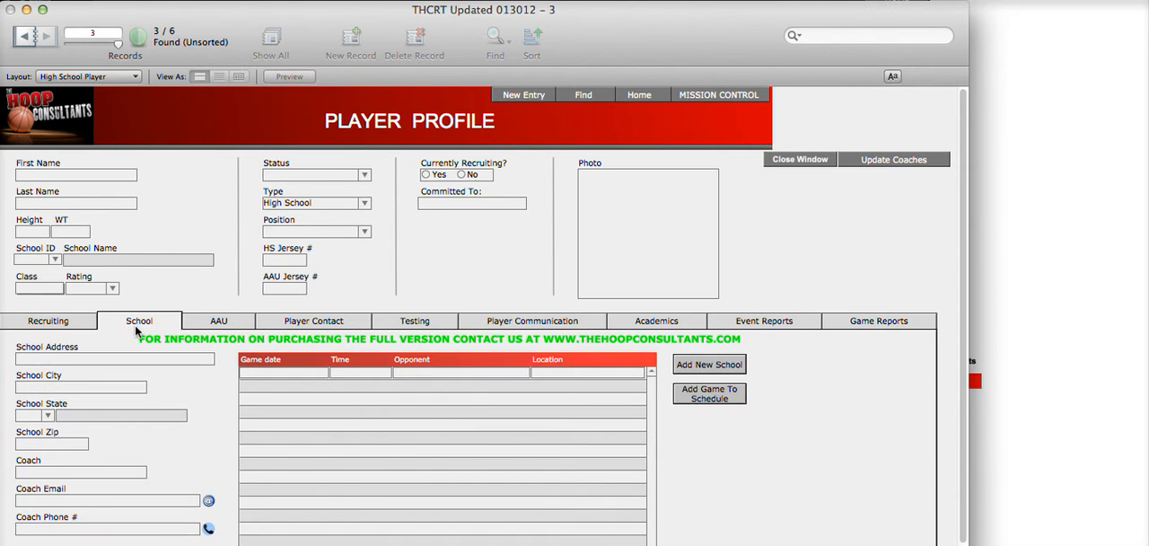
mouse_move(700, 203)
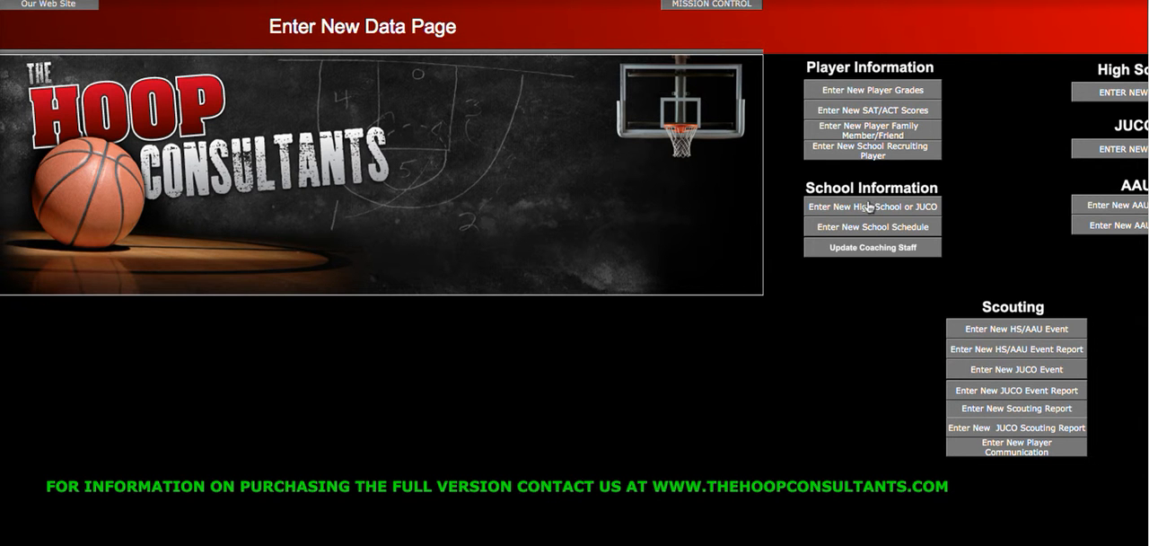
mouse_move(779, 316)
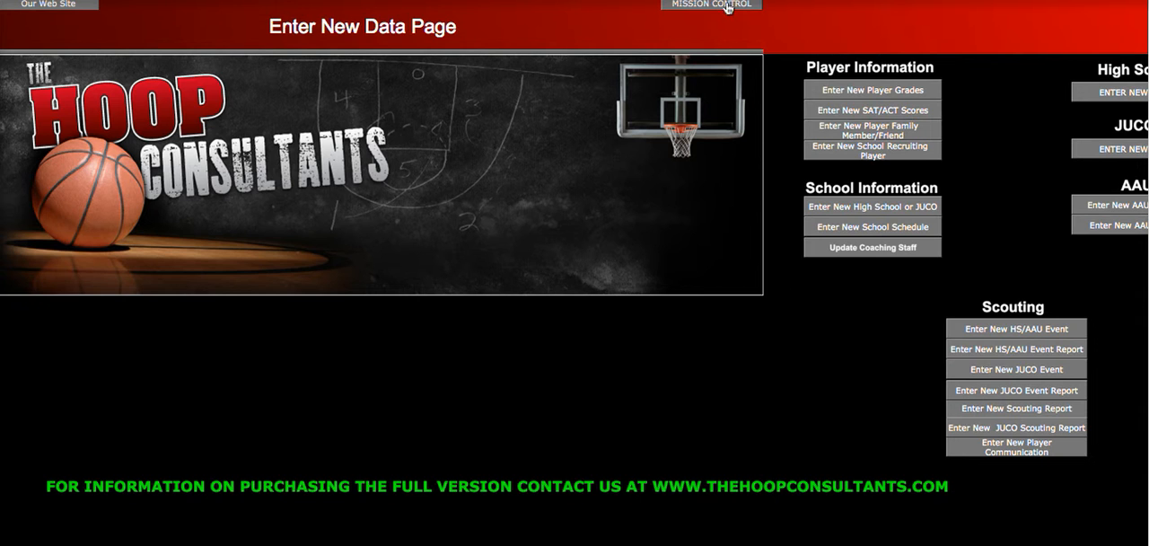
- Go to Mission Control showing the empty game schedule for Tue, Jan 31, 2012
click(711, 3)
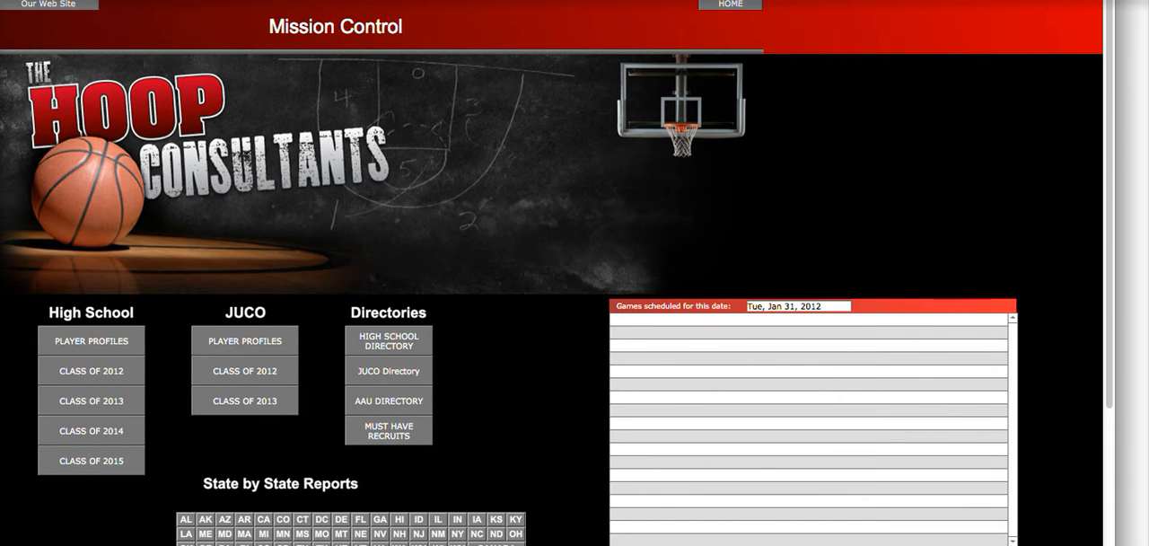
mouse_move(341, 277)
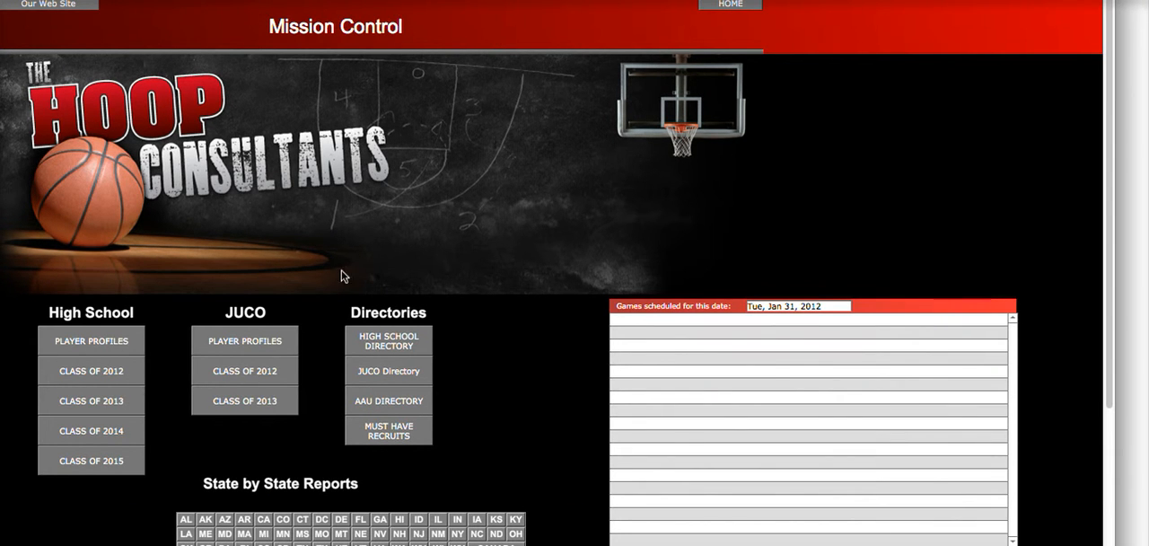
mouse_move(366, 348)
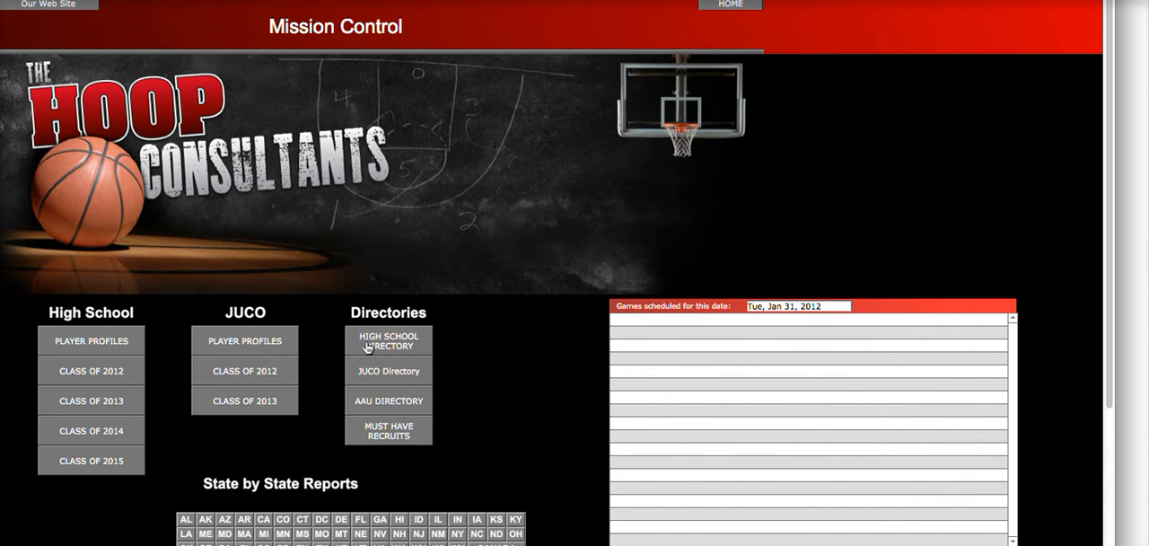
- Show the Carver(CA) team directory record with its roster and four-game schedule
click(388, 341)
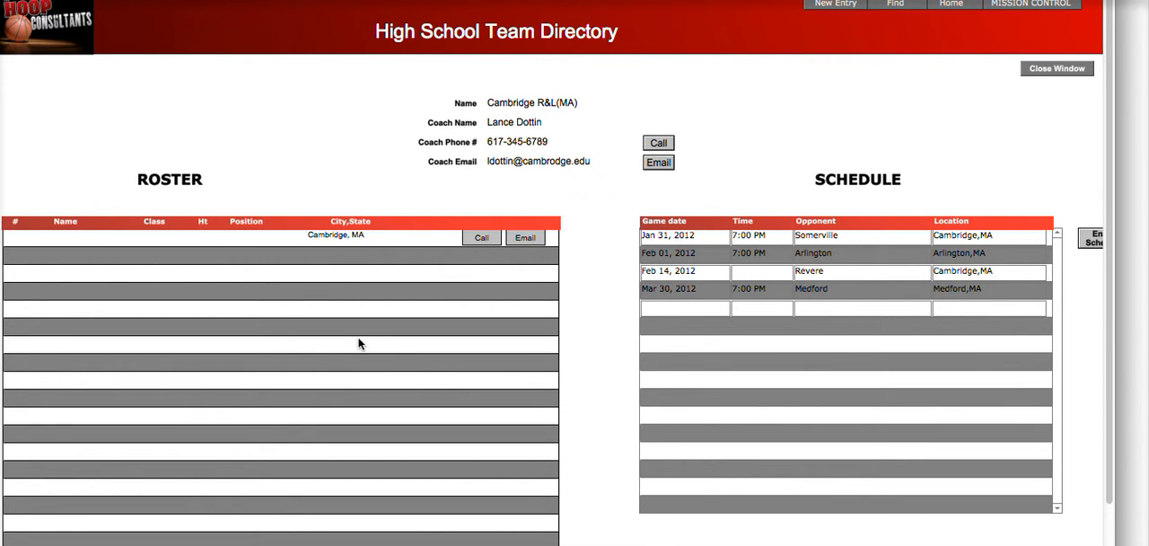
mouse_move(182, 247)
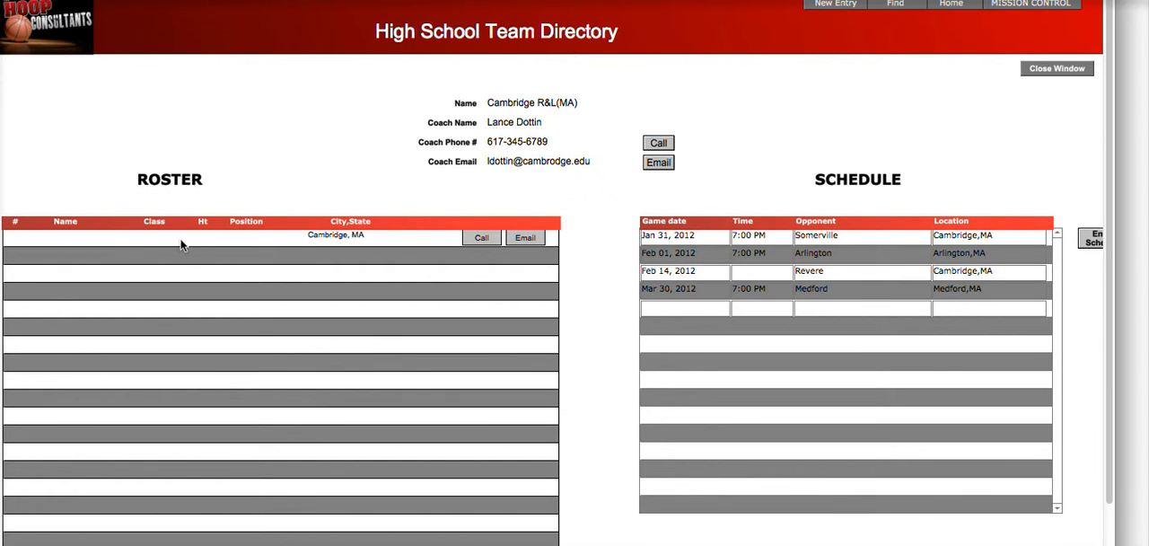
mouse_move(251, 201)
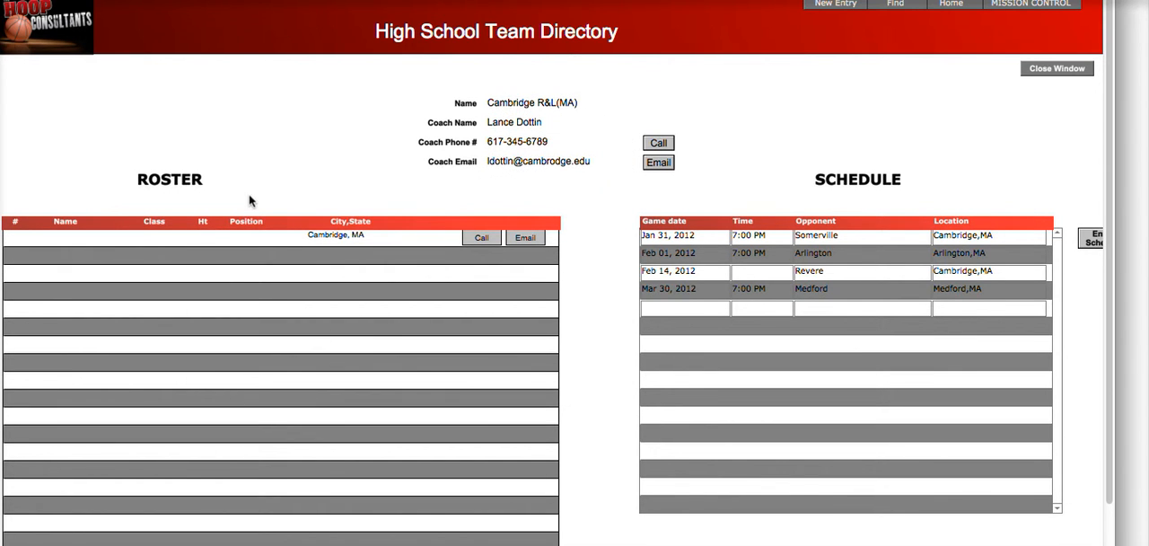
mouse_move(727, 232)
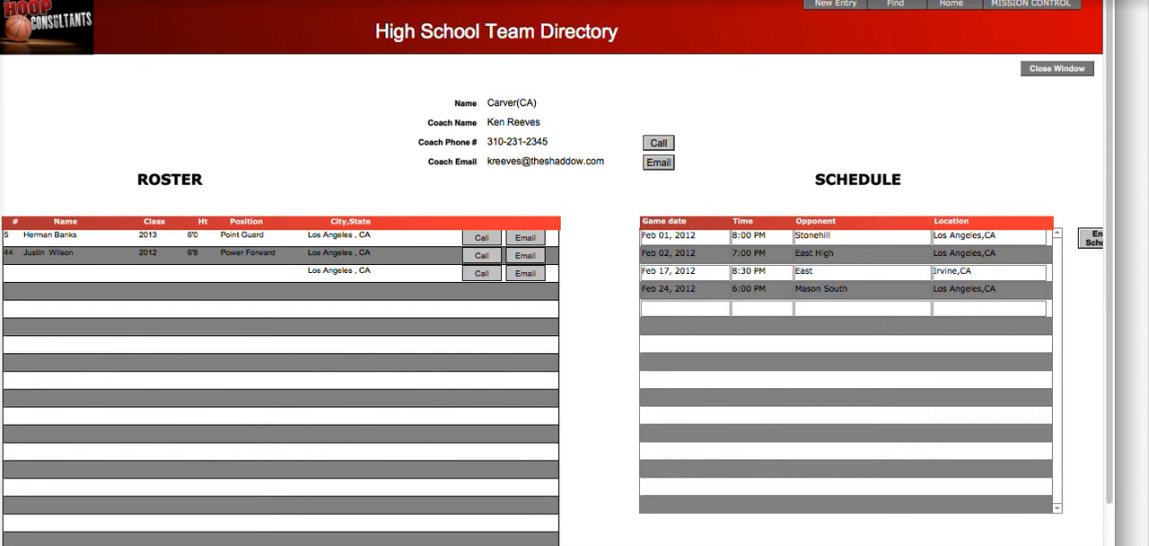
mouse_move(663, 180)
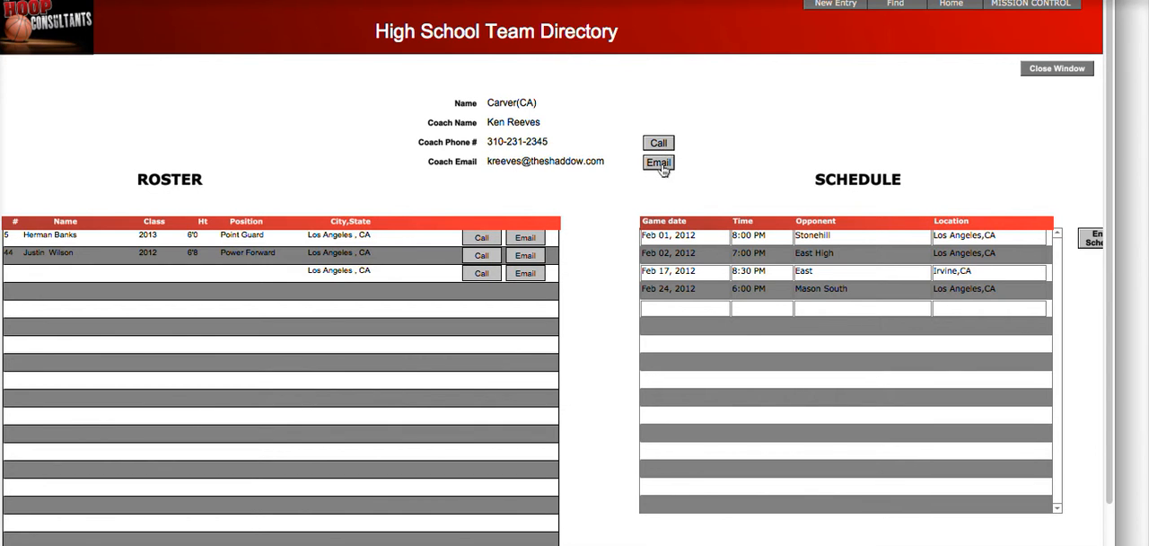
mouse_move(582, 187)
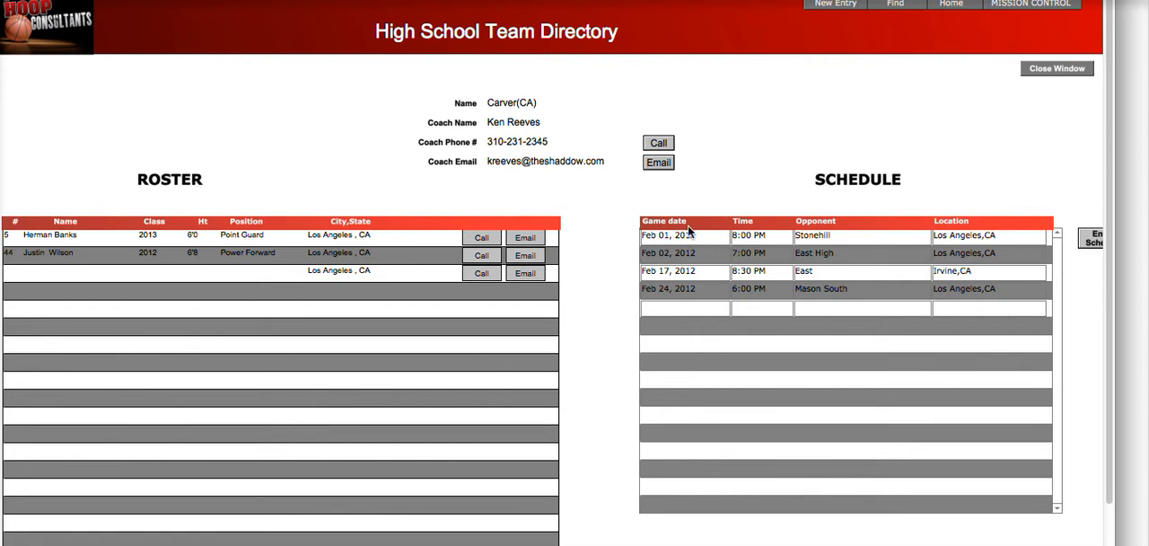
mouse_move(272, 280)
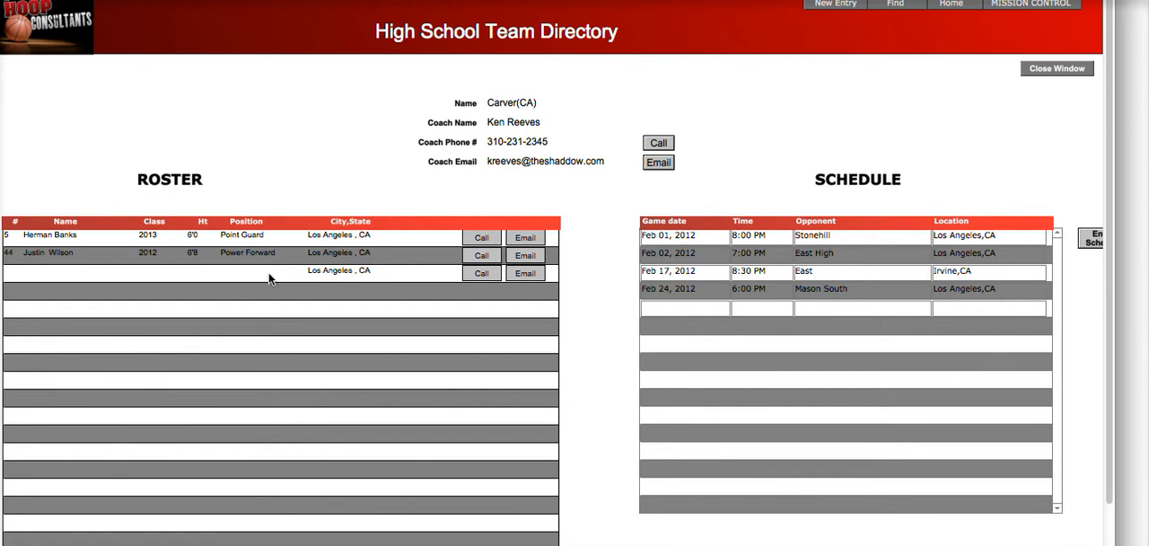
mouse_move(166, 241)
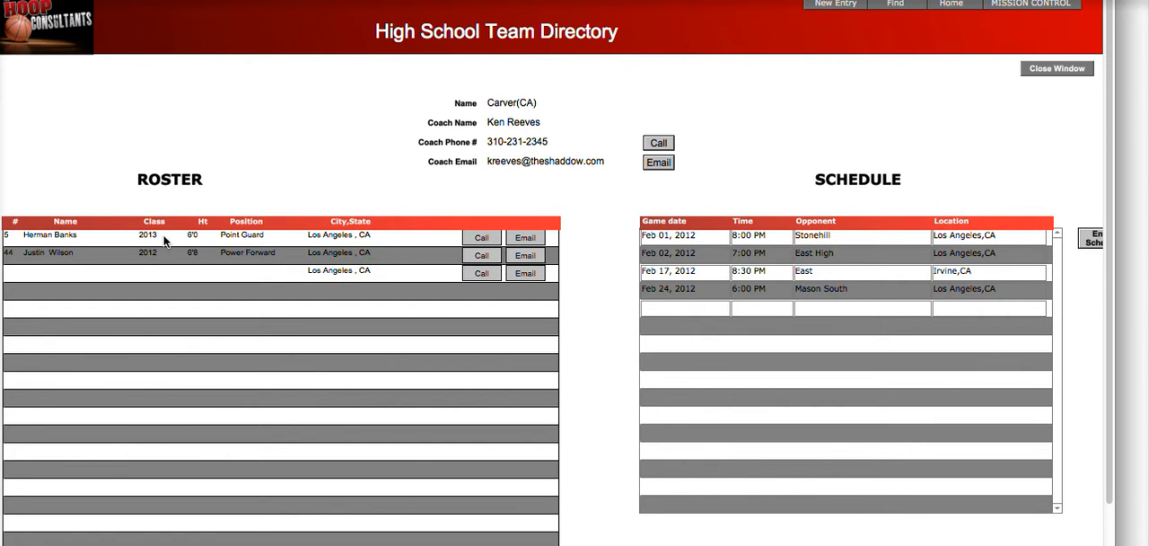
mouse_move(373, 253)
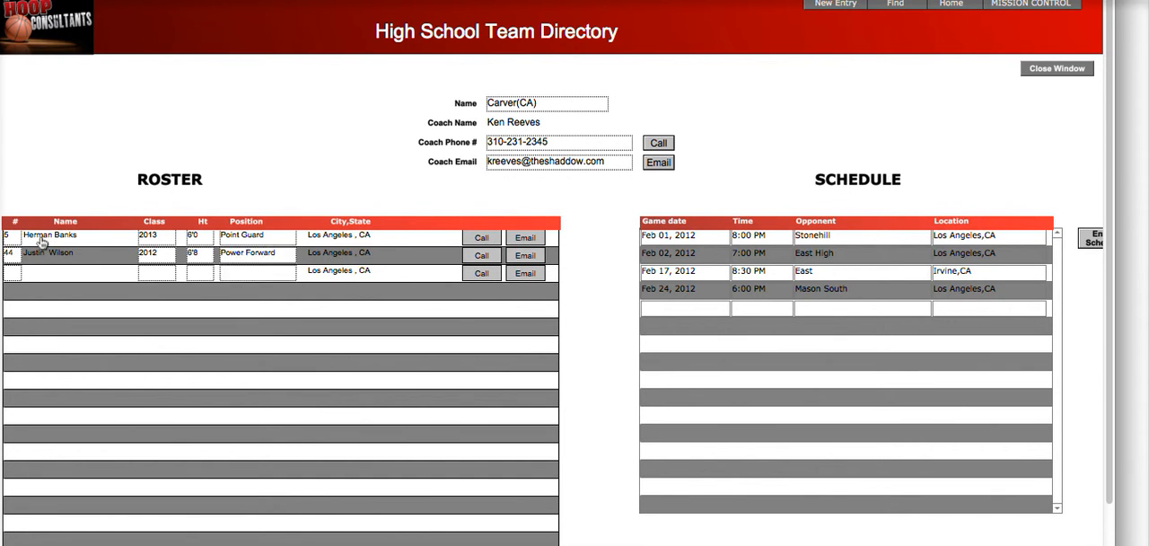
click(50, 233)
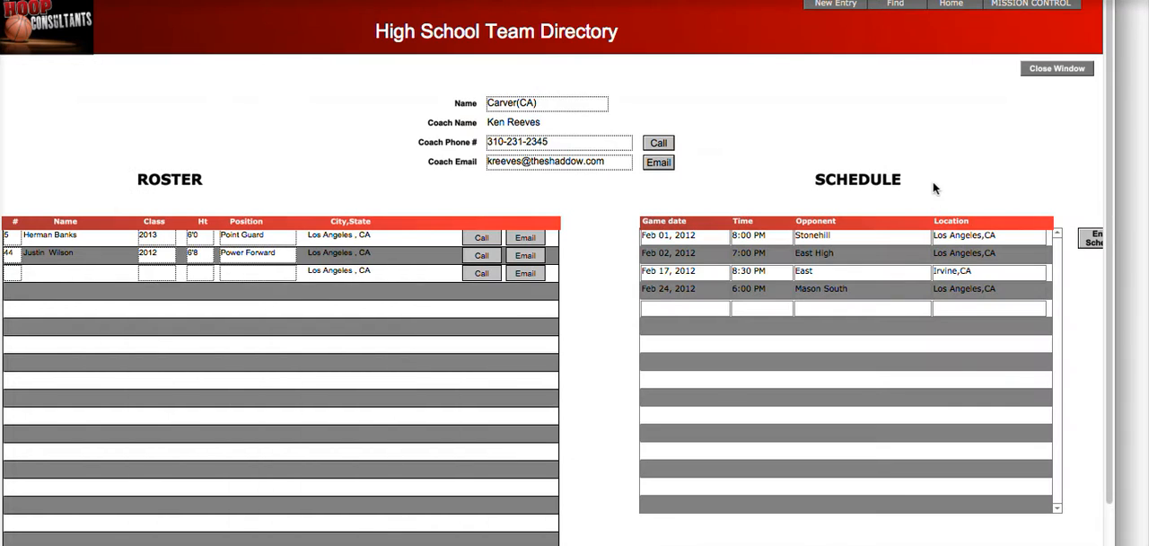
mouse_move(841, 93)
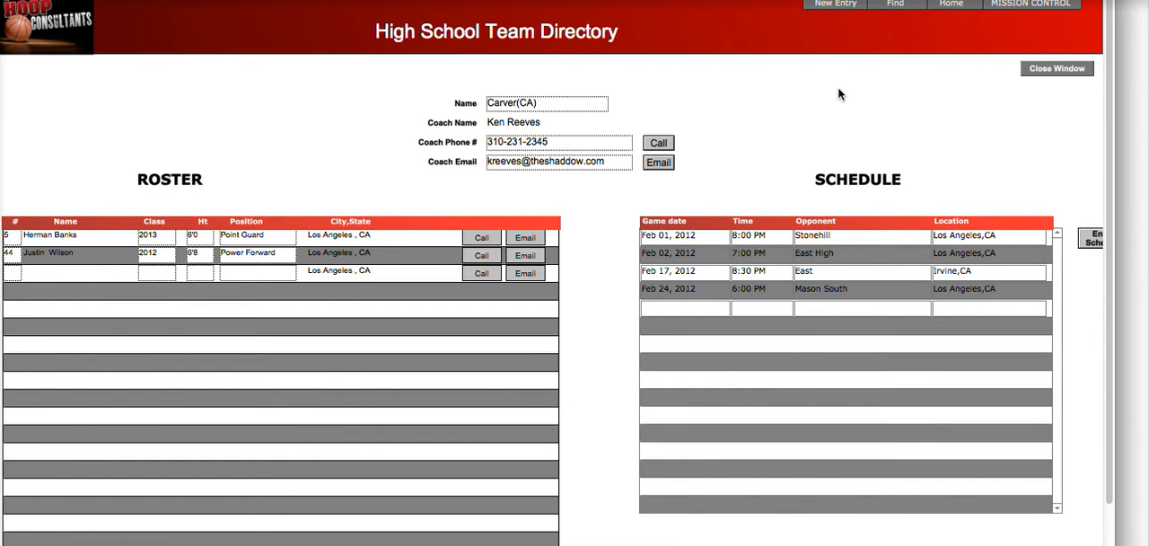
mouse_move(1069, 81)
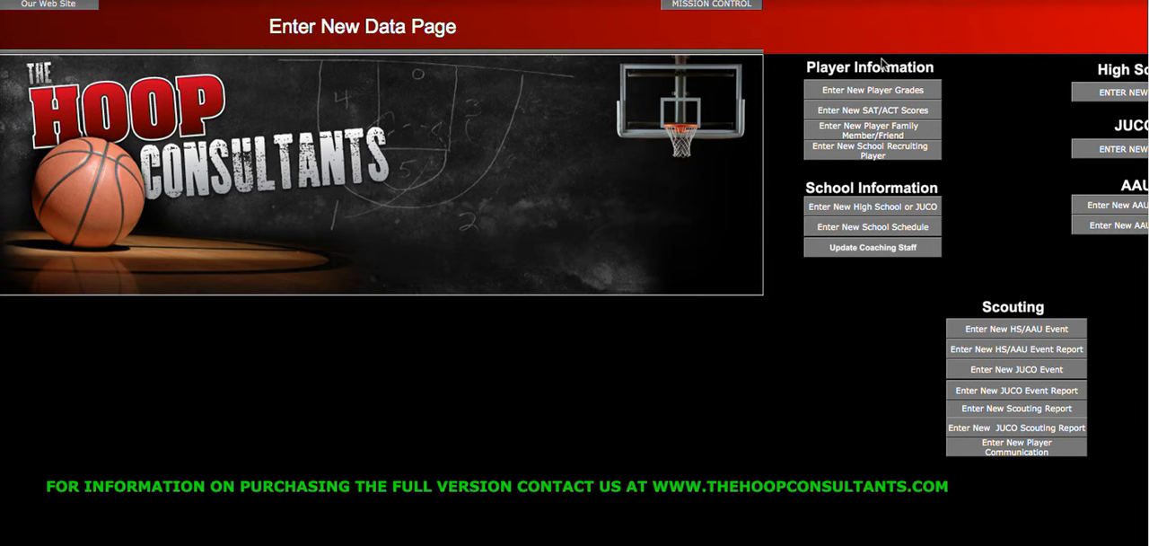
mouse_move(686, 106)
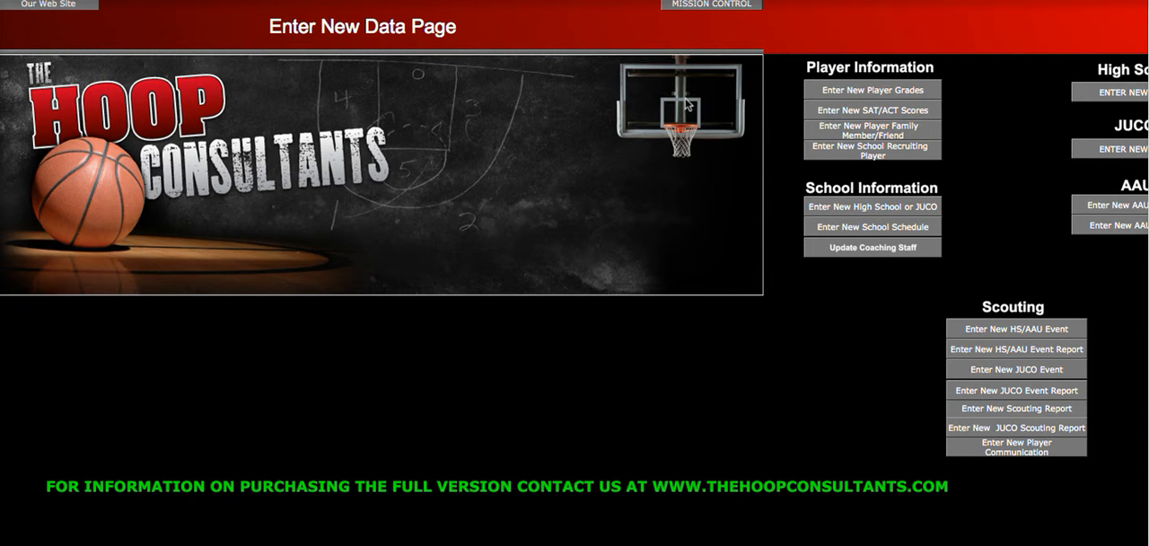
- Return to Mission Control and select the 1/31/2012 games-scheduled date, list still empty
click(710, 3)
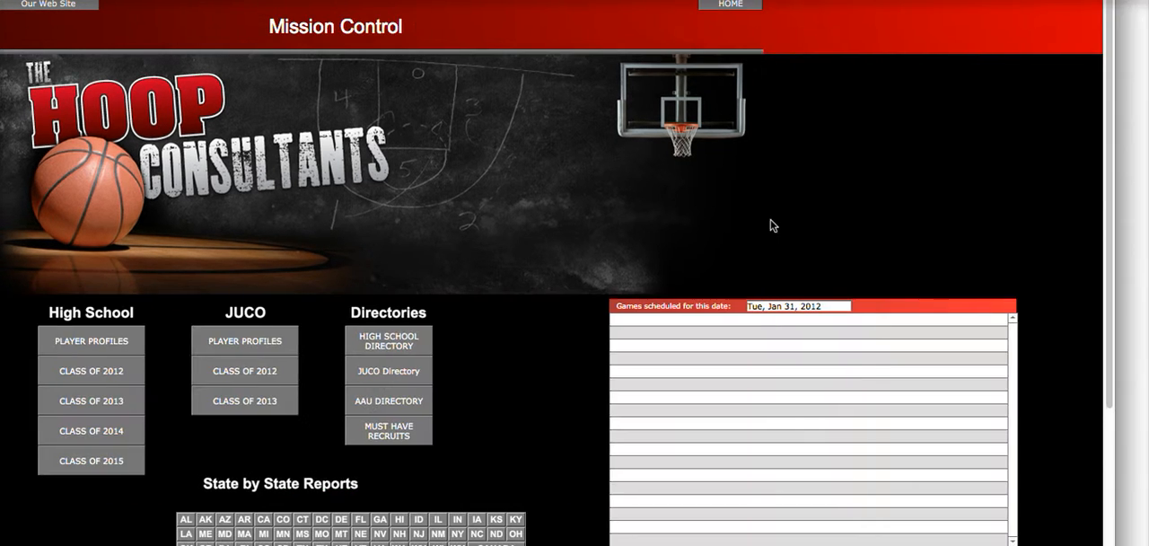
mouse_move(844, 217)
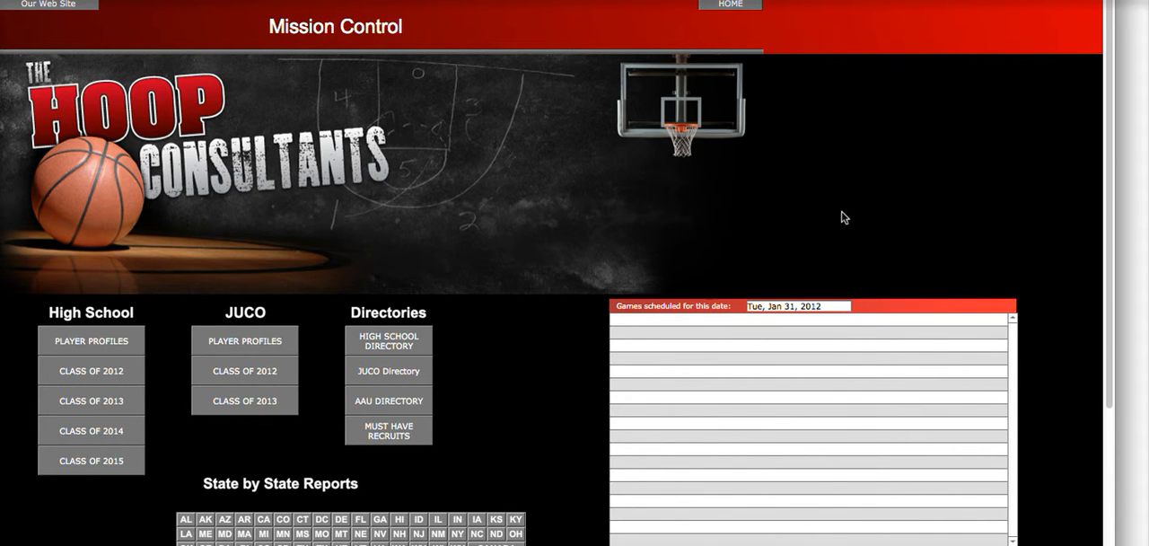
scroll(down, 3)
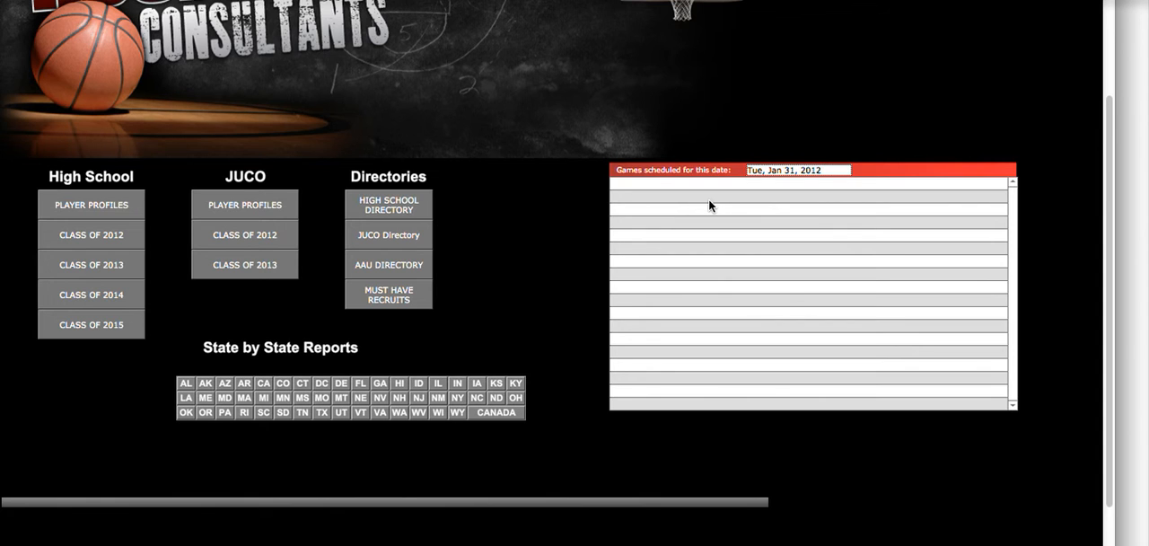
click(797, 169)
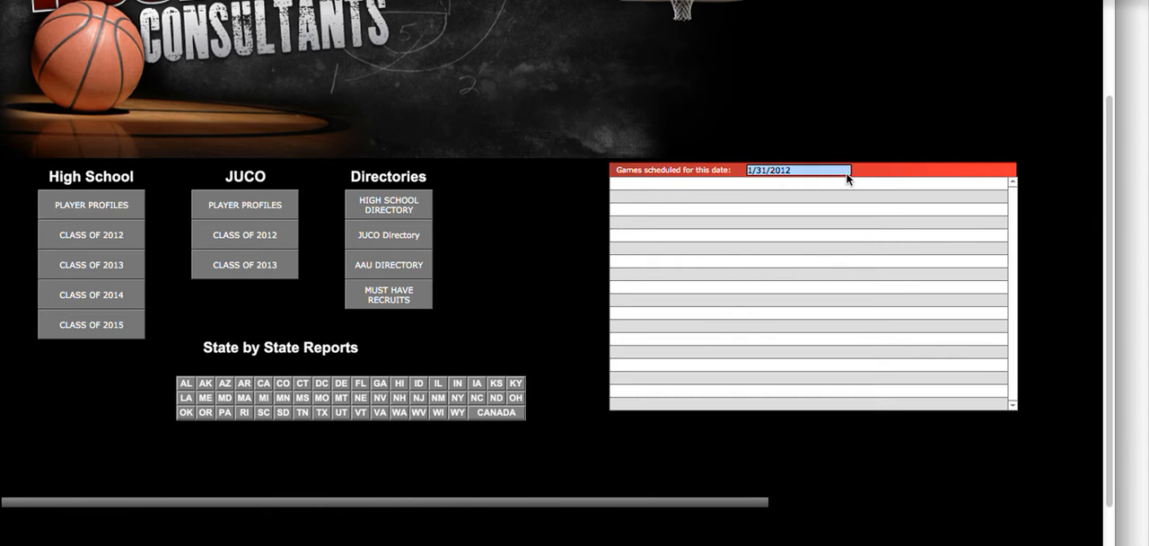
mouse_move(689, 228)
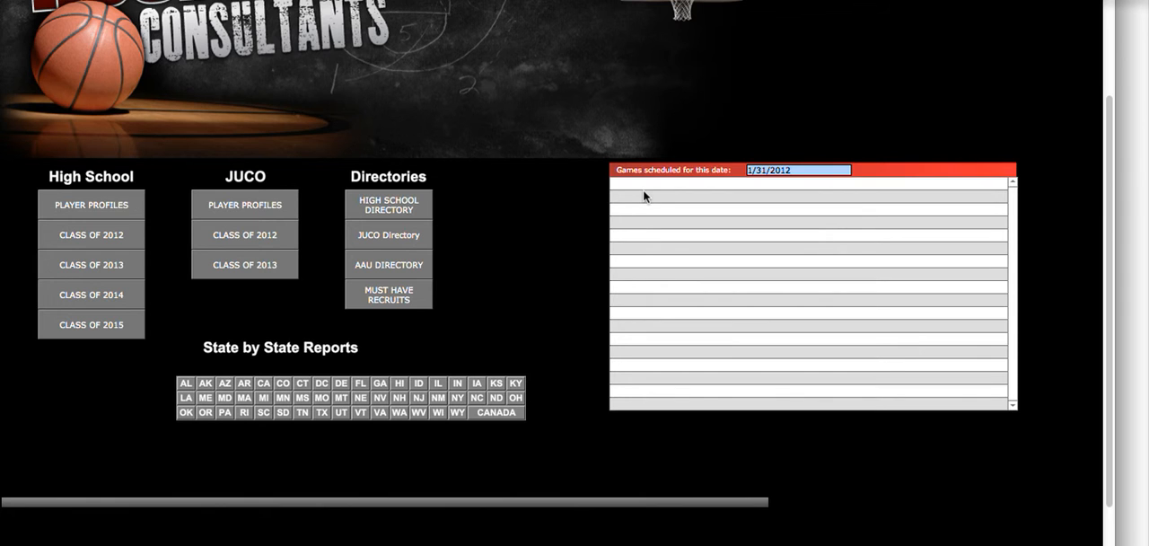
mouse_move(691, 202)
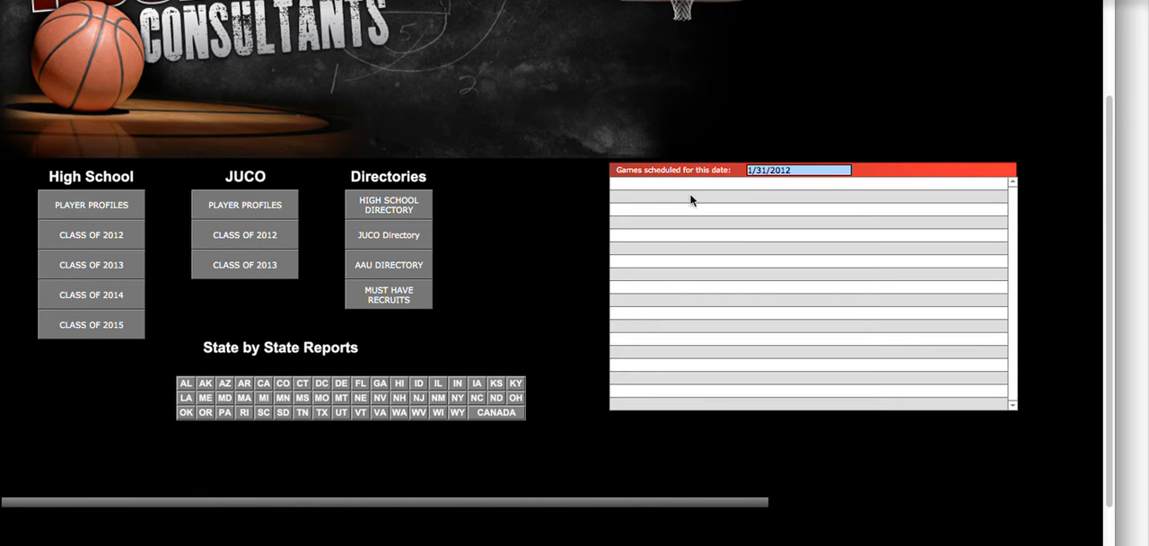
mouse_move(363, 203)
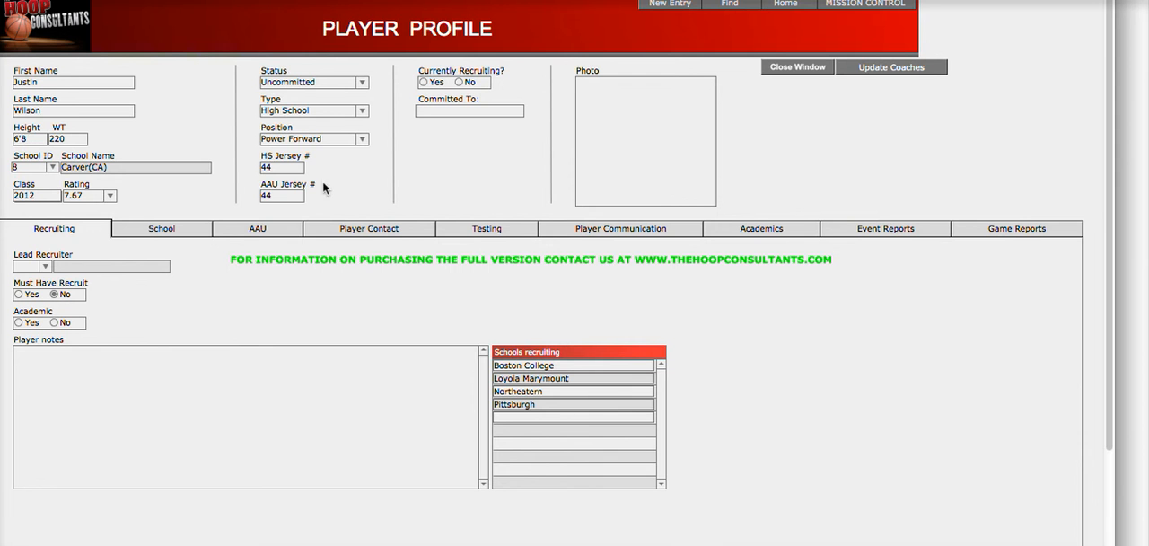
mouse_move(255, 130)
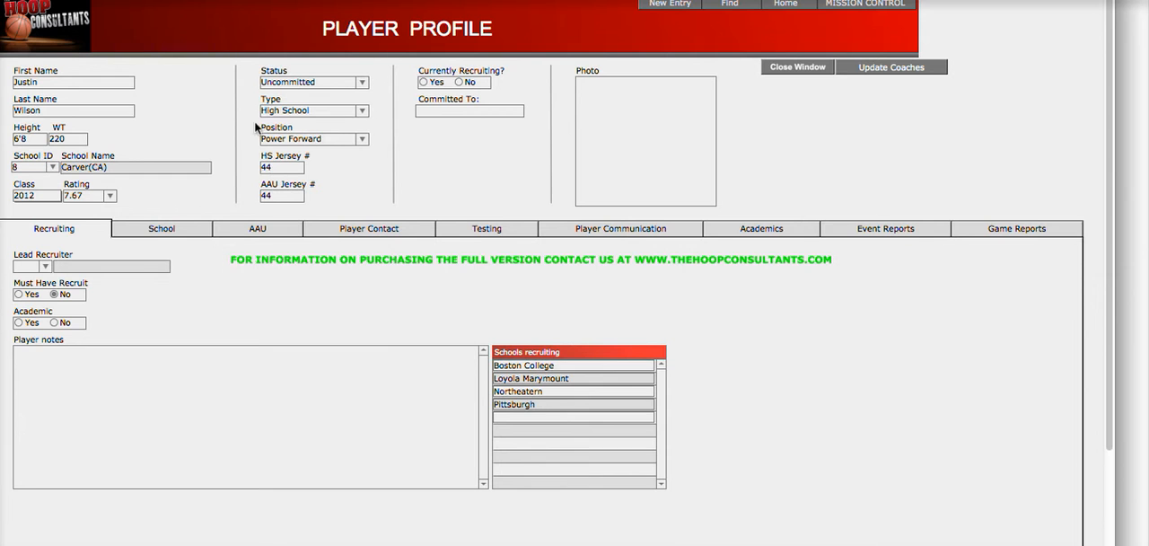
- Start a new game on the School tab for Carver(CA), school ID 8, dated today, 1/31/2012
click(161, 228)
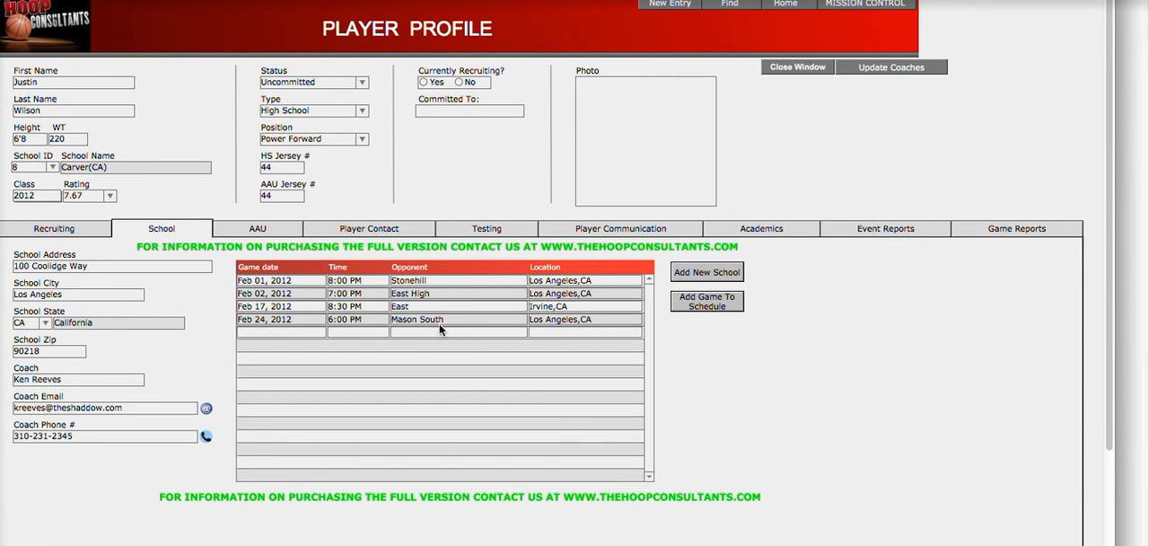
mouse_move(700, 318)
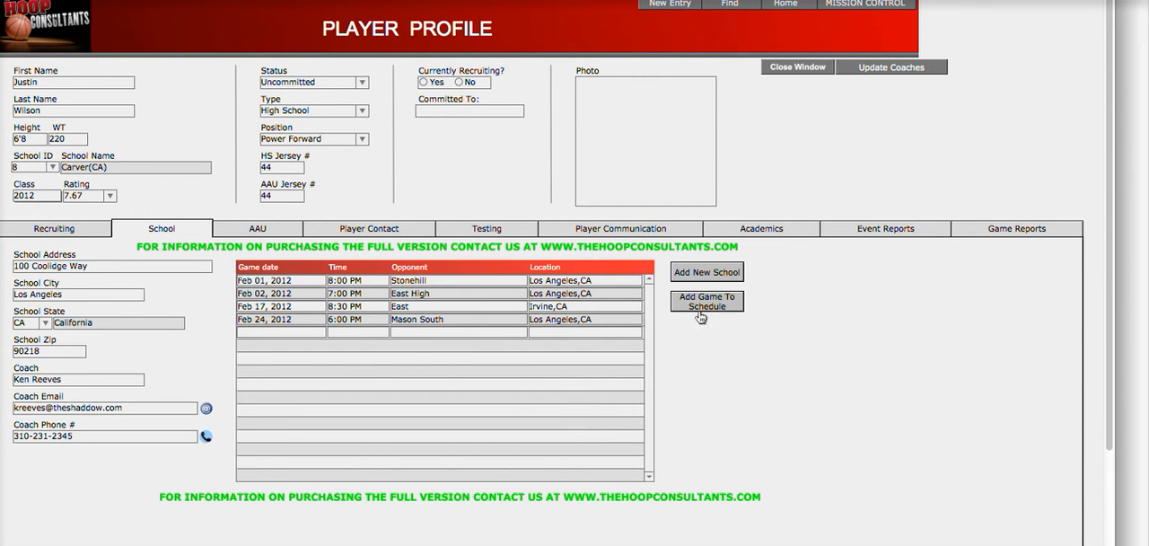
click(707, 301)
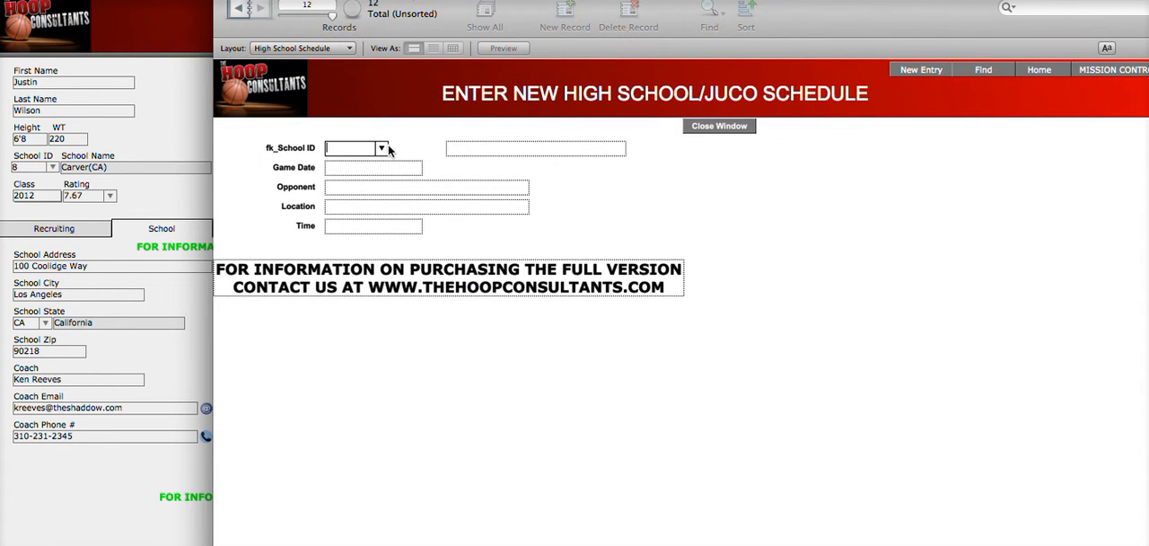
click(381, 147)
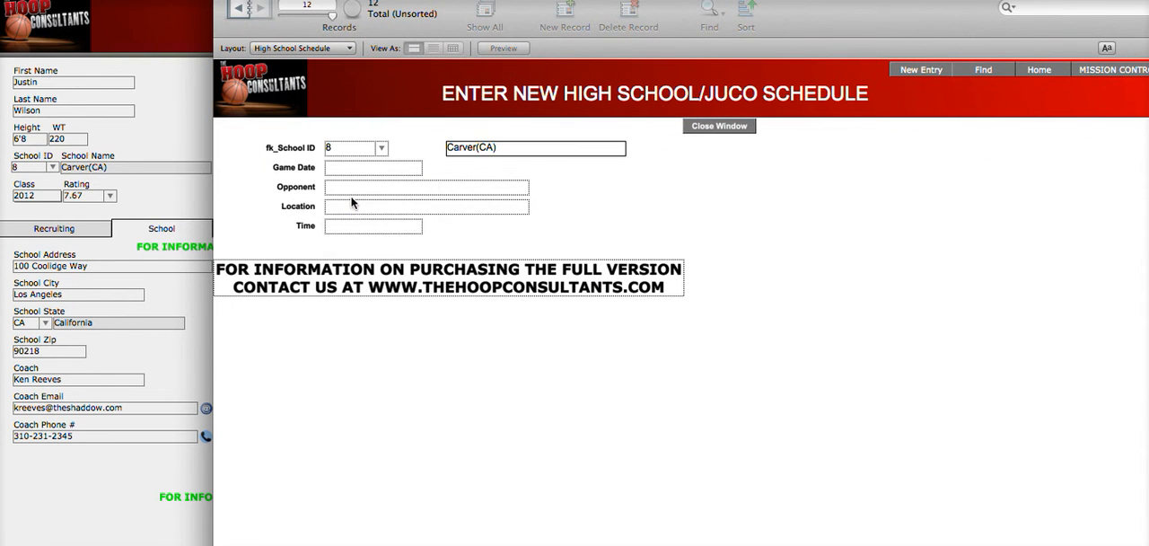
click(373, 168)
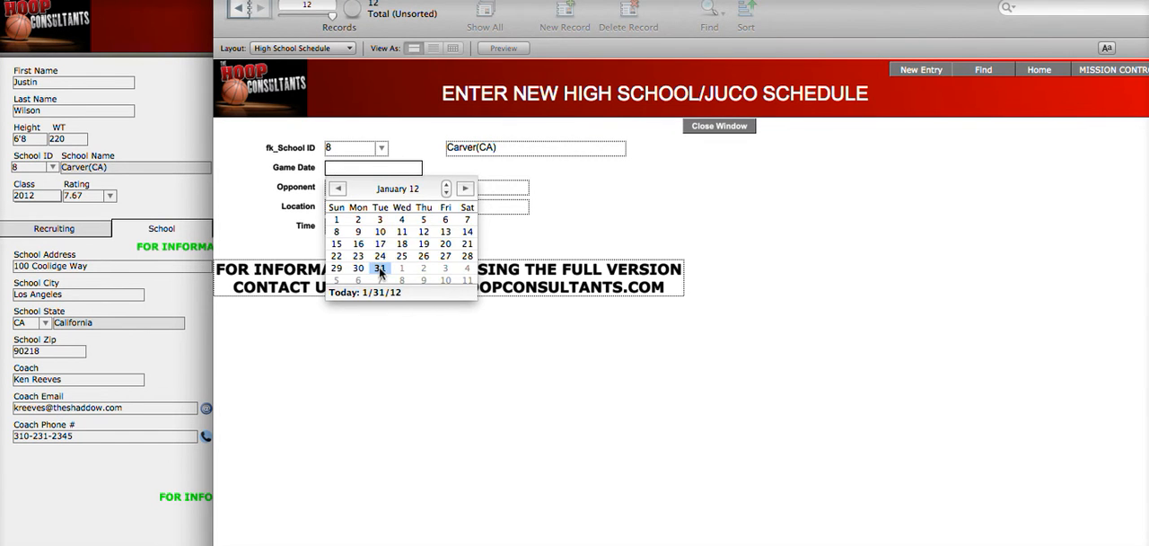
click(381, 269)
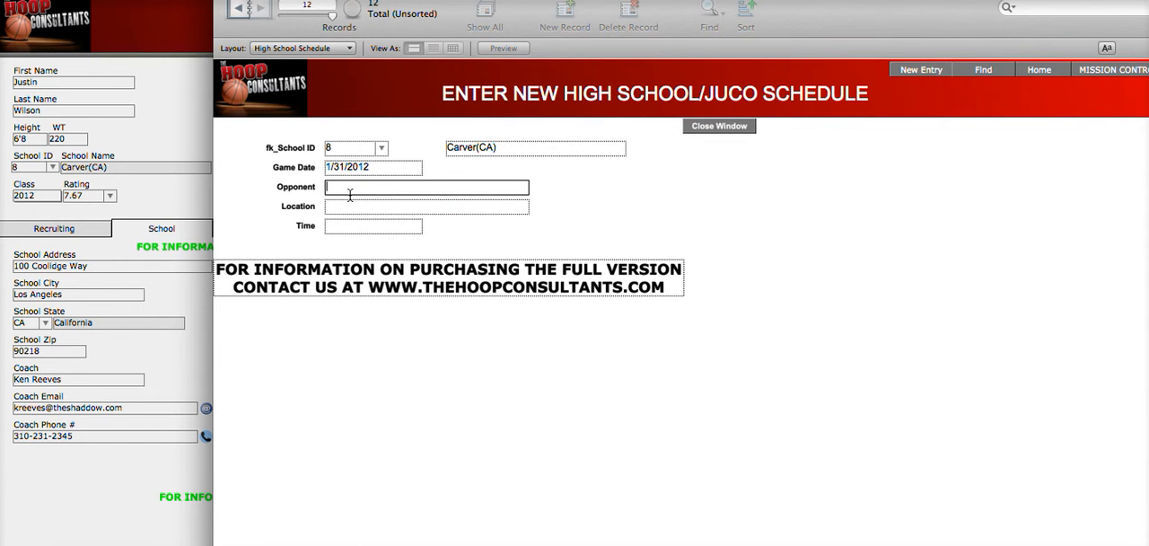
- Enter opponent Central, location Los Angeles,CA, time 6:30 PM and close the game entry
text(Central)
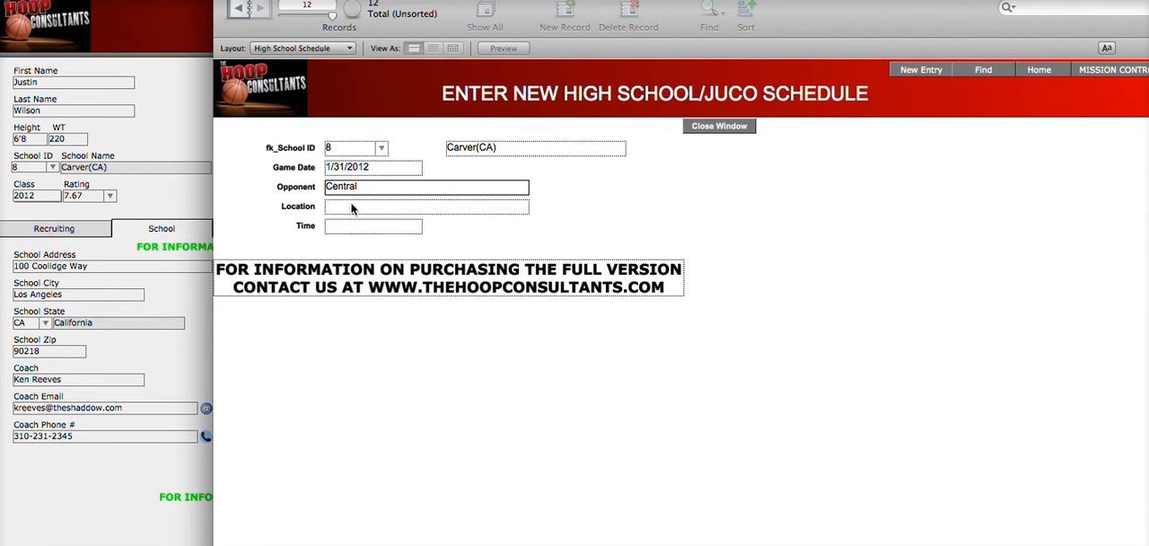
text(Los Angeles,CA)
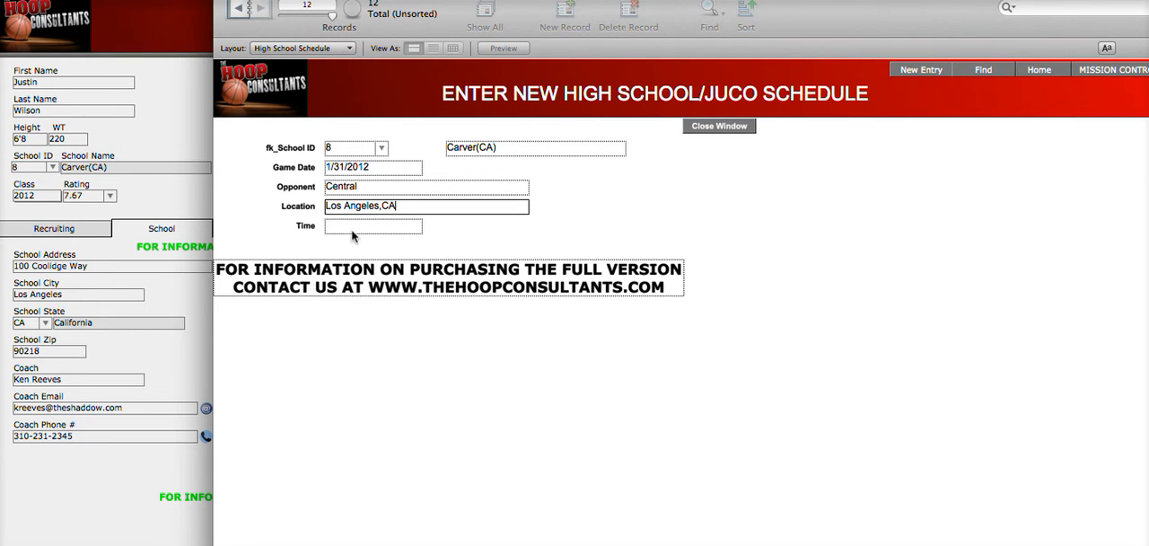
text(6:30 PM)
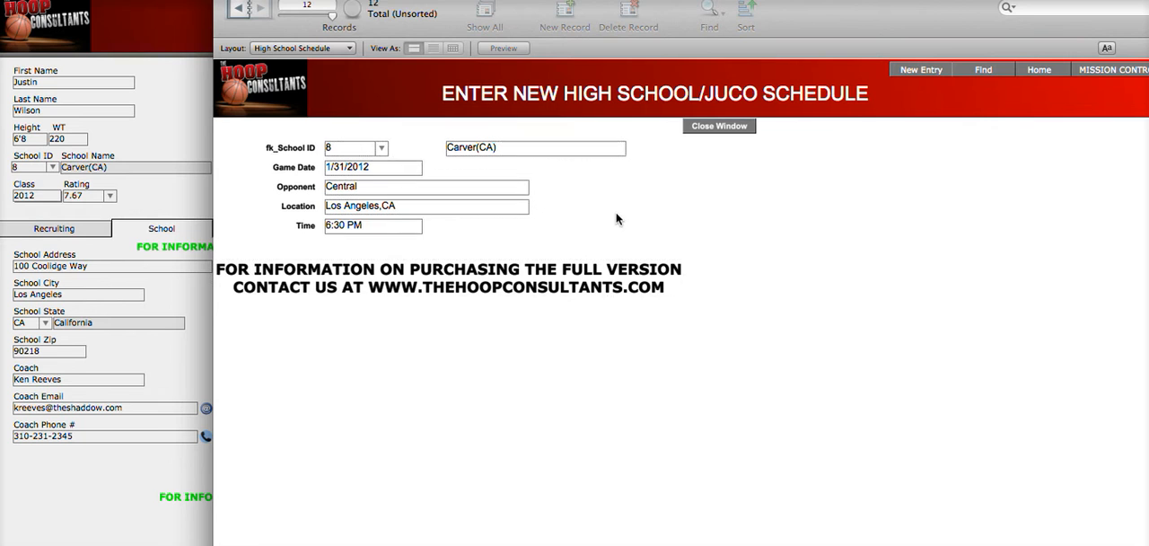
click(718, 126)
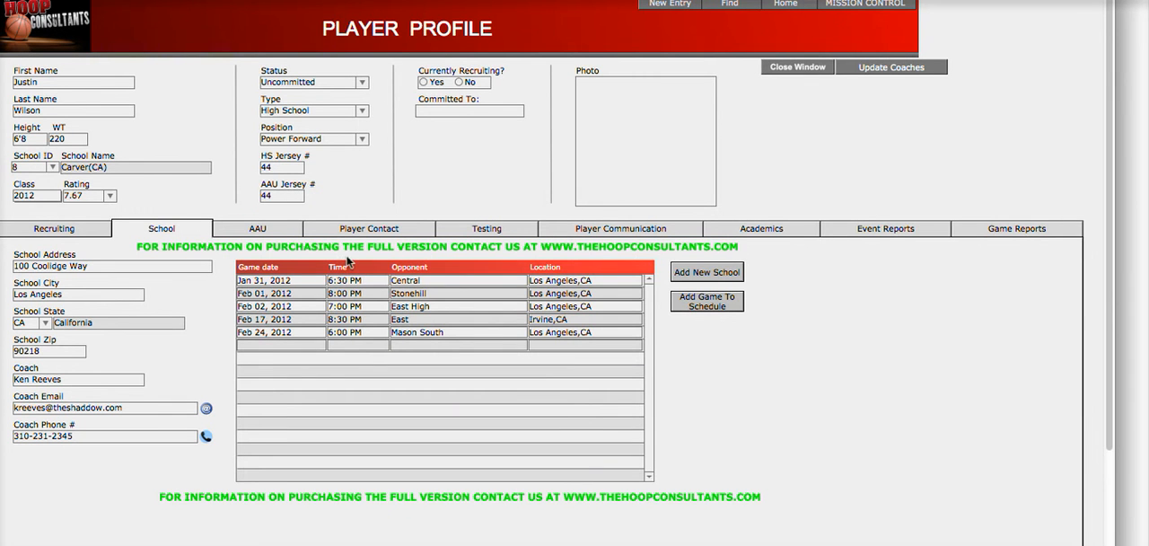
mouse_move(804, 11)
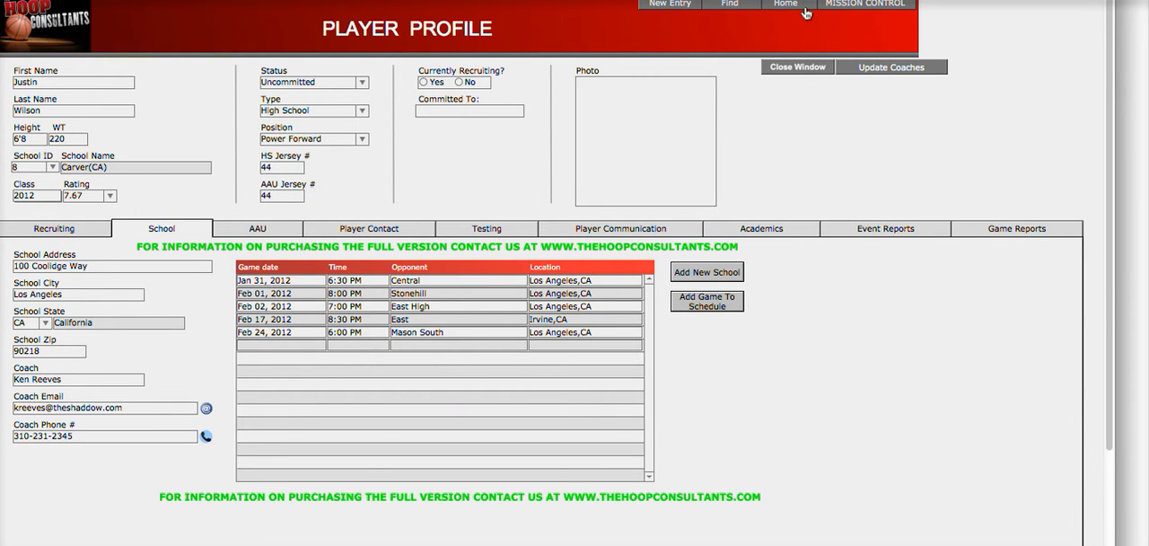
- Check Mission Control, then review the School tab schedule on the player's profile and return
click(866, 4)
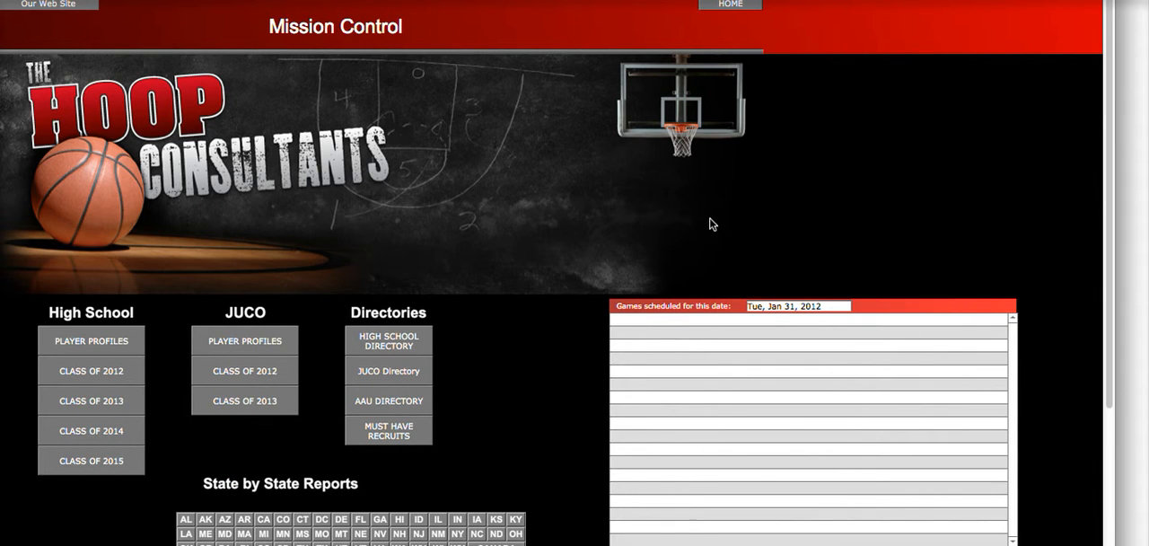
mouse_move(709, 313)
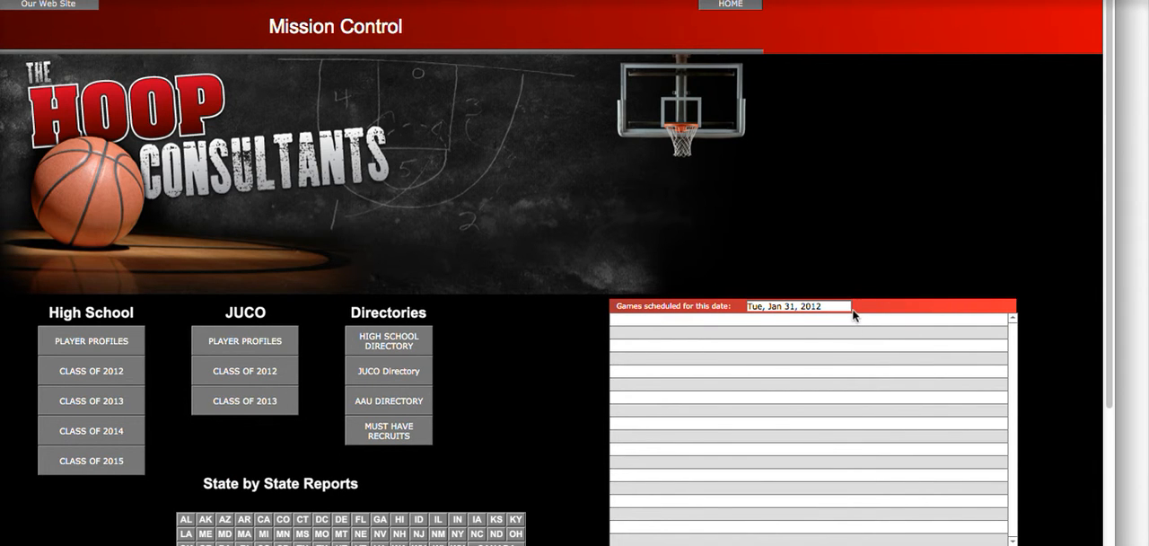
mouse_move(430, 440)
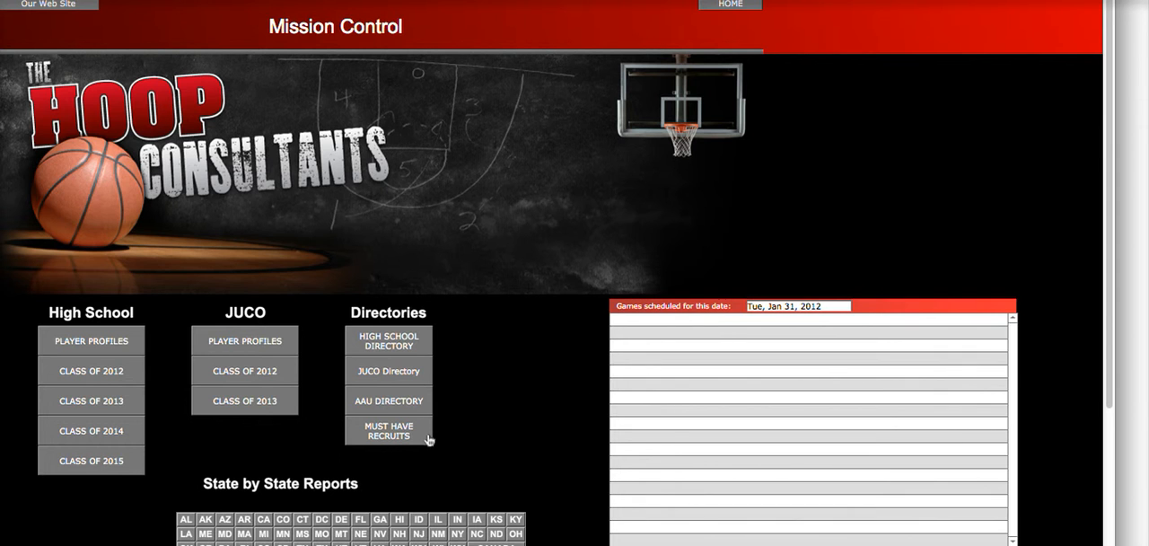
mouse_move(124, 354)
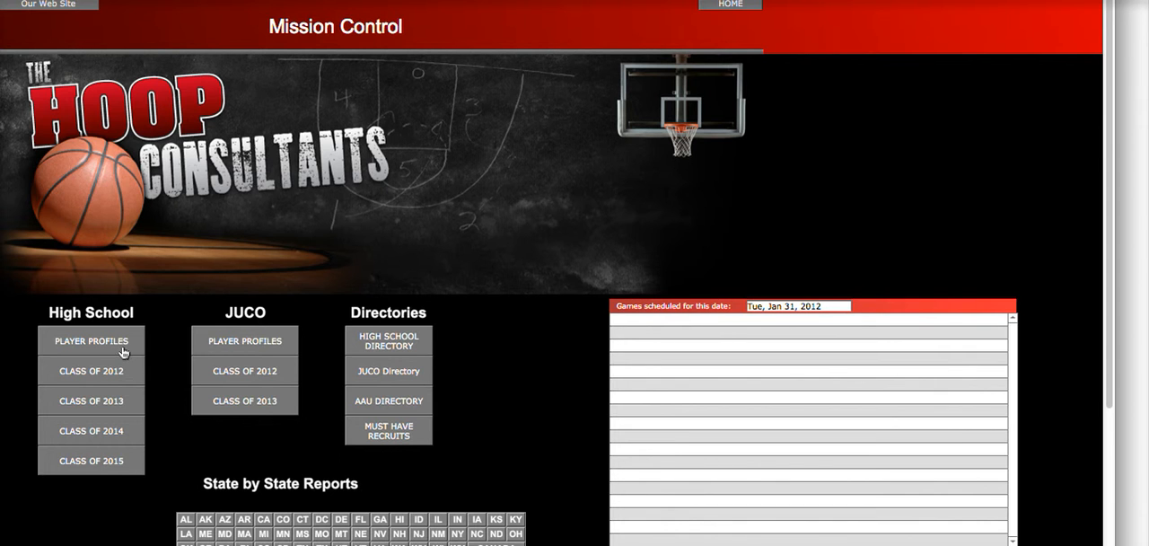
click(89, 341)
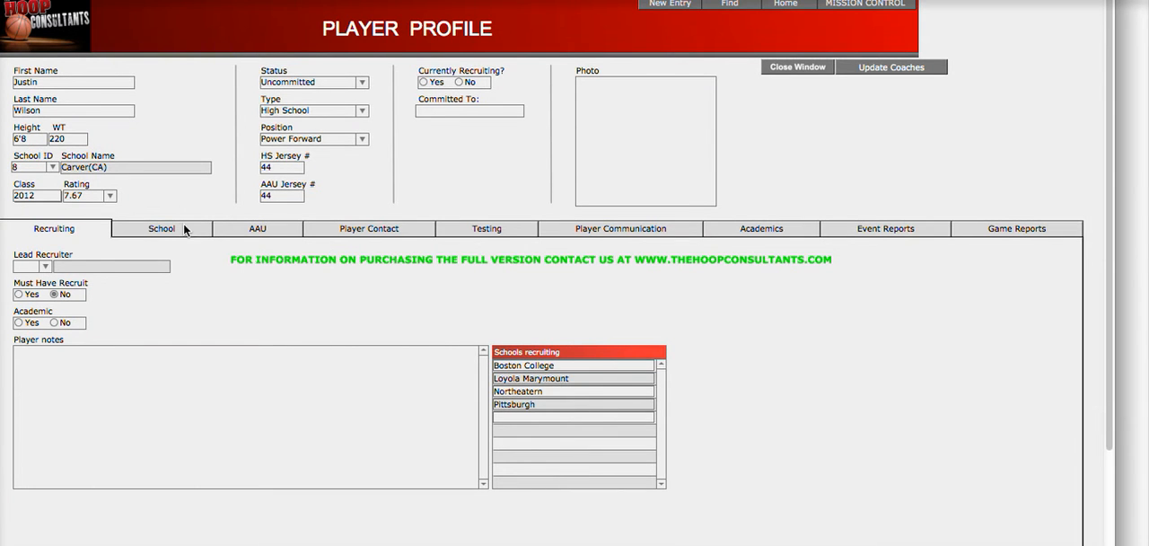
click(162, 228)
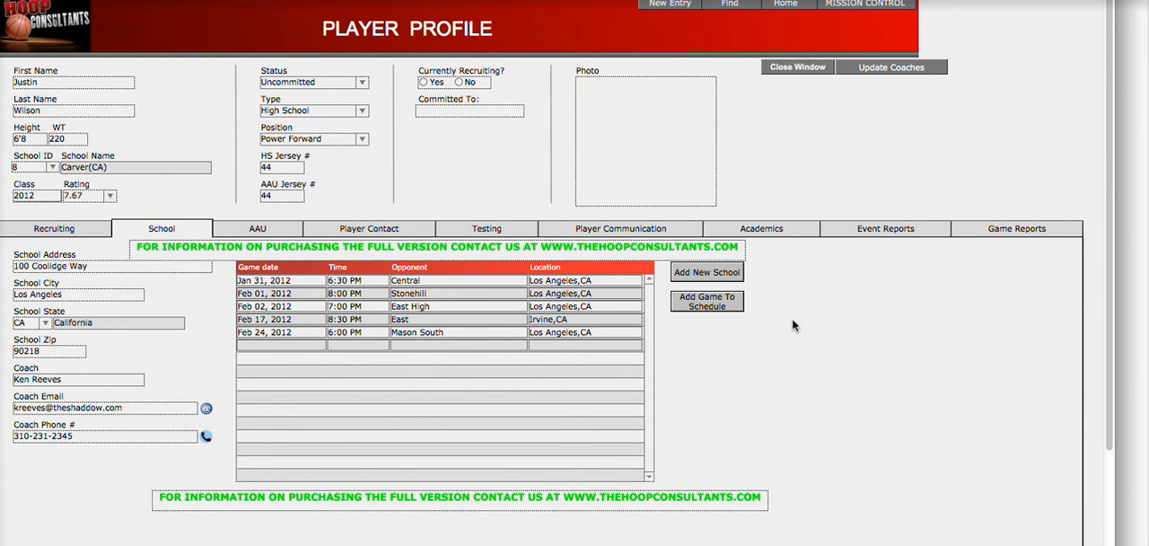
click(865, 4)
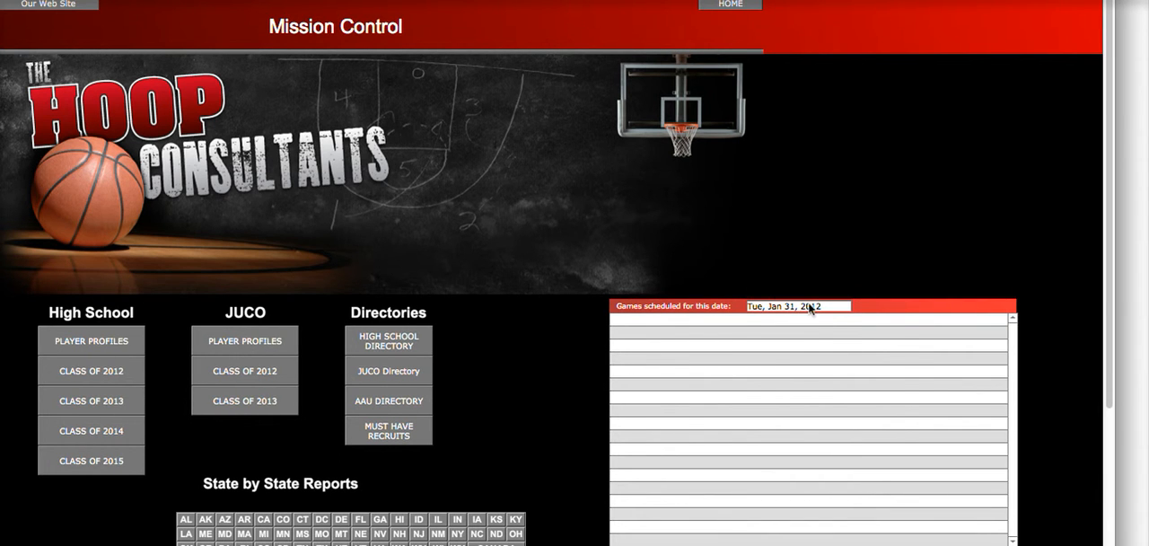
- Set Mission Control's games date to Jan 31, 2012, see no games, and reopen the profile
click(794, 305)
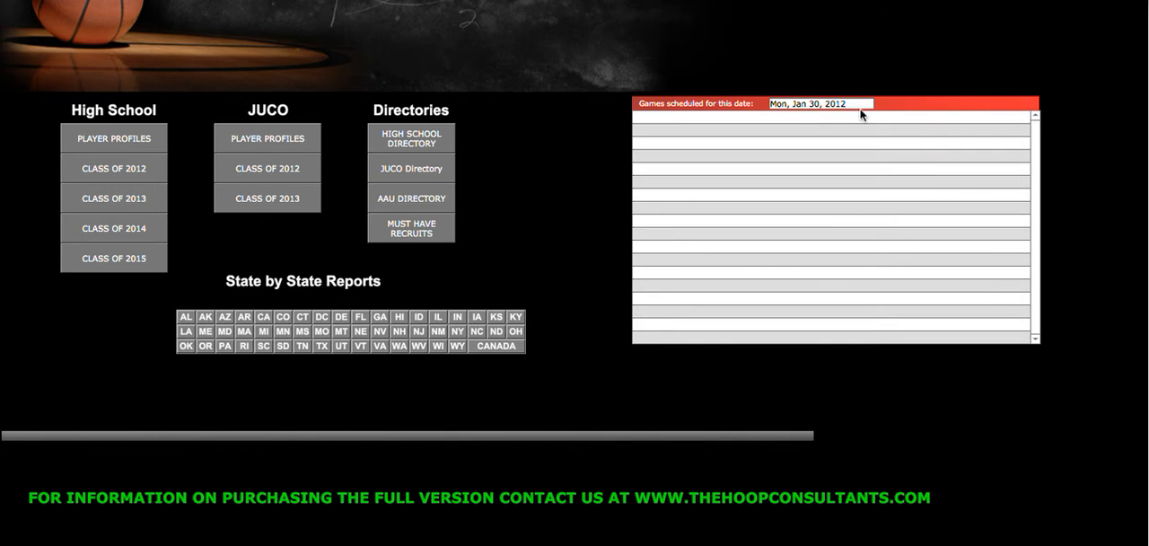
click(817, 104)
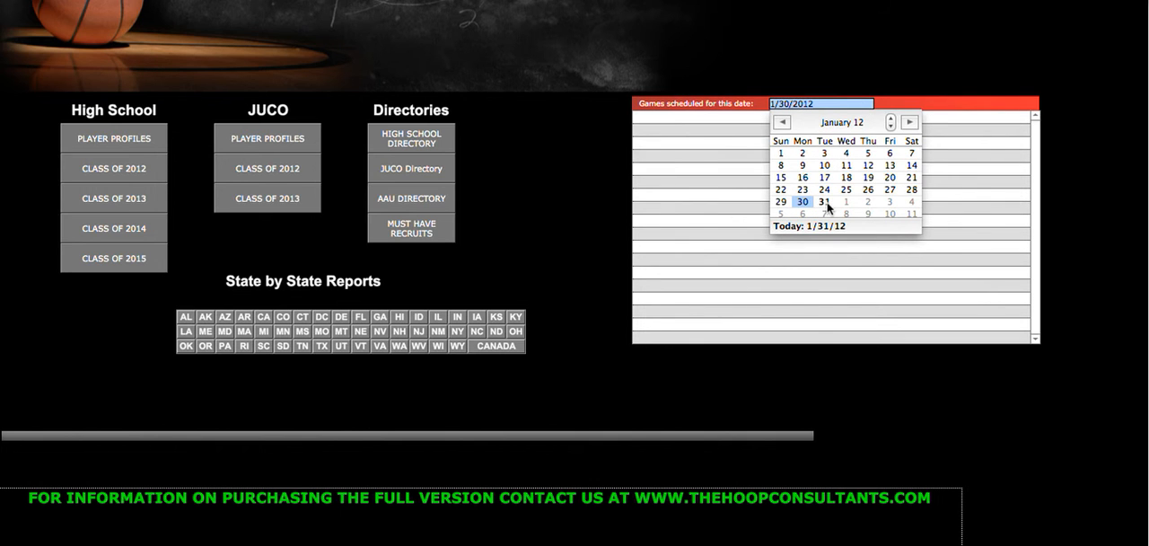
click(826, 203)
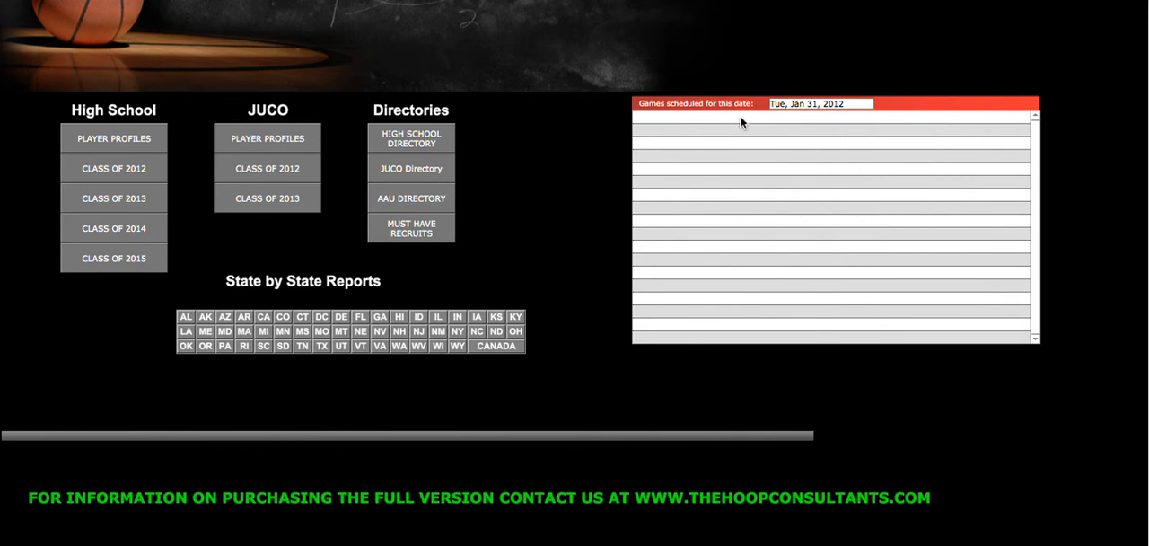
mouse_move(661, 158)
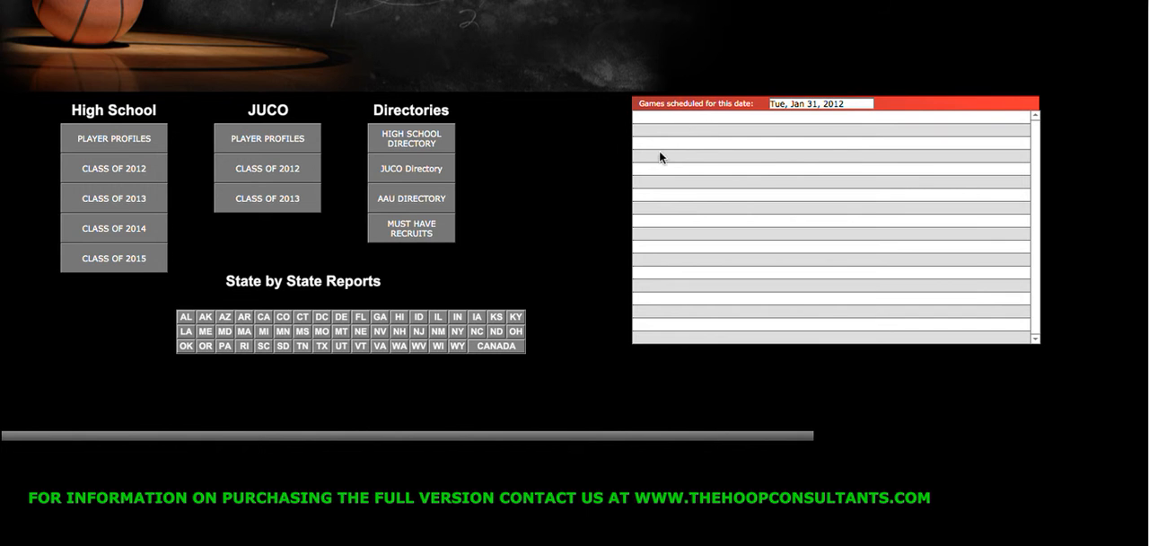
click(113, 138)
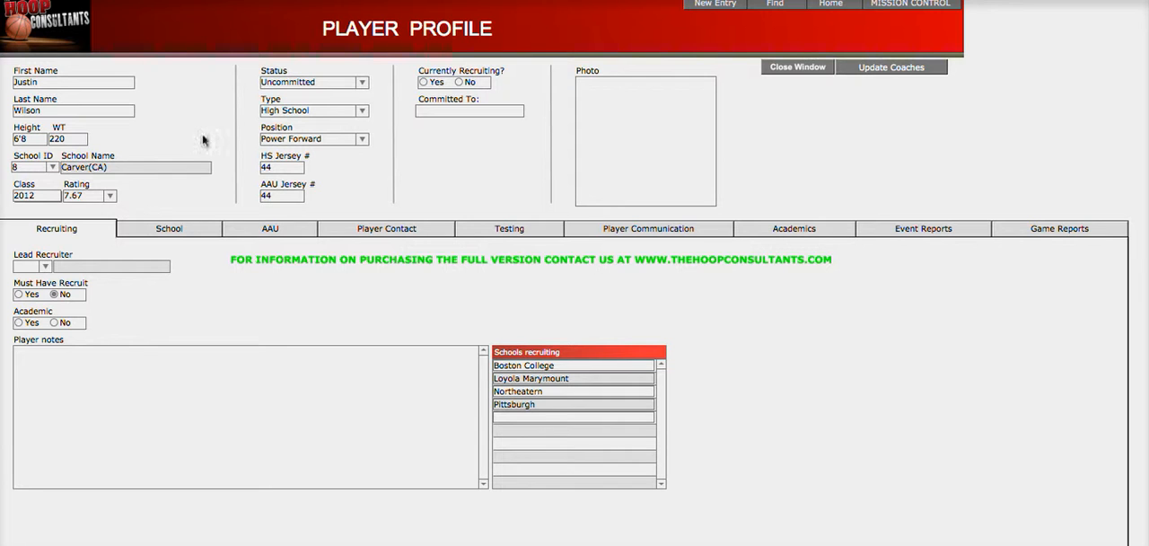
mouse_move(485, 126)
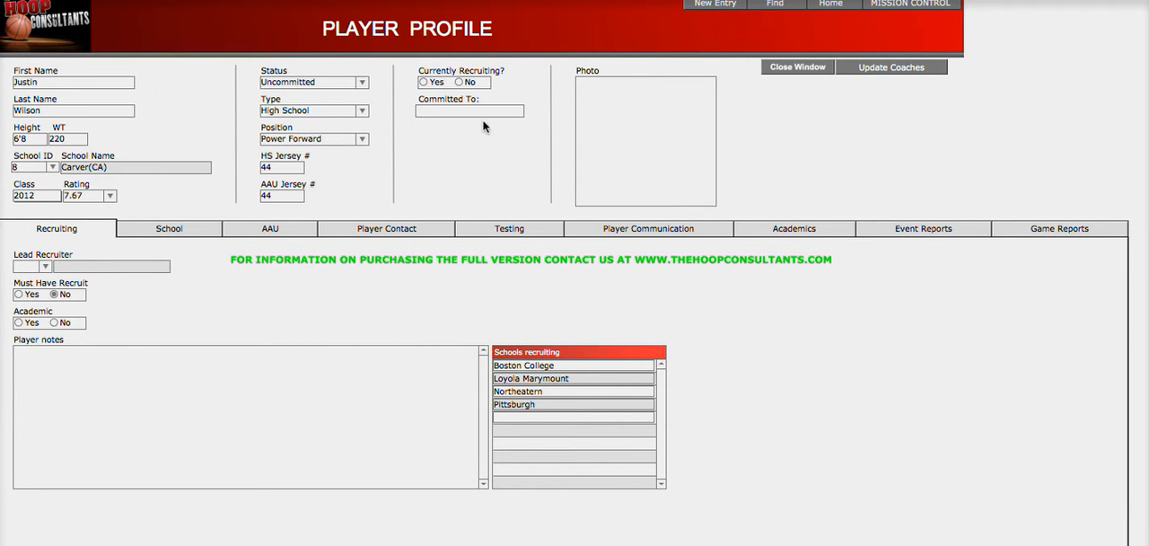
mouse_move(474, 154)
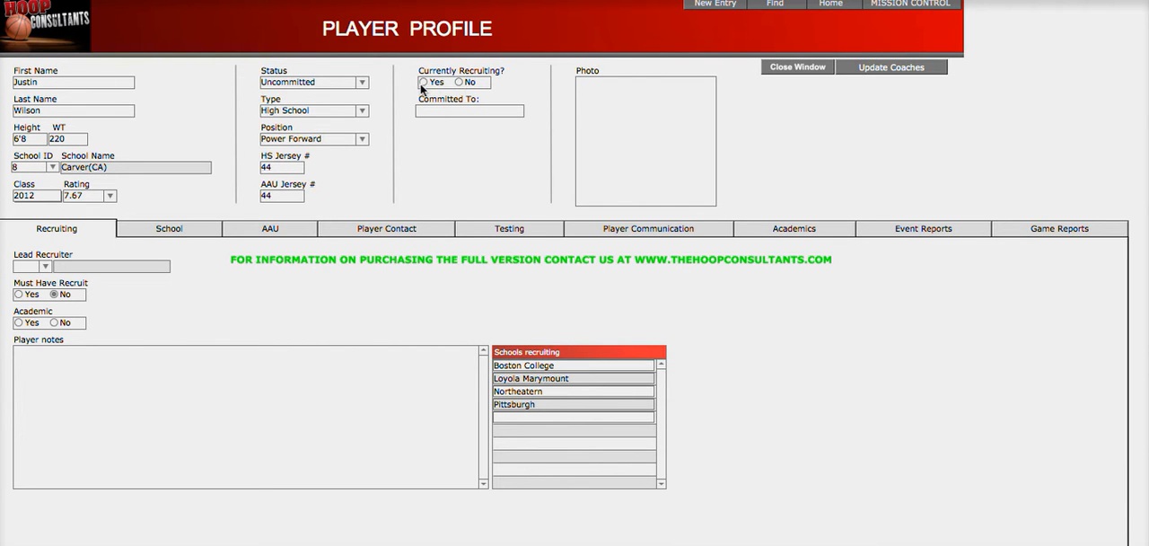
- Set Currently Recruiting to Yes and see the 6:30 PM Carver(CA) vs Central game on Mission Control
click(424, 83)
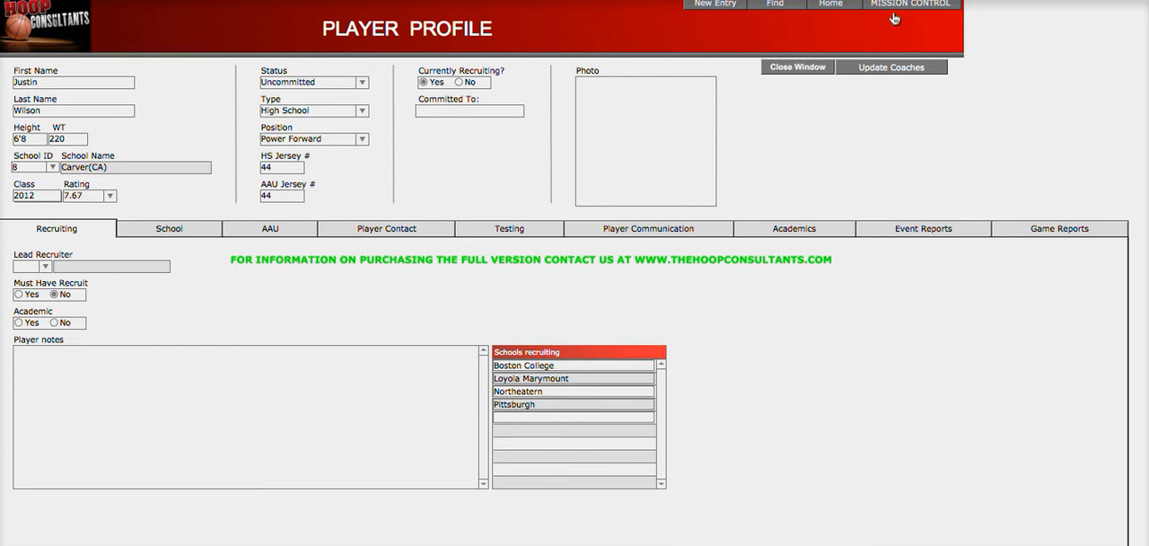
click(911, 4)
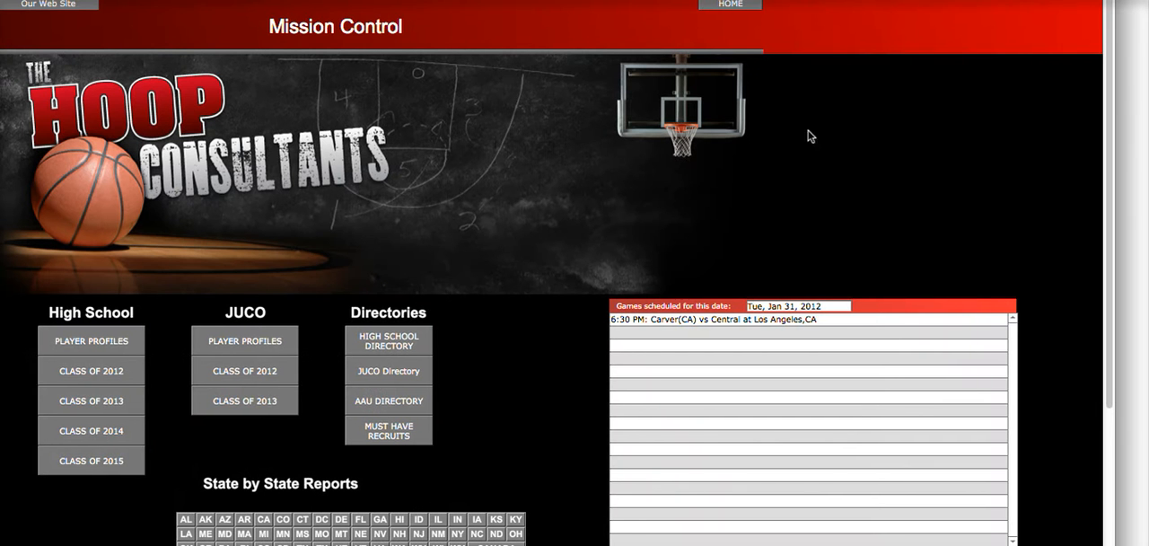
mouse_move(769, 362)
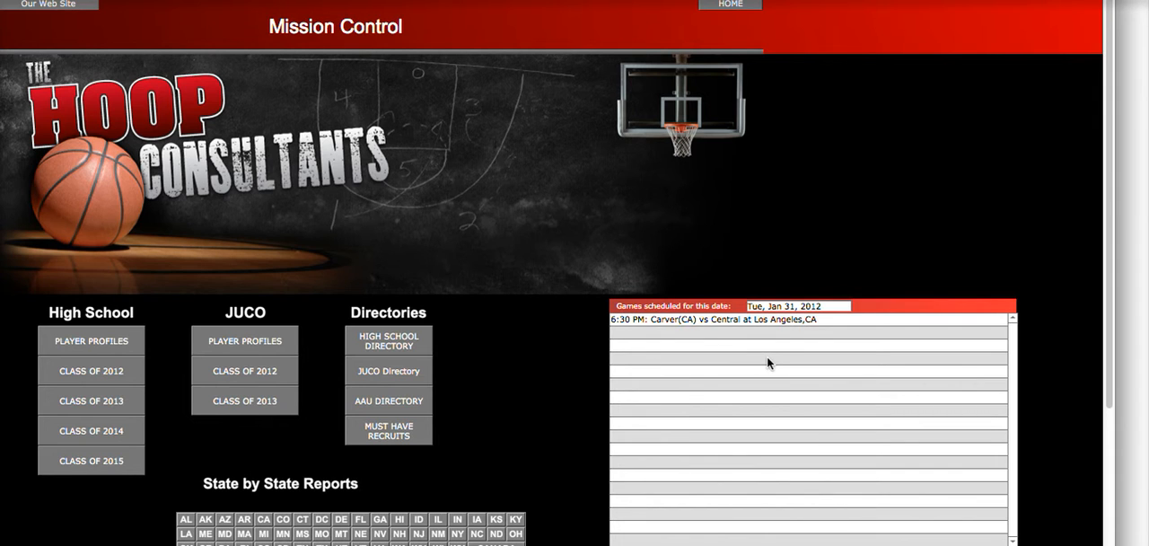
mouse_move(758, 363)
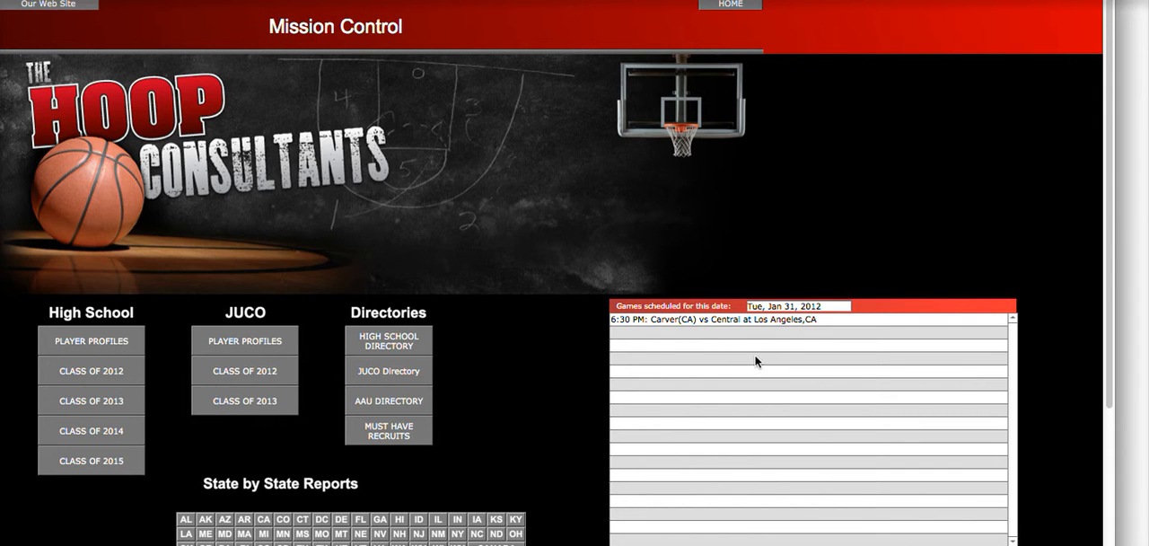
mouse_move(668, 344)
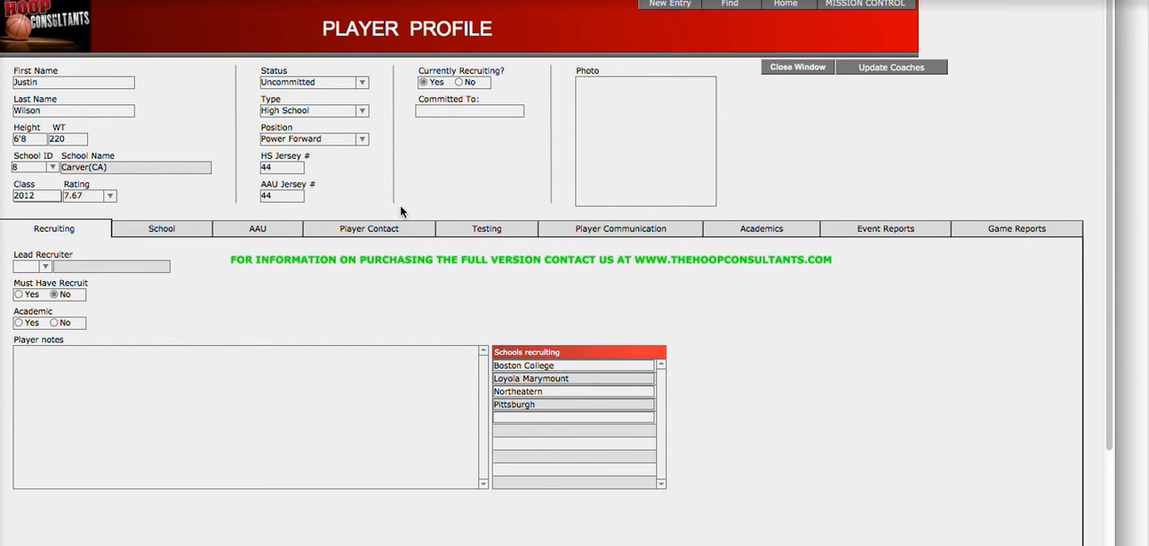
- Set Currently Recruiting to No, see the game gone from Mission Control, and show Class of 2012
click(458, 83)
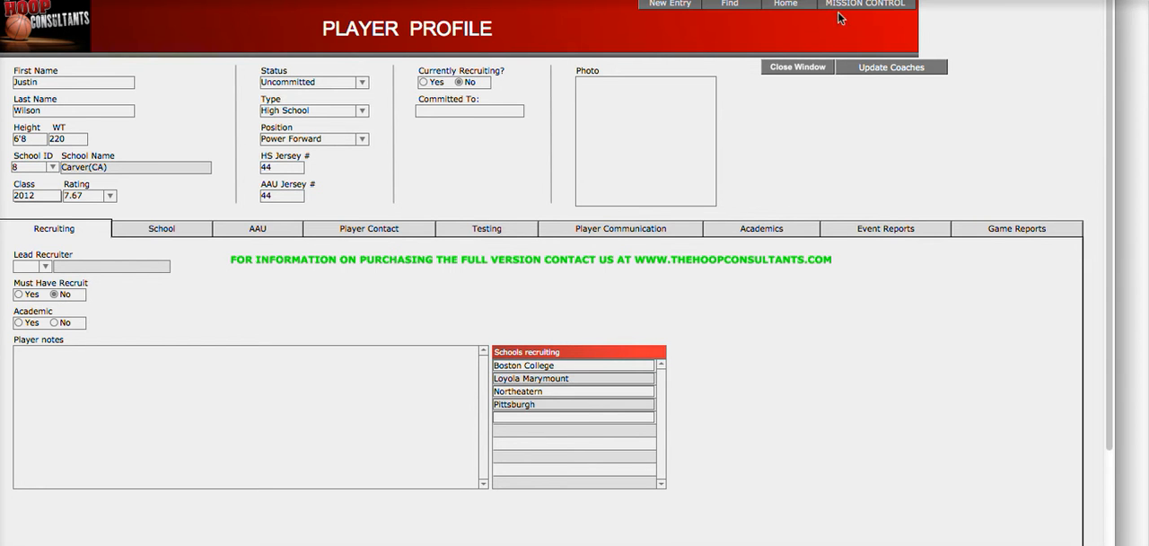
click(865, 4)
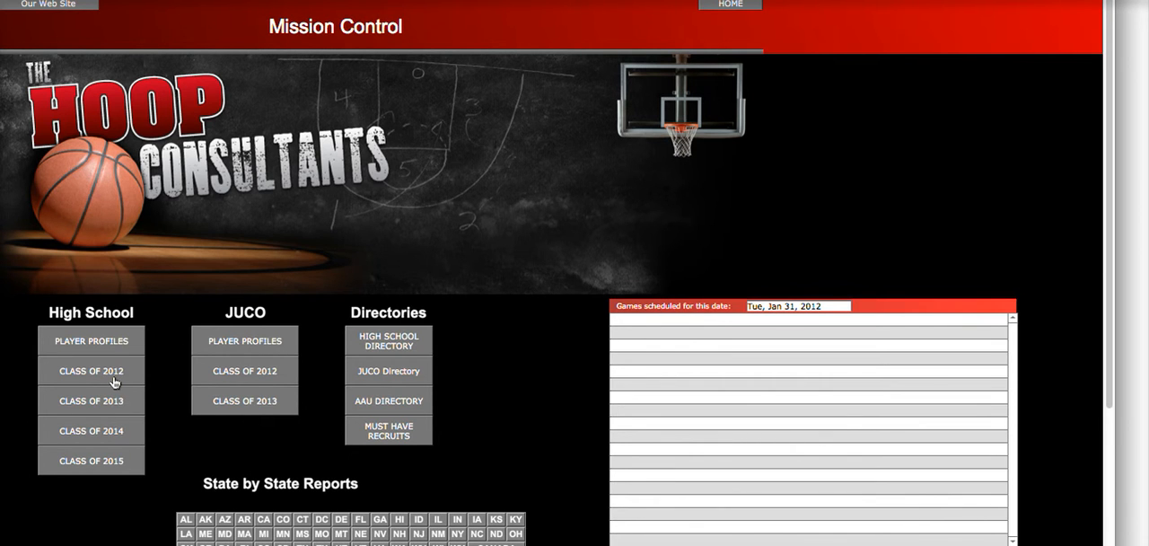
click(90, 370)
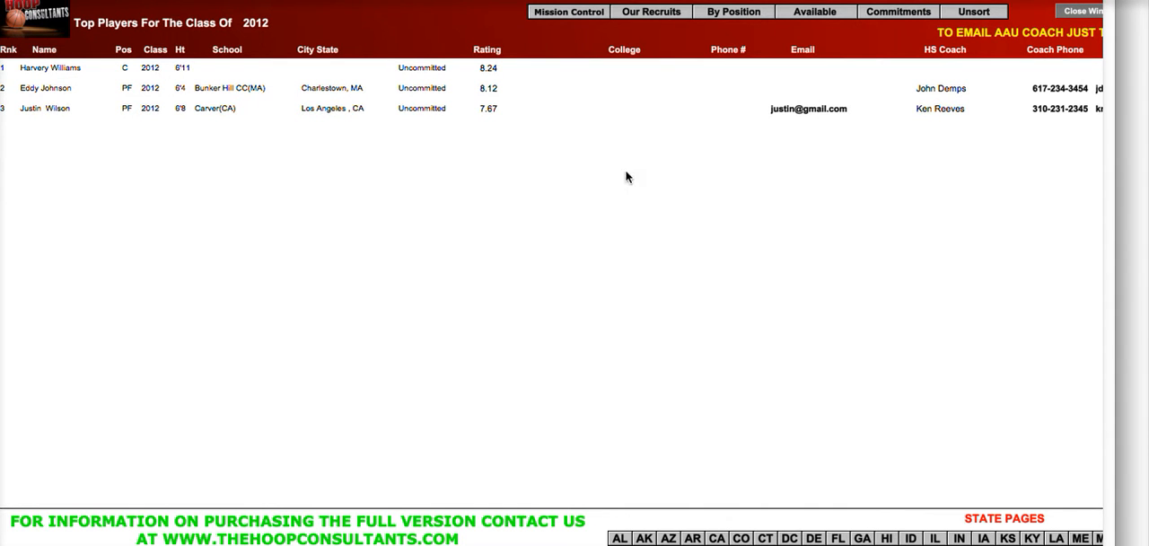
- View the 2012 class By Position, then Our Recruits only, and return to Mission Control
click(733, 11)
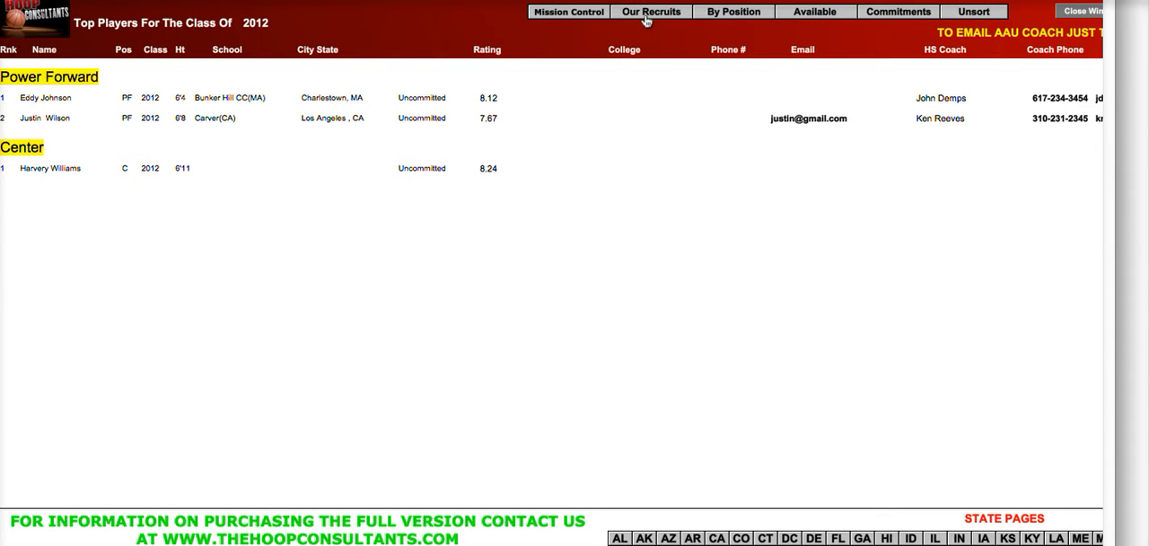
click(650, 10)
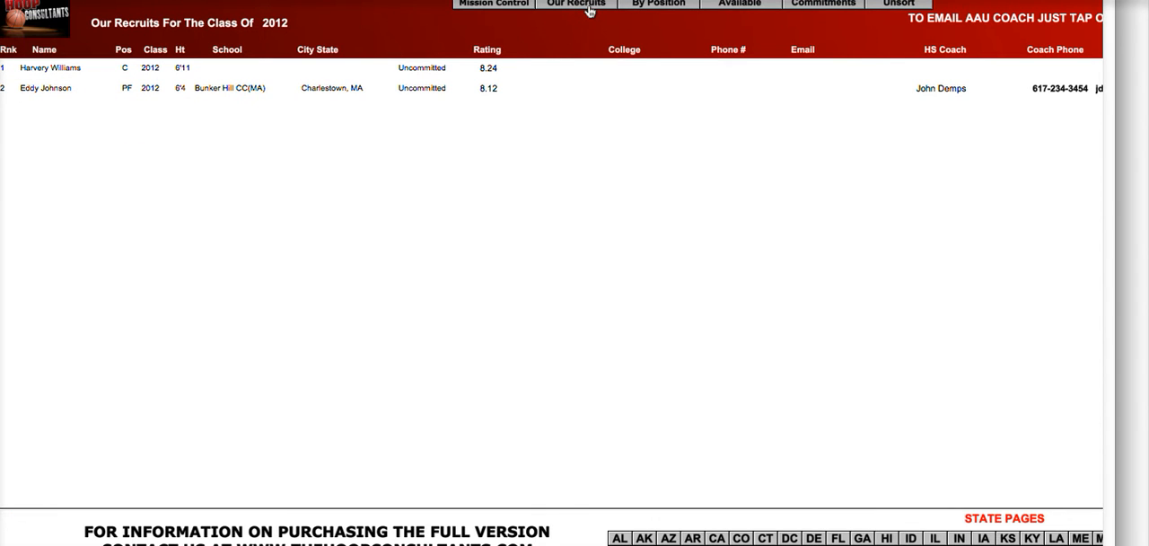
mouse_move(718, 25)
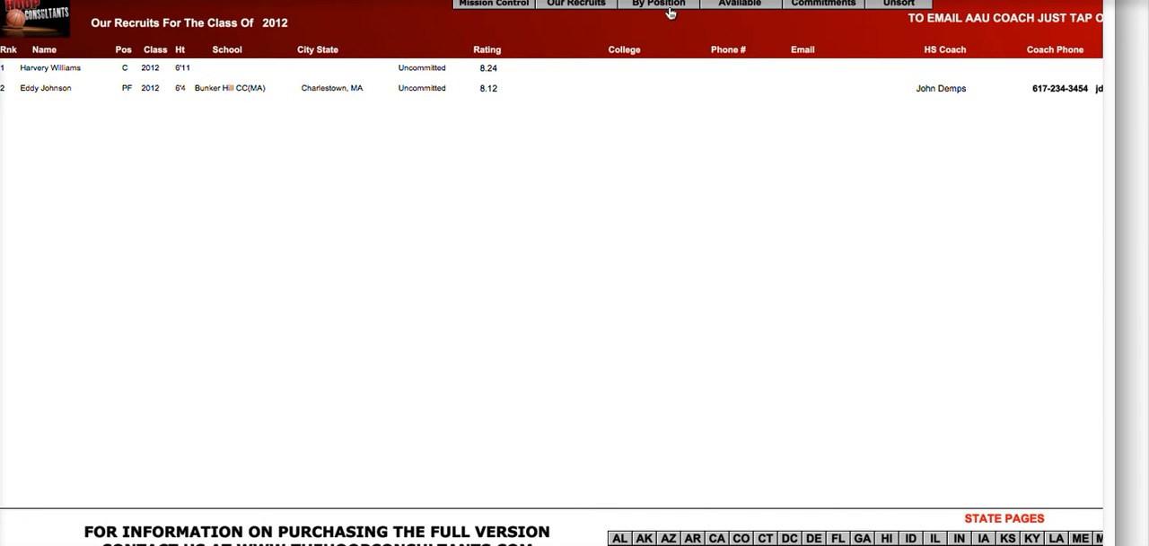
mouse_move(813, 10)
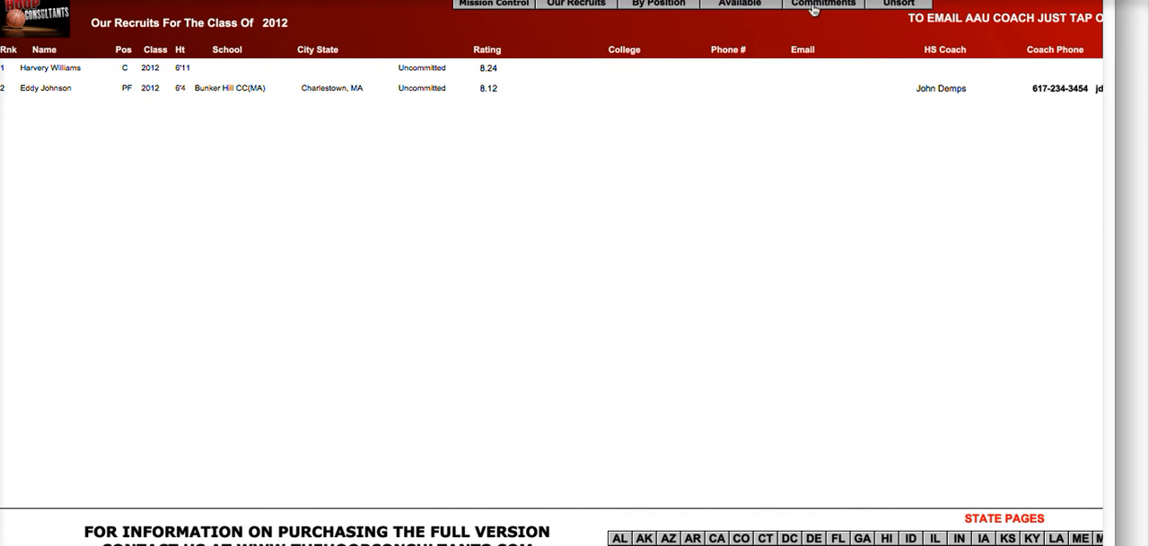
mouse_move(602, 15)
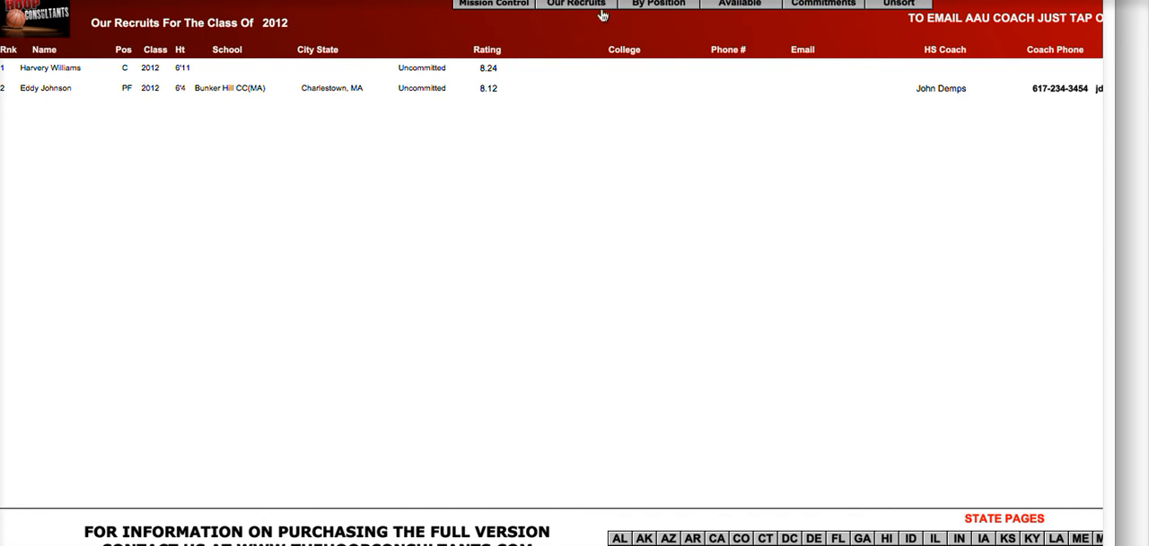
mouse_move(997, 45)
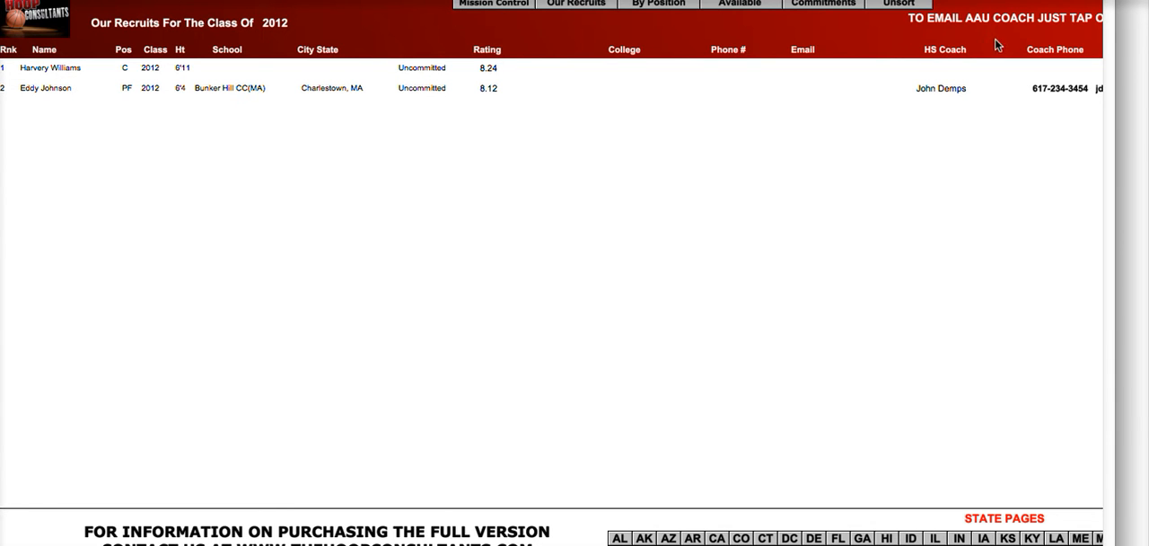
click(493, 4)
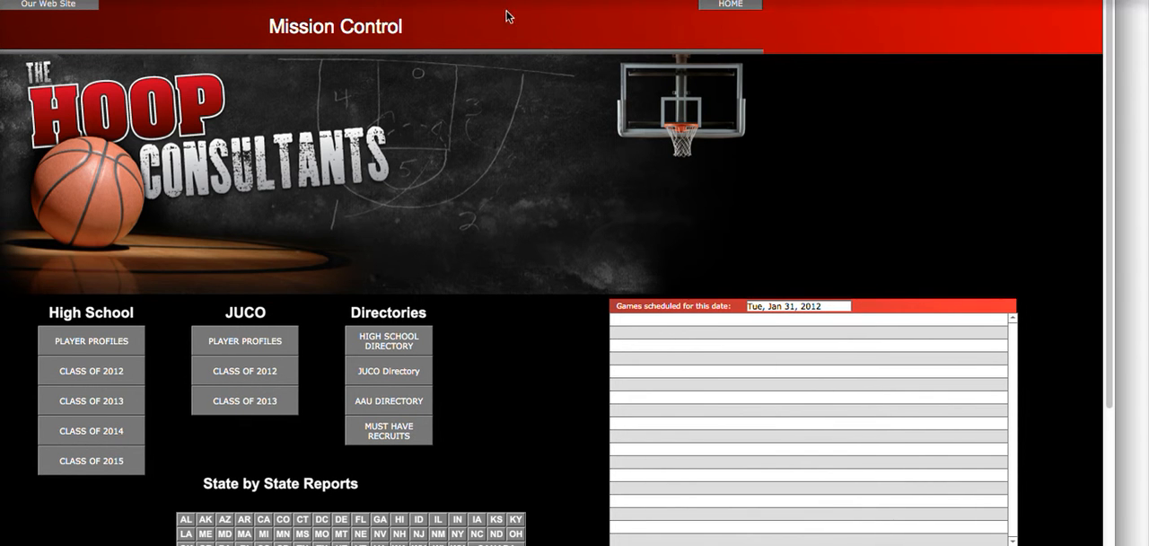
mouse_move(546, 111)
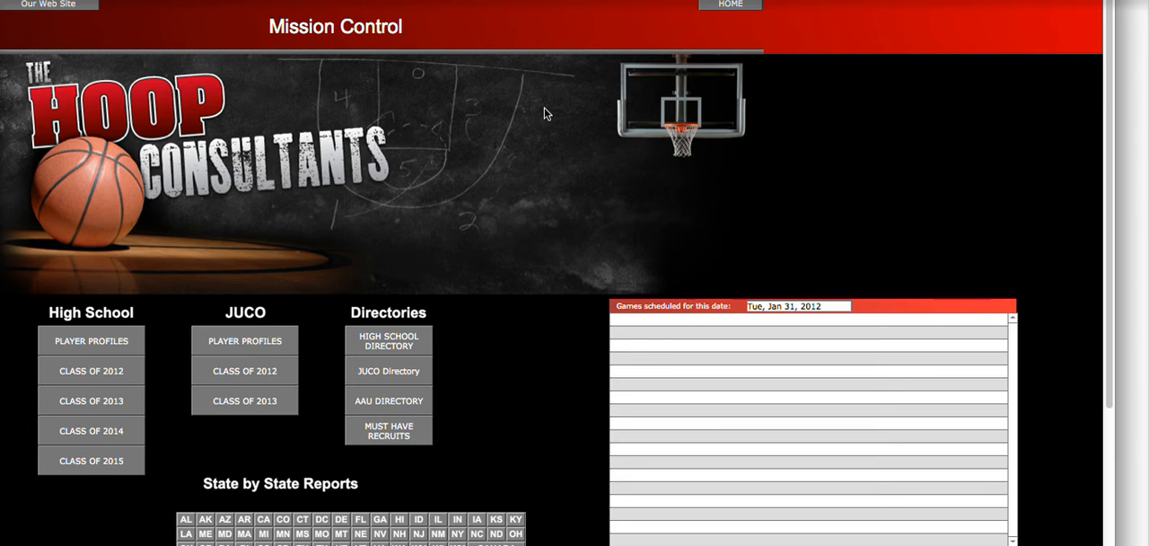